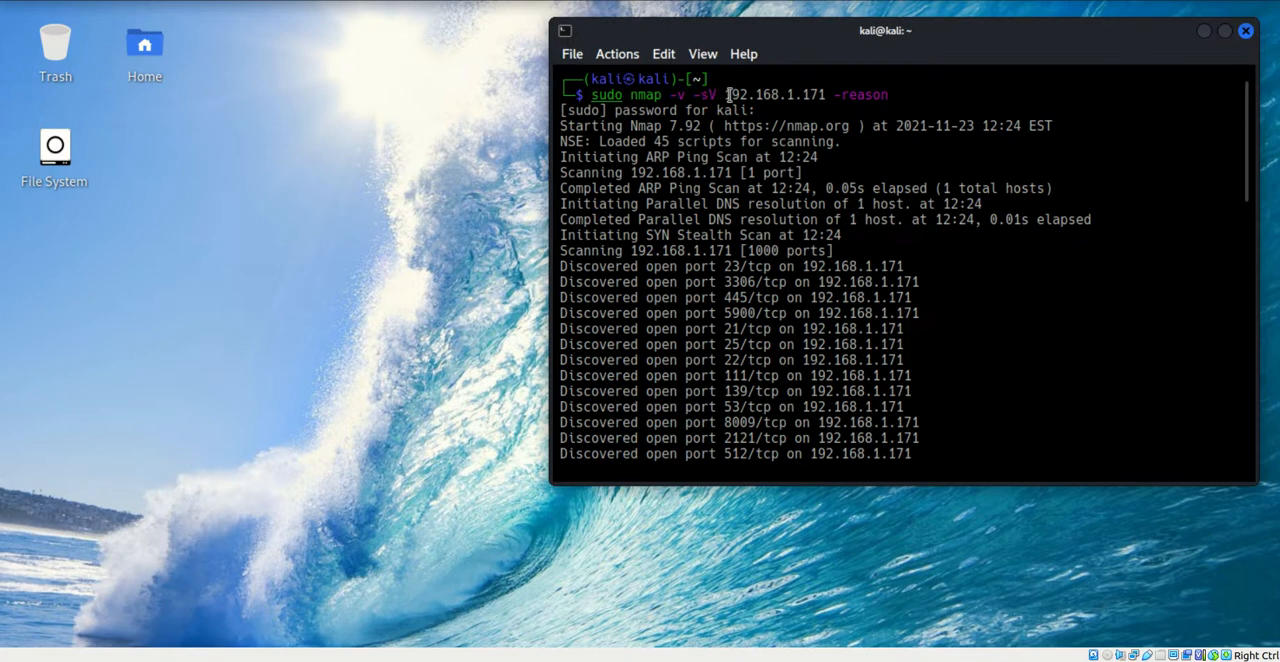
Step: Review the nmap -sV --reason scan of 192.168.1.171 down to the service version table
double_click(776, 94)
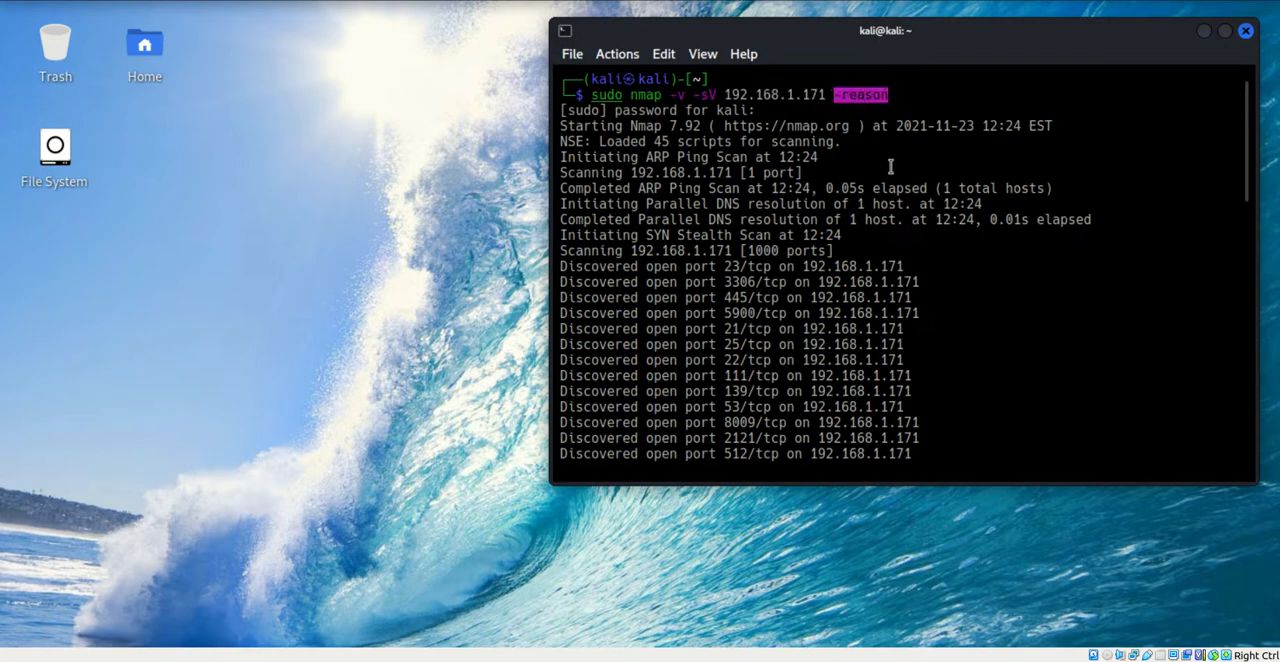
scroll("down", 3)
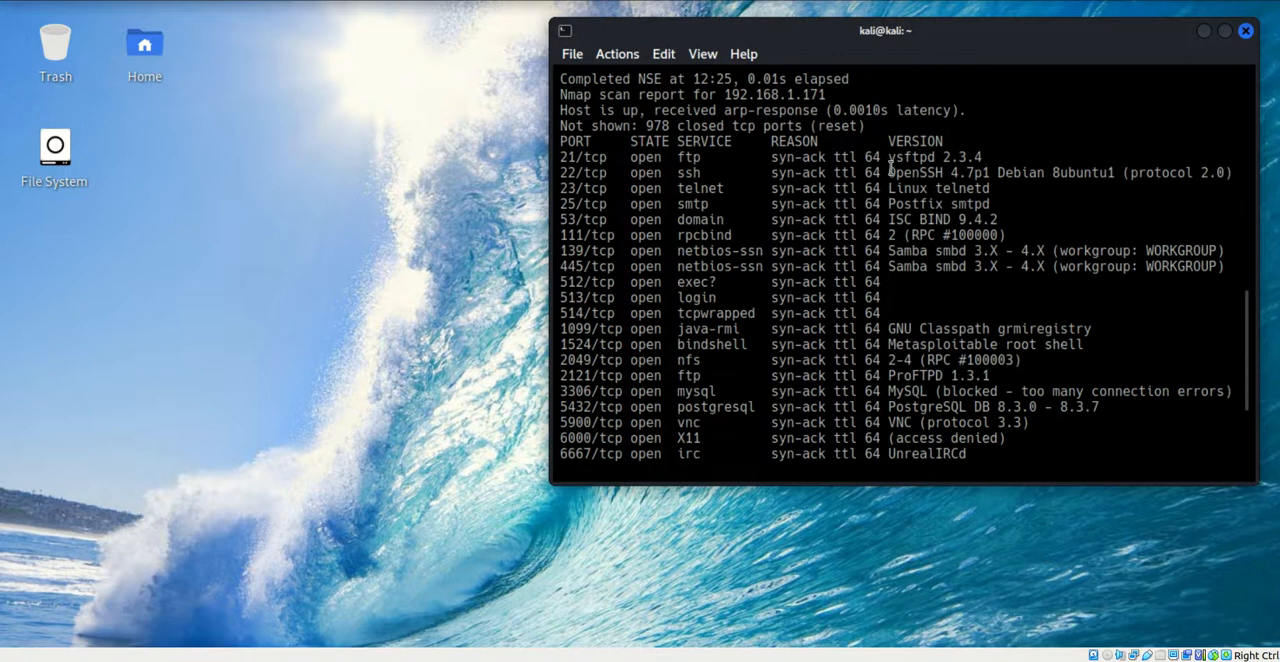
scroll("down", 3)
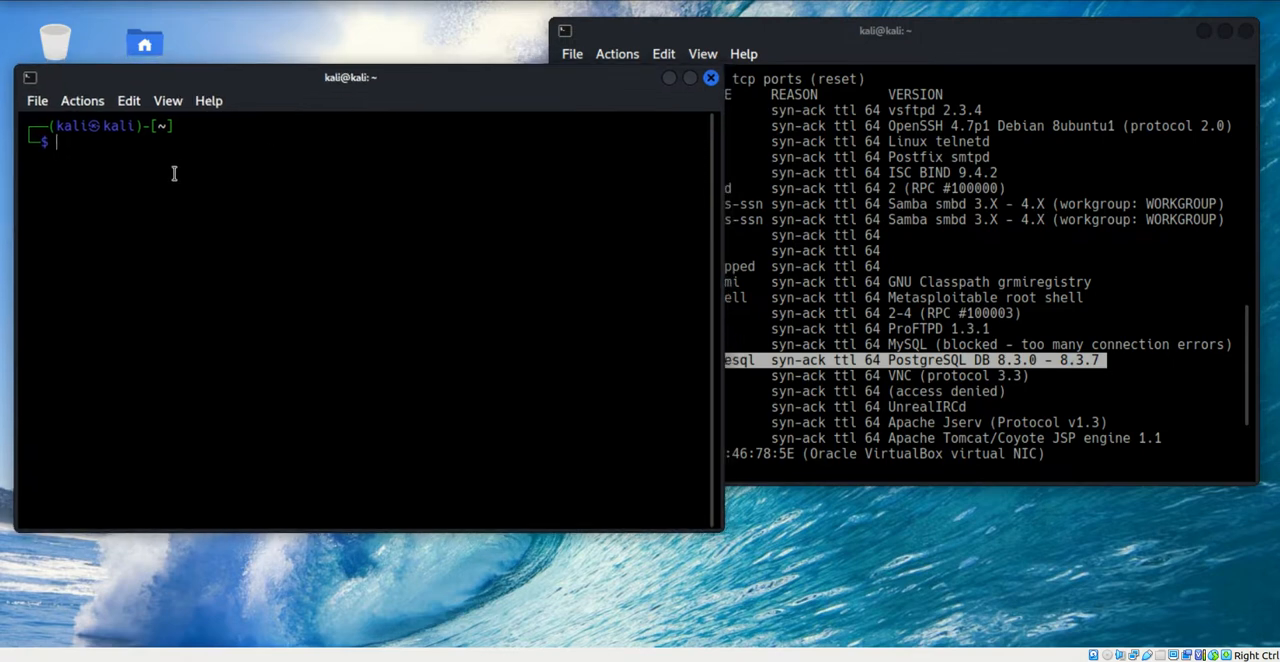
Step: Enter msfconsole in the new terminal to launch Metasploit
type("m")
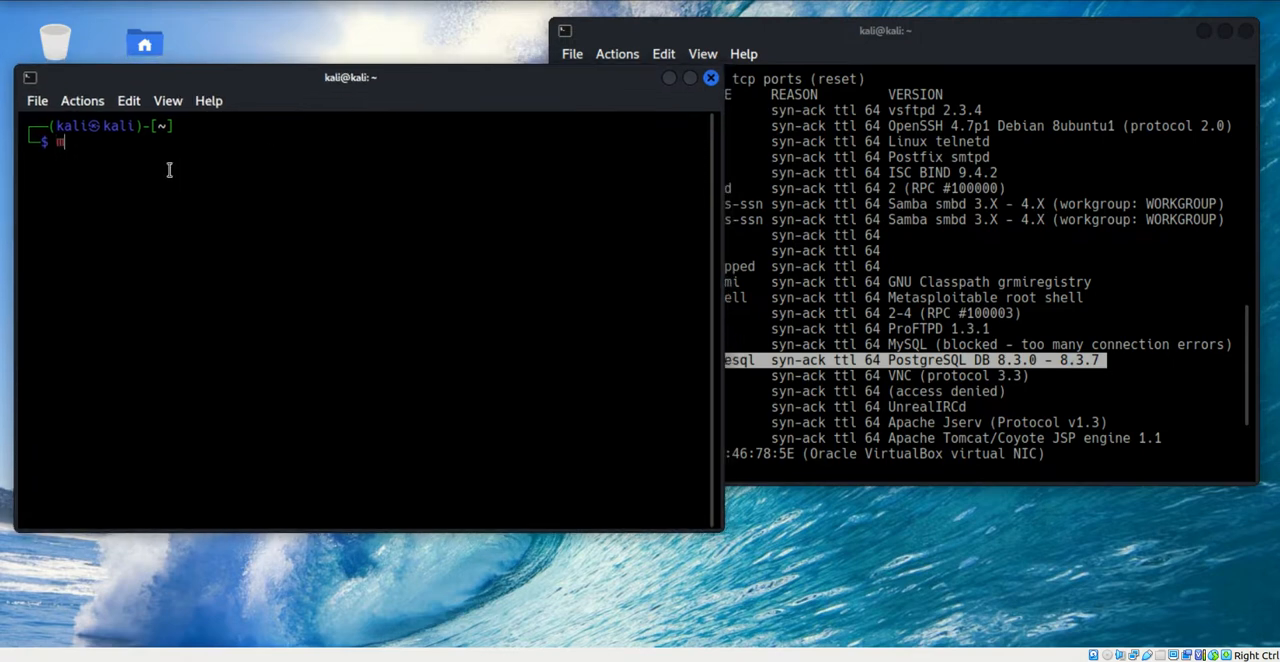
type("sfcon")
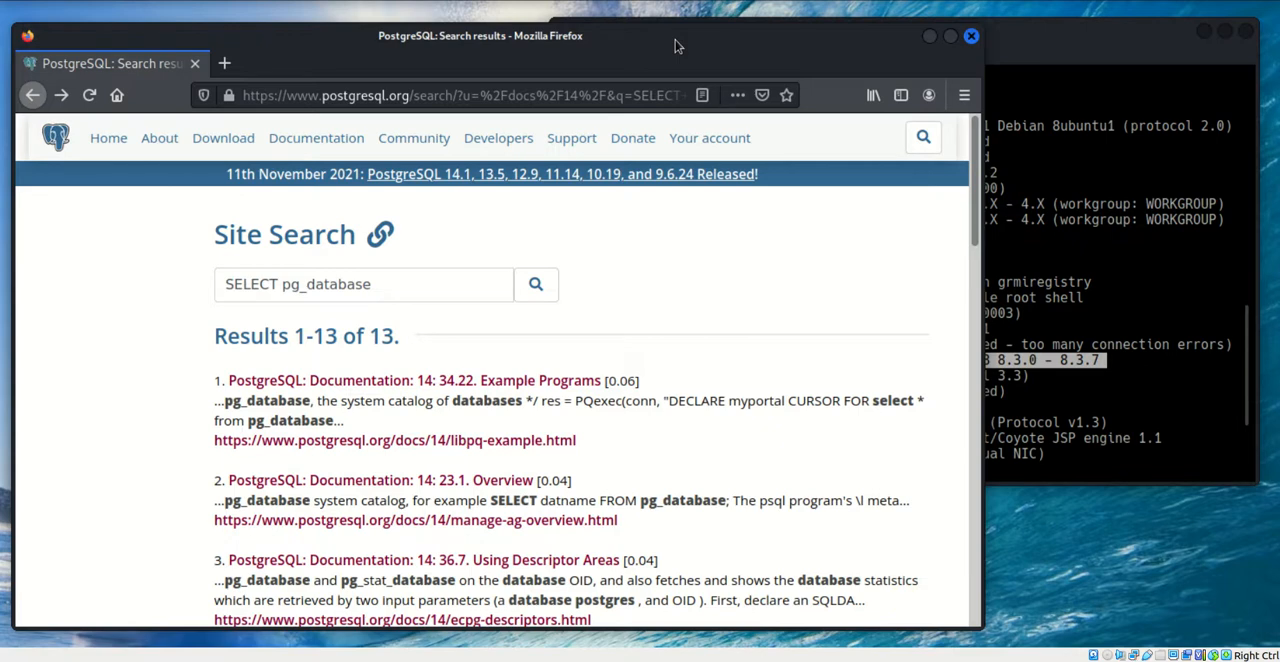
mouse_move(160, 138)
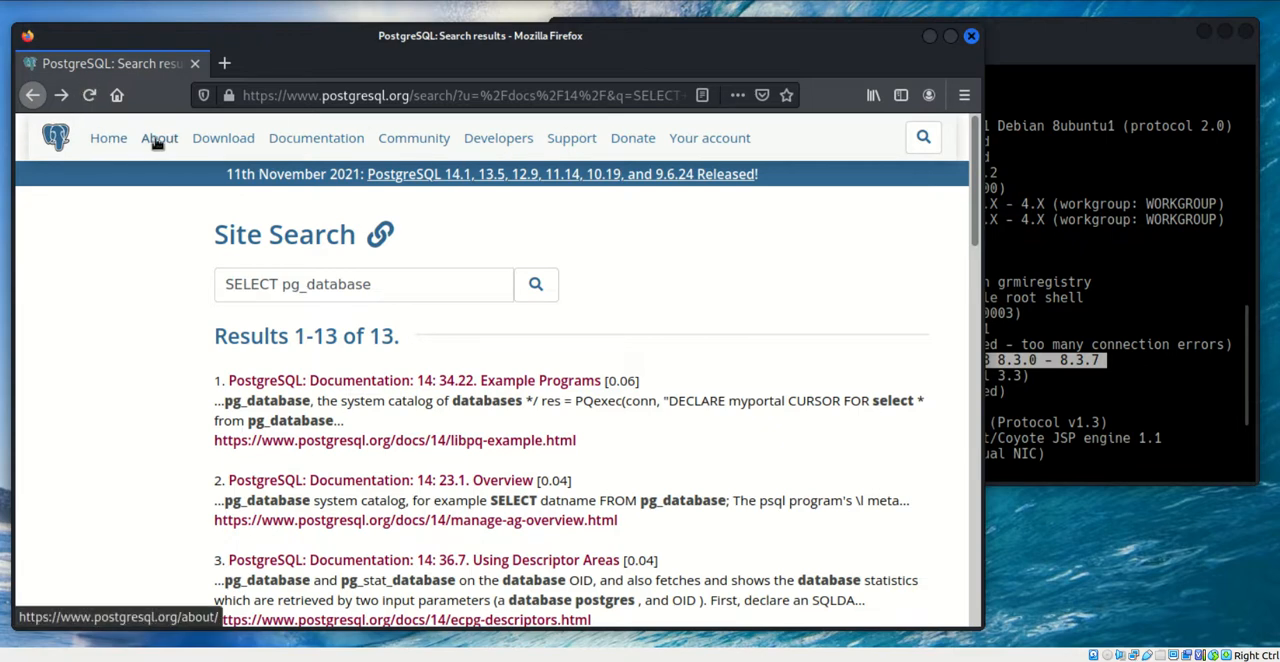
Step: View the About PostgreSQL page and read down to its feature list
left_click(160, 138)
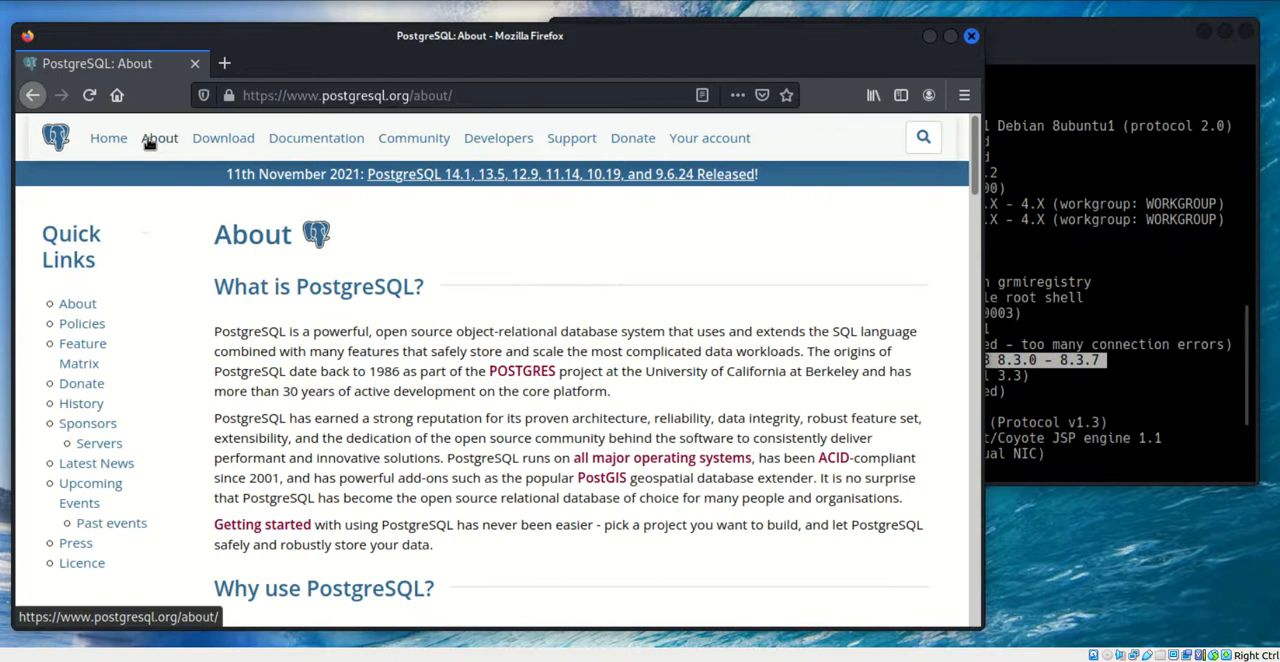
mouse_move(588, 376)
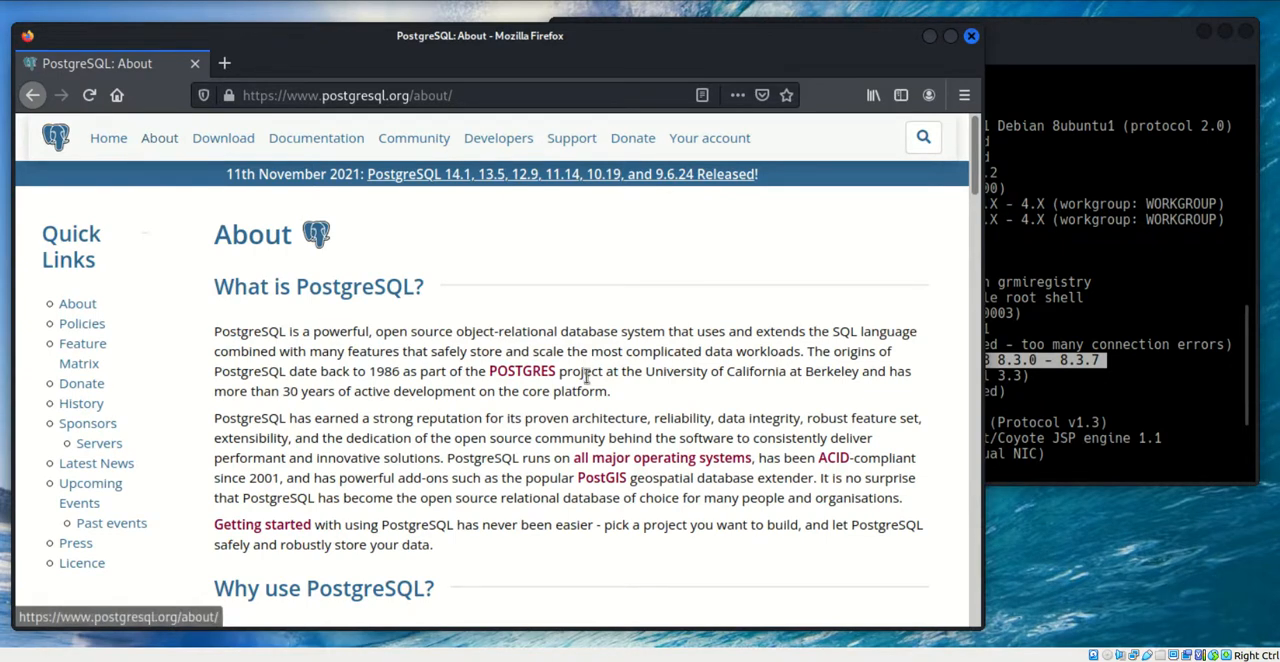
mouse_move(450, 330)
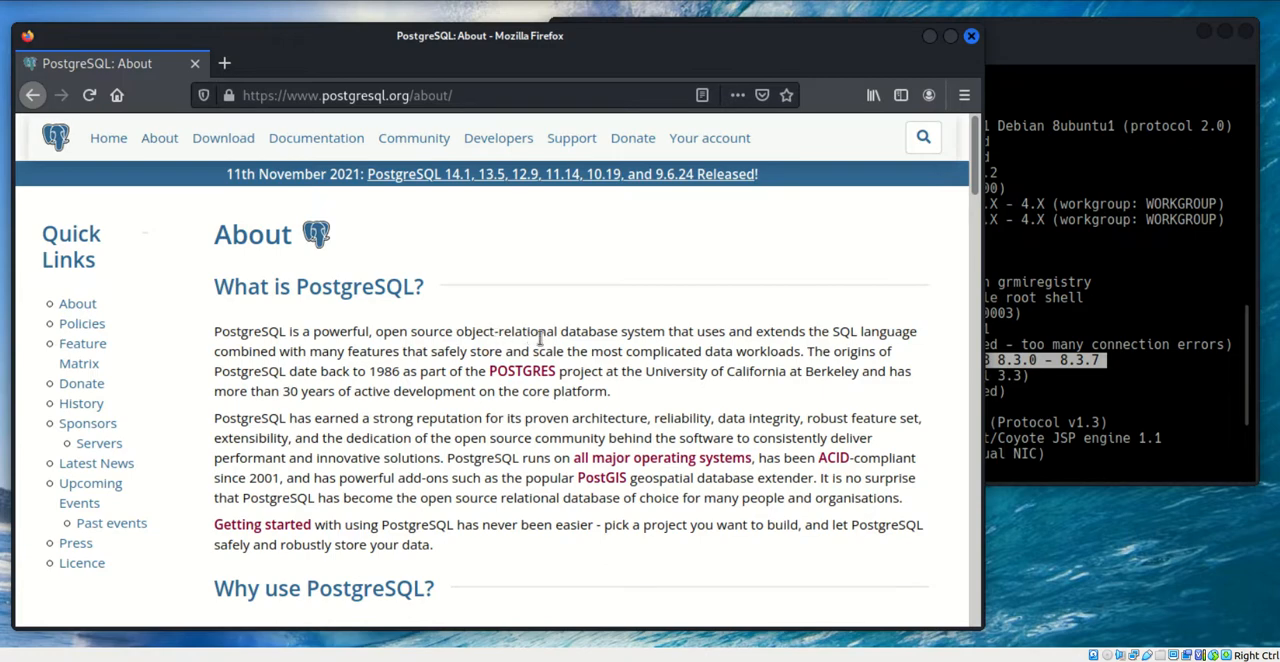
mouse_move(688, 398)
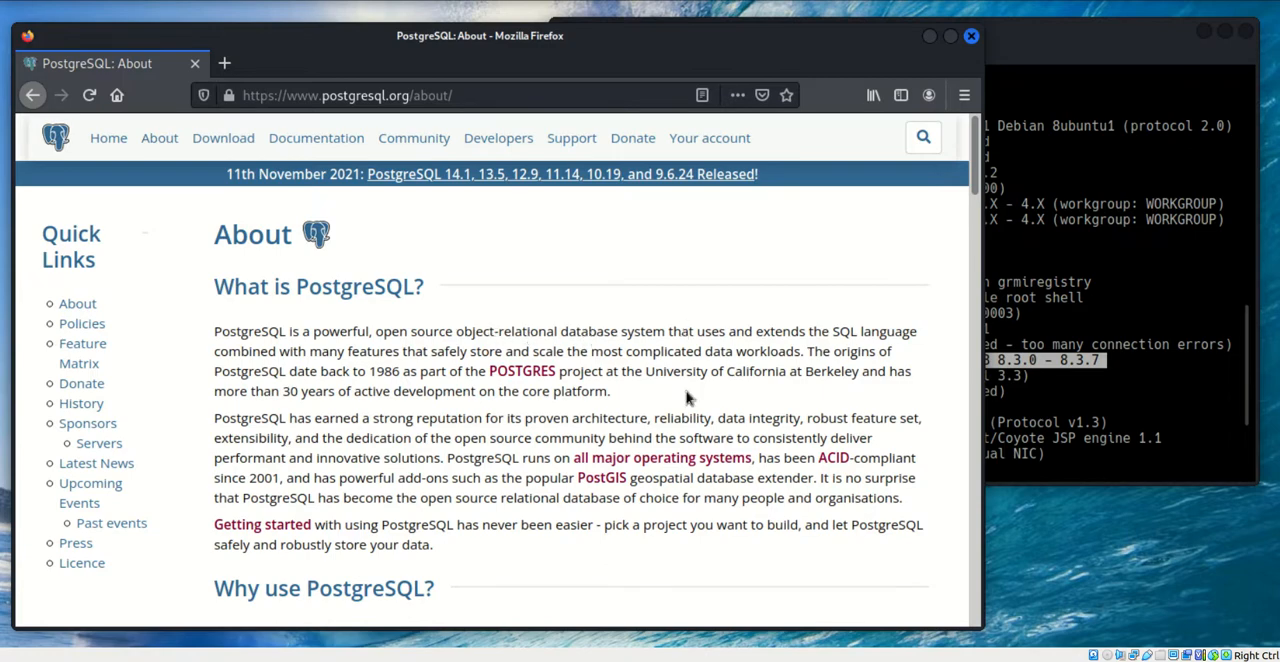
scroll("down", 3)
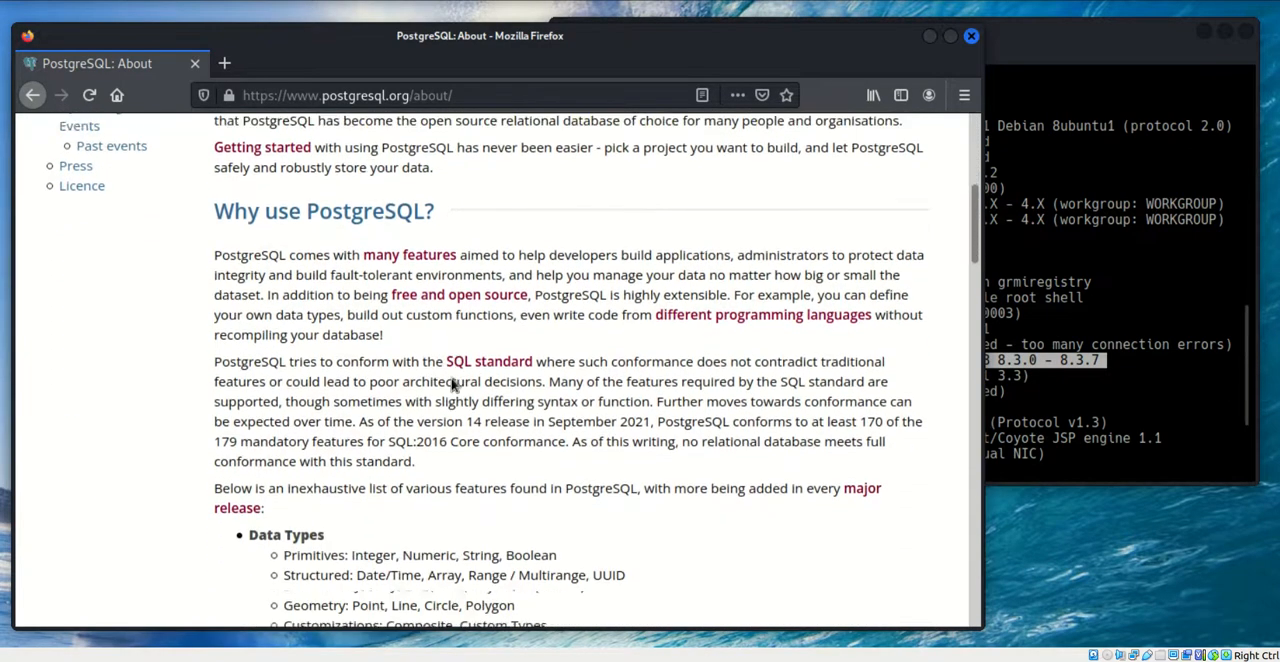
scroll("down", 3)
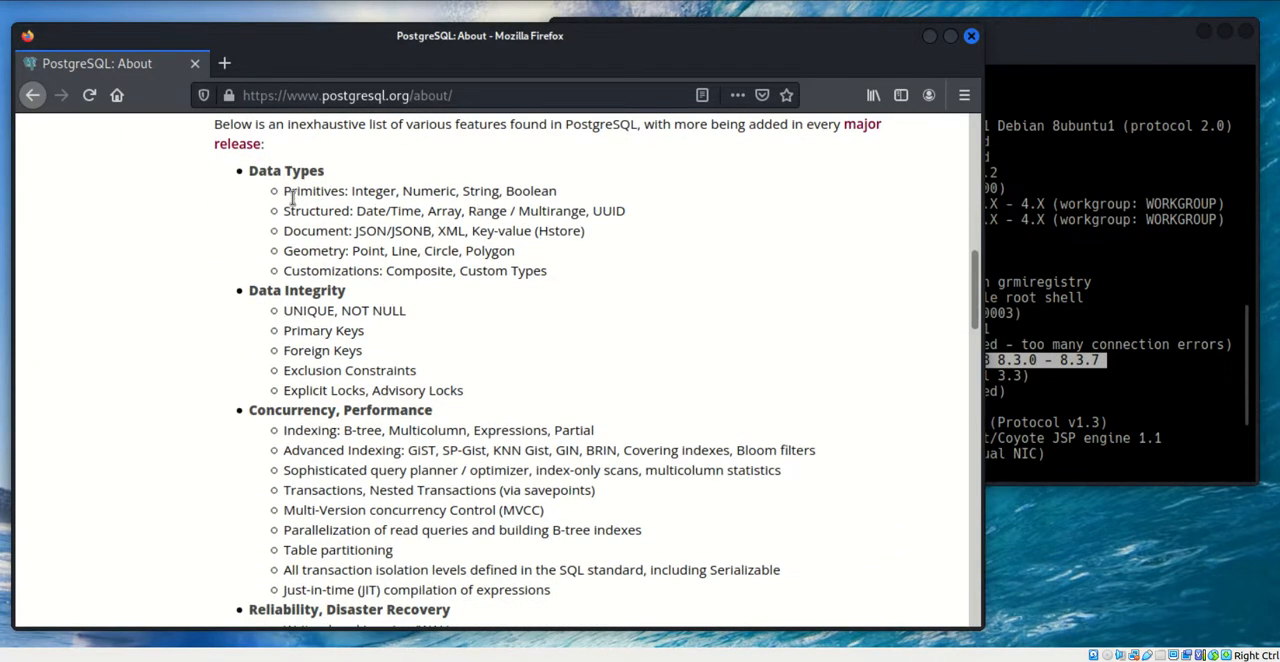
mouse_move(584, 280)
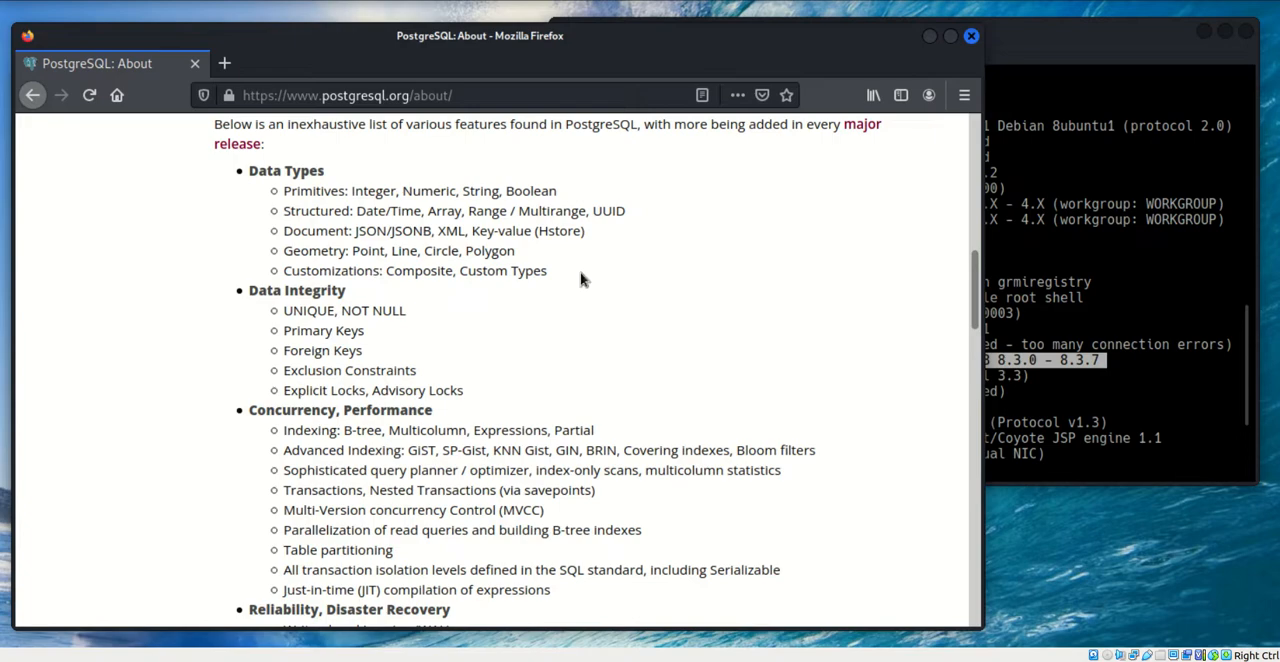
scroll("down", 3)
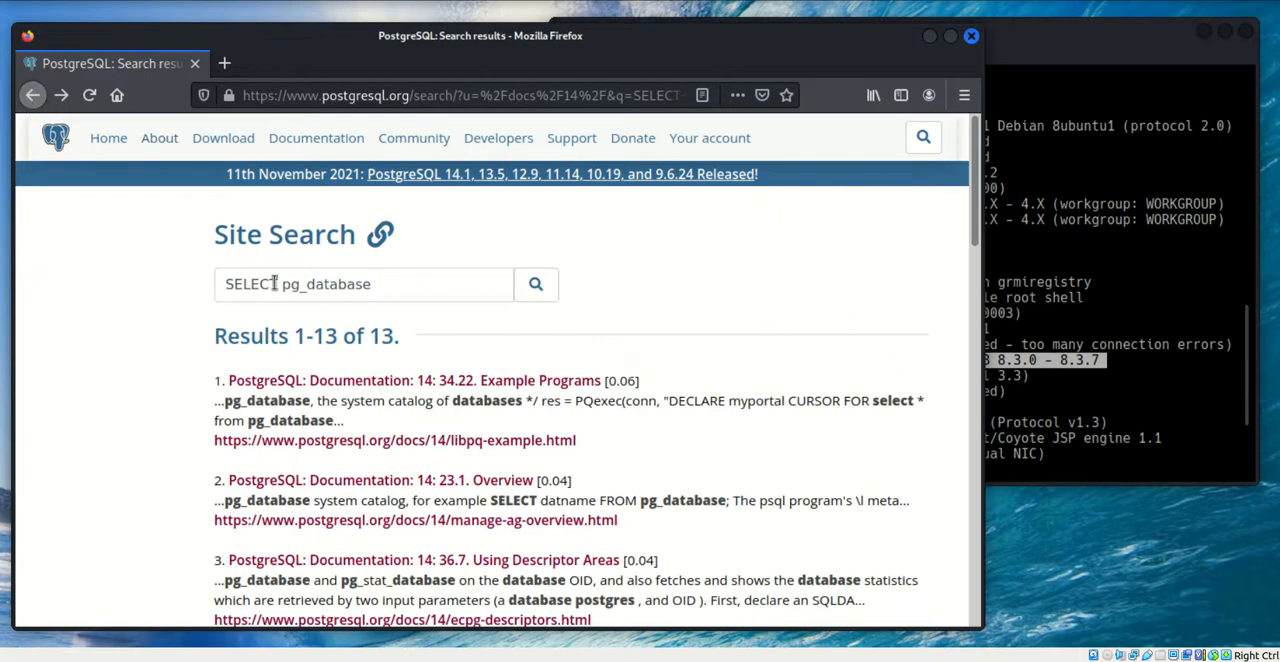
Step: Read the SELECT pg_database search results, highlighting SELECT, pg_database and databases
double_click(248, 284)
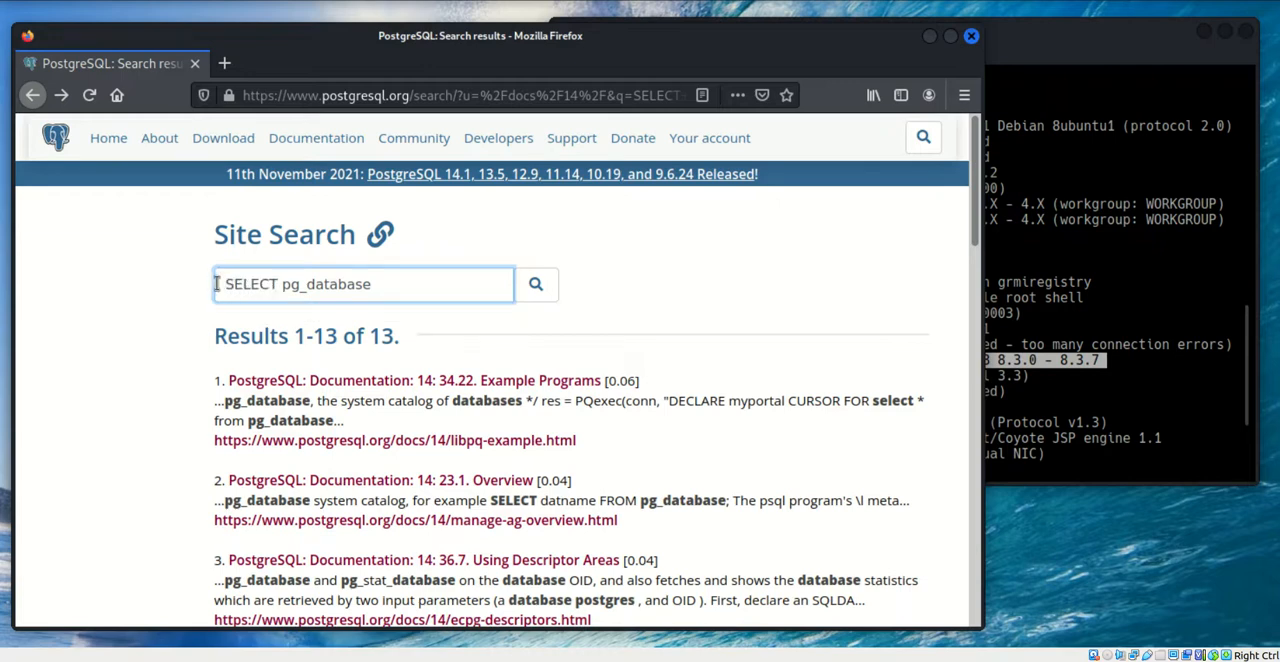
mouse_move(684, 290)
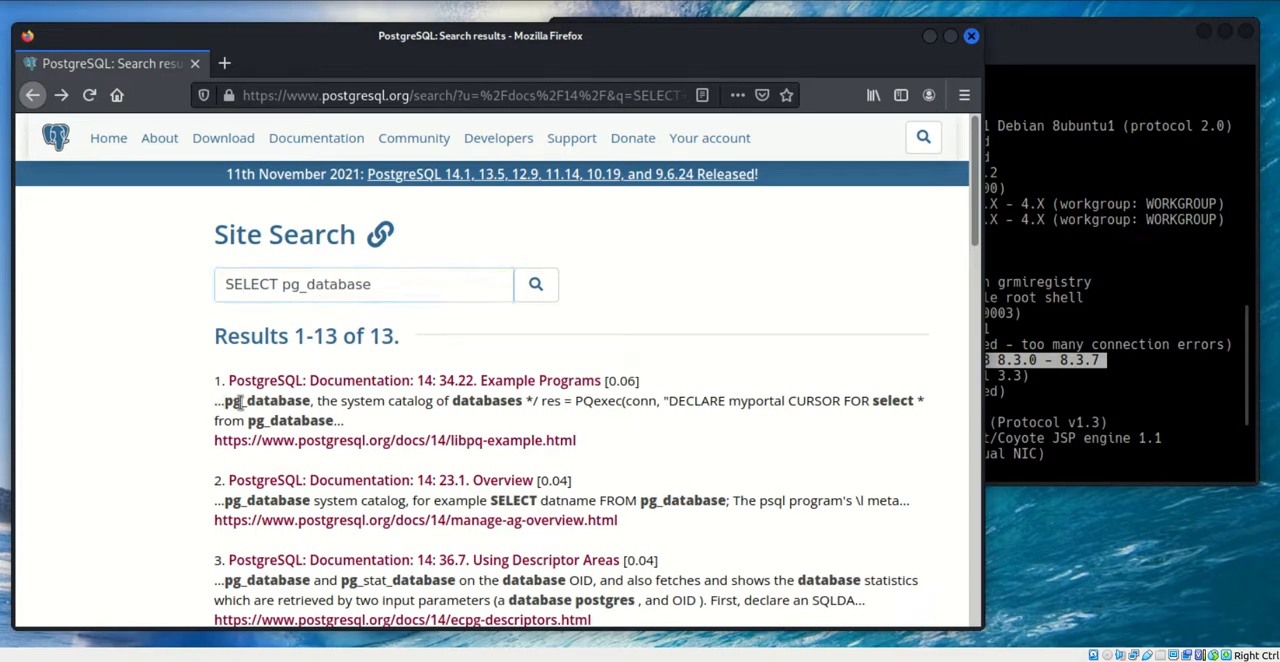
double_click(268, 400)
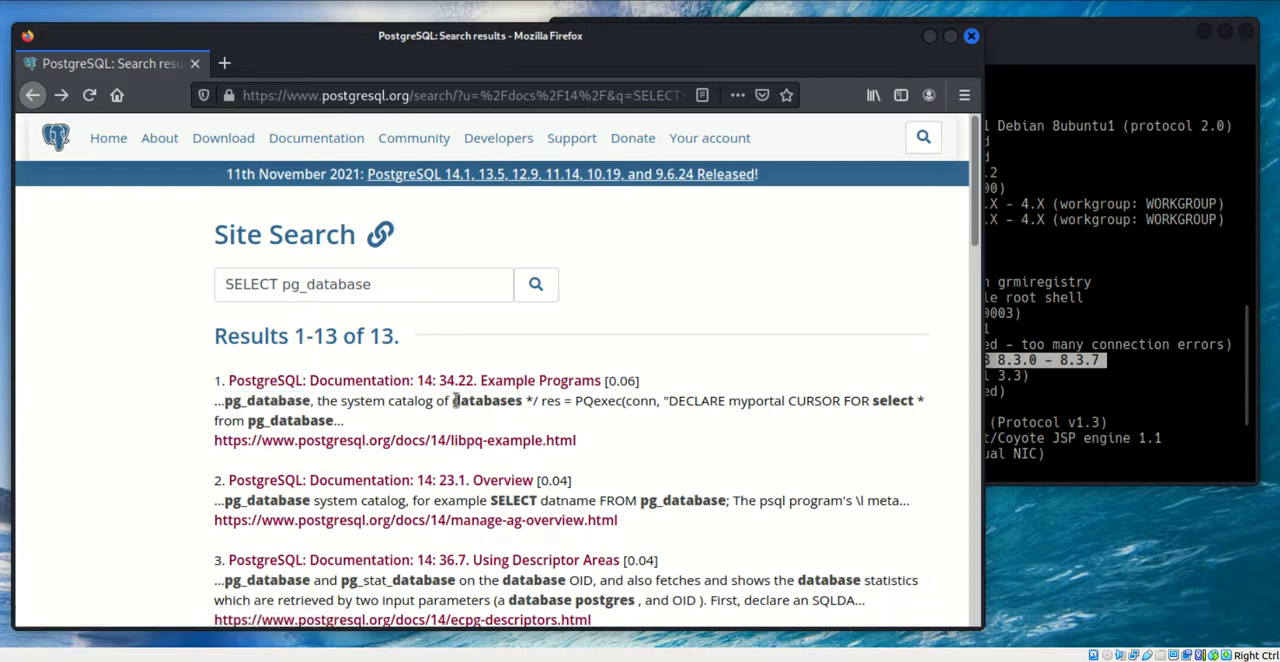
double_click(488, 400)
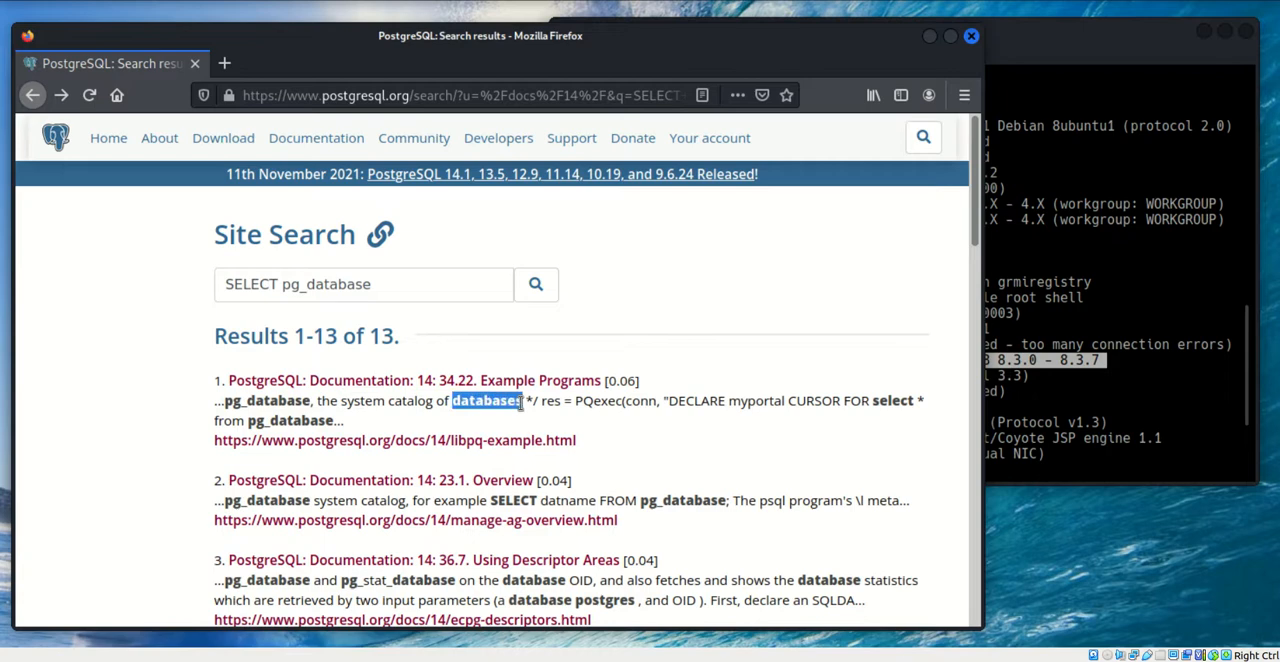
scroll("down", 3)
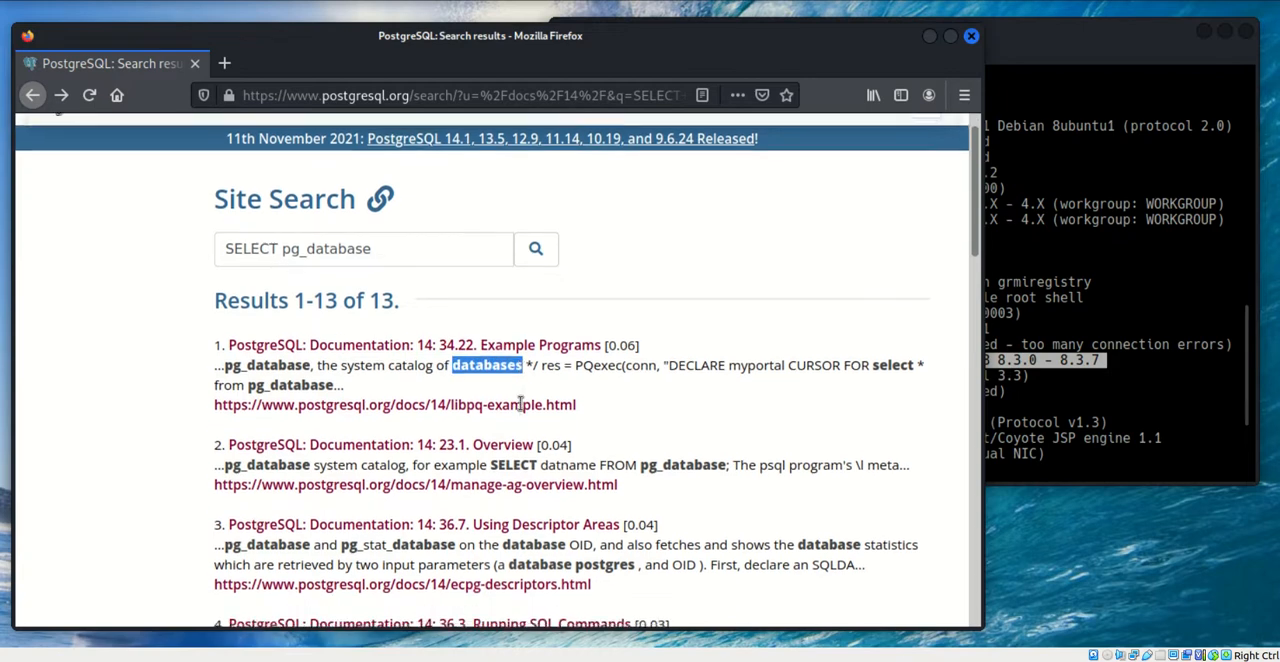
scroll("down", 3)
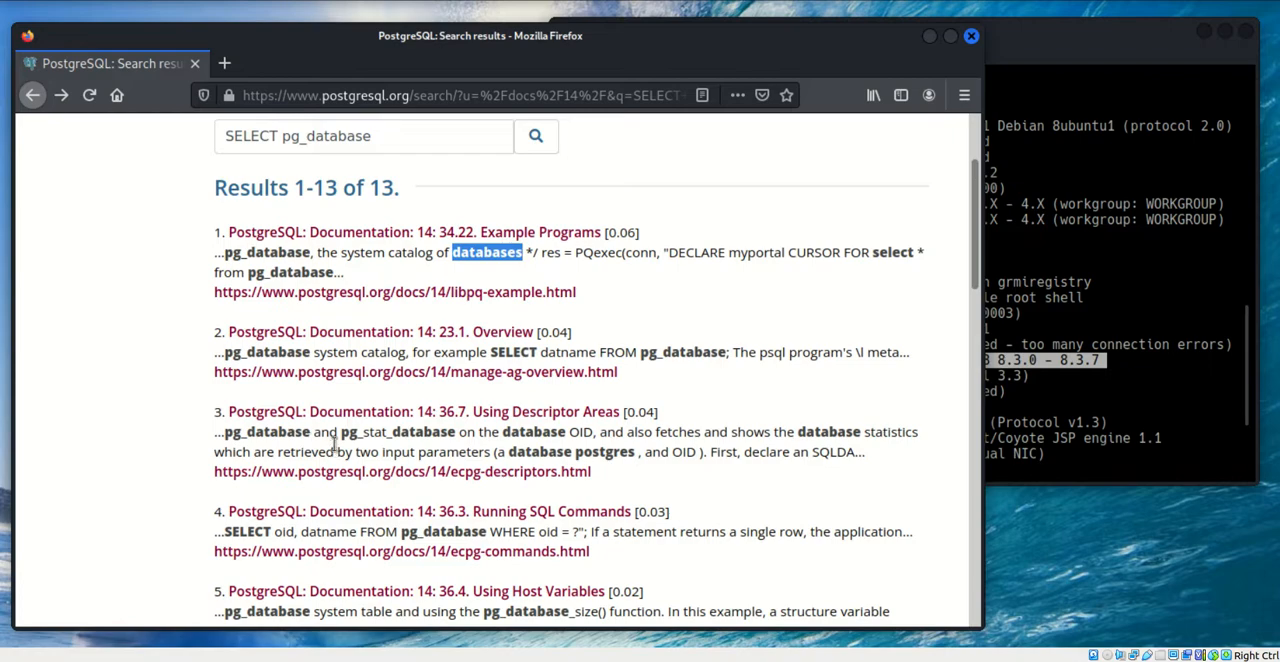
scroll("down", 3)
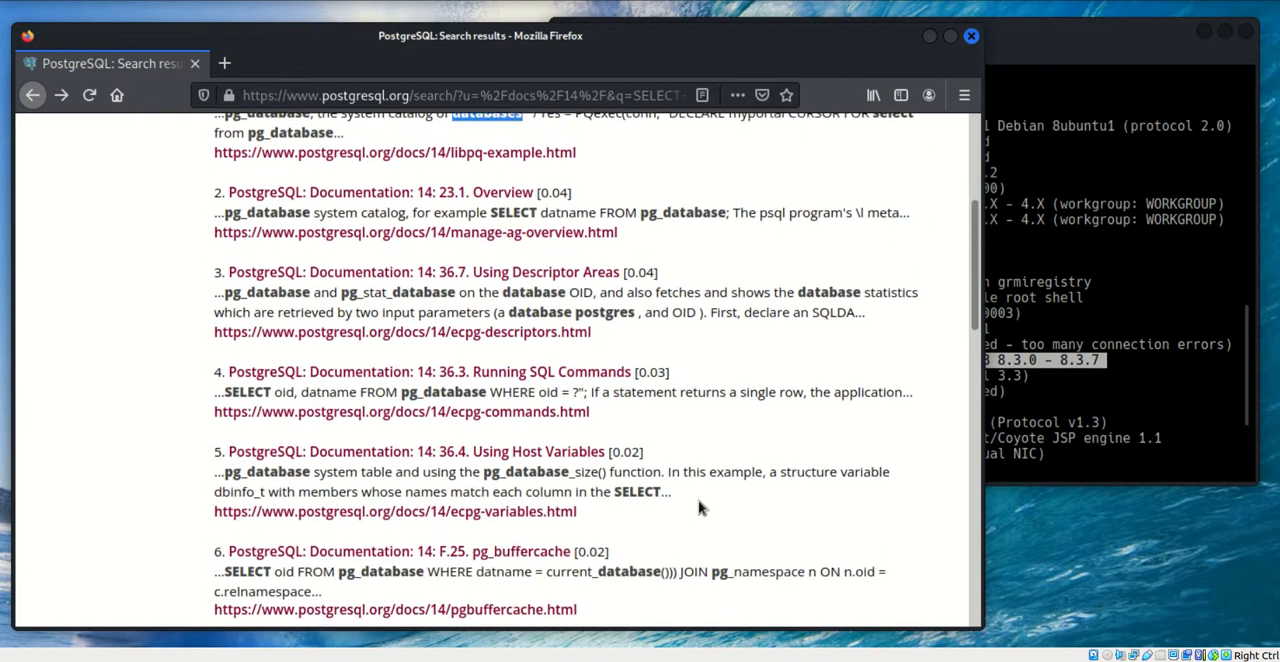
scroll("down", 3)
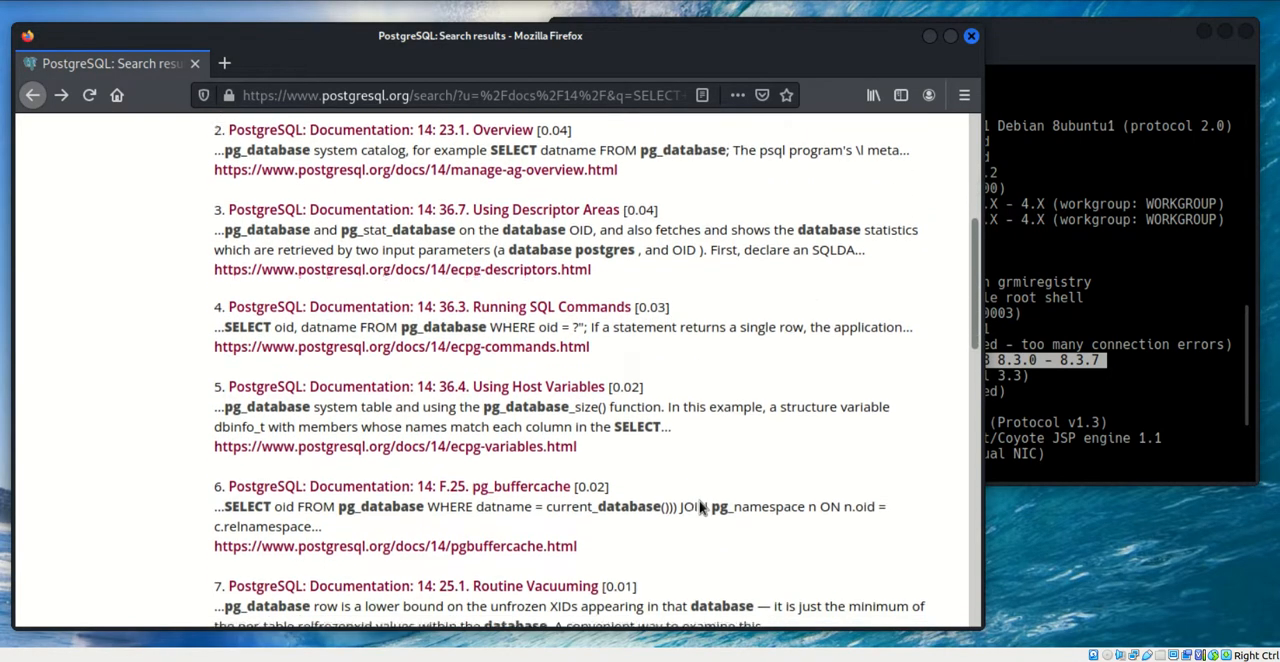
Step: Scroll through the remaining pg_database hits, then hide Firefox to return to the terminals
scroll("down", 3)
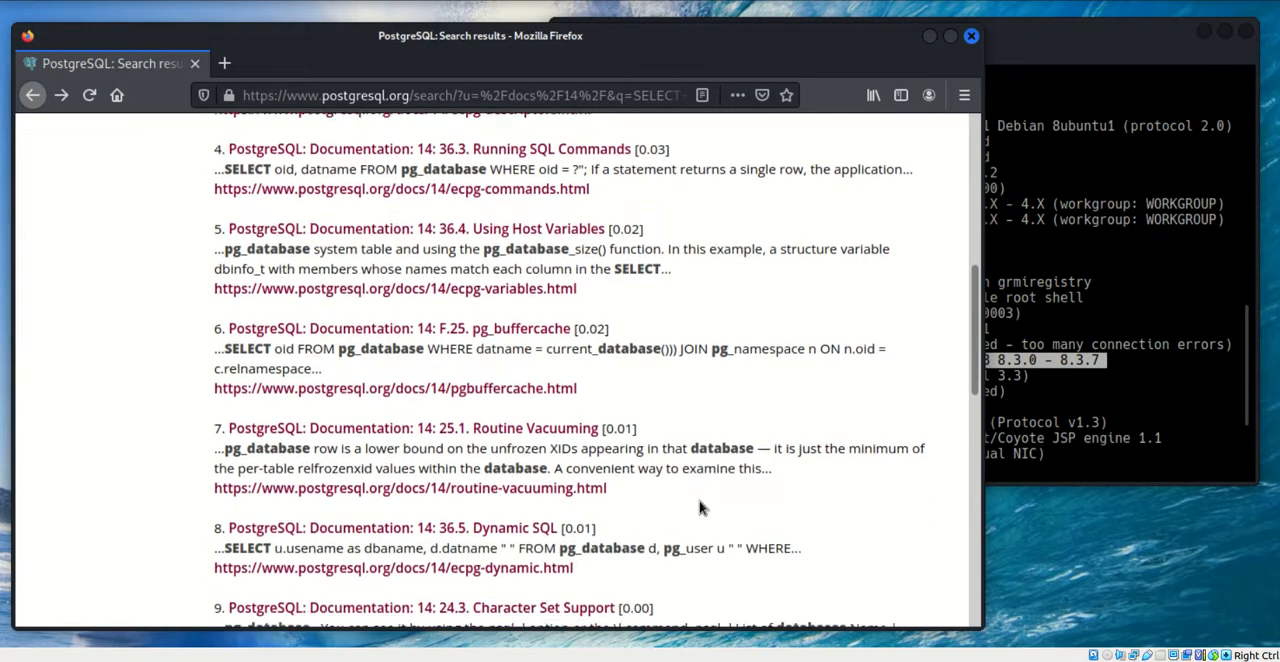
scroll("down", 3)
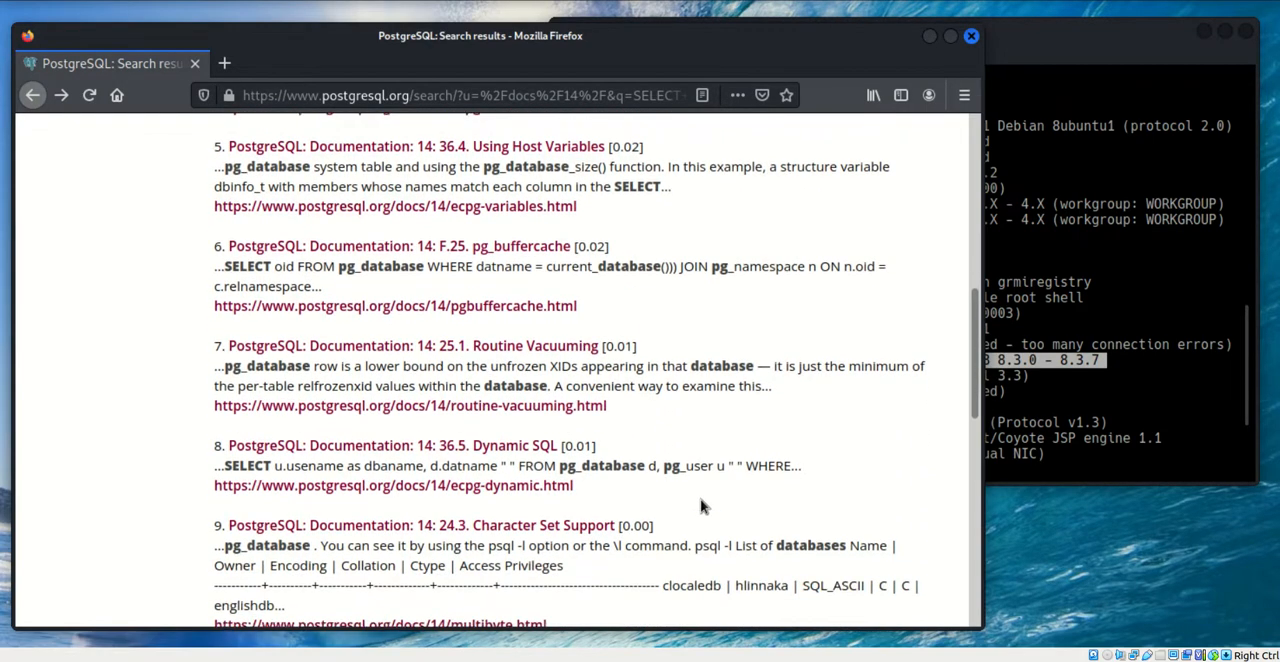
scroll("down", 3)
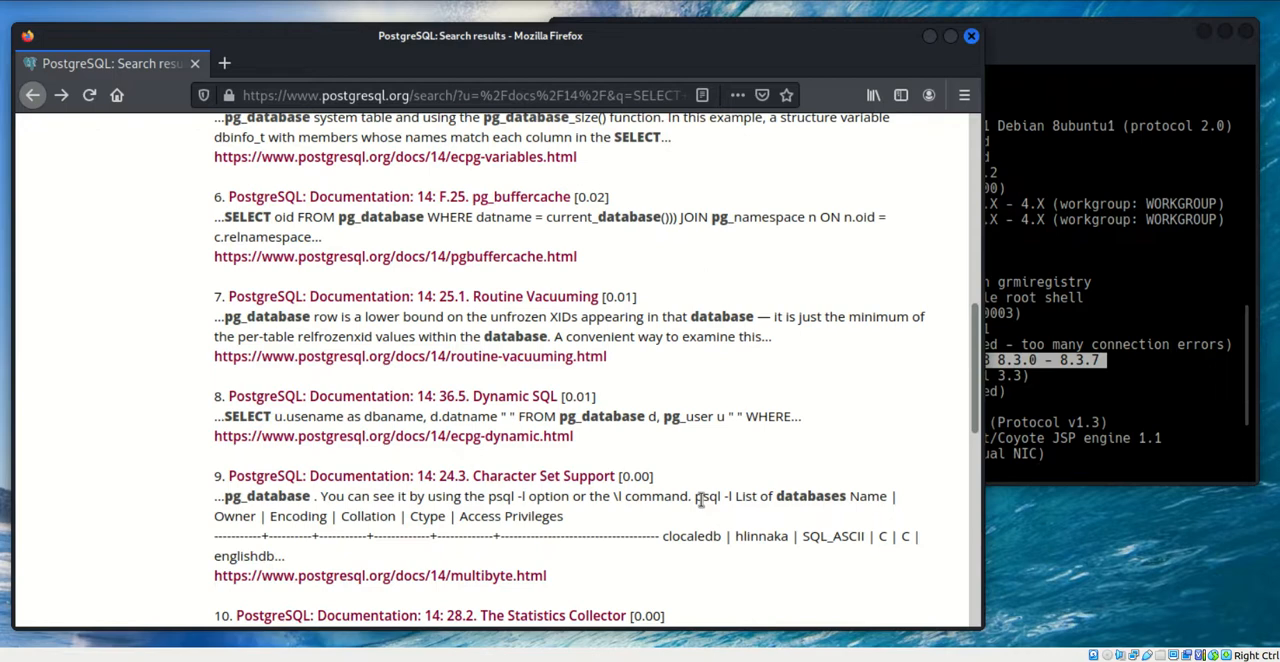
scroll("down", 3)
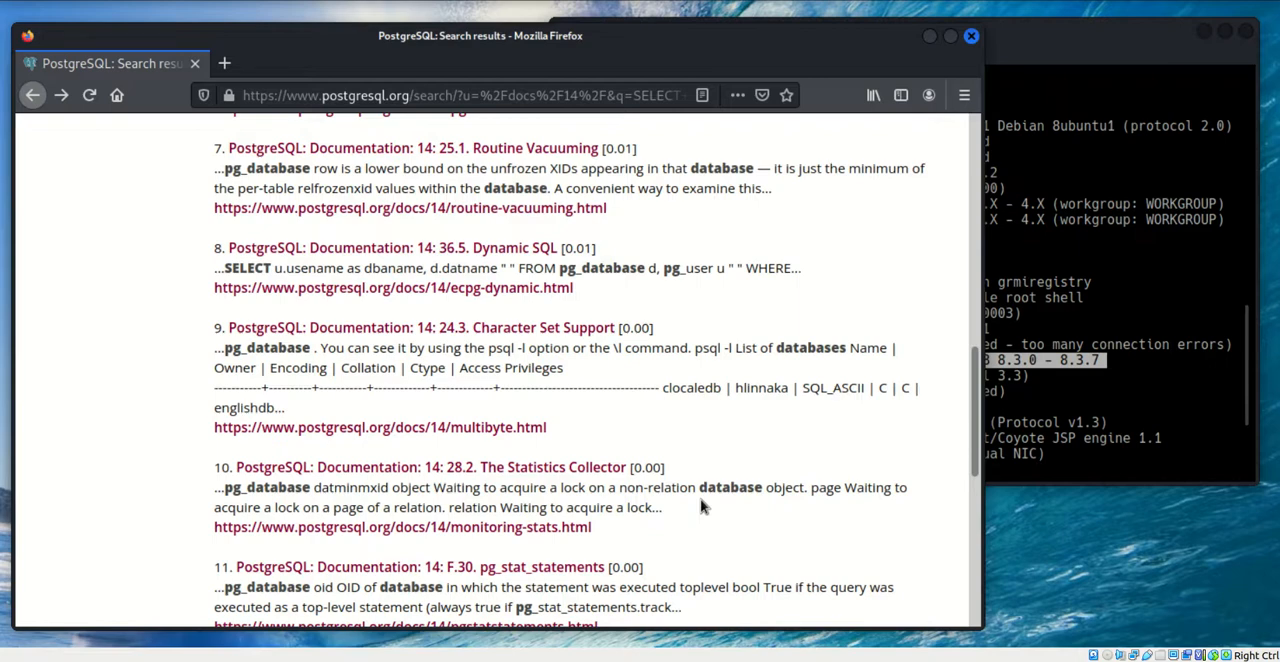
mouse_move(684, 42)
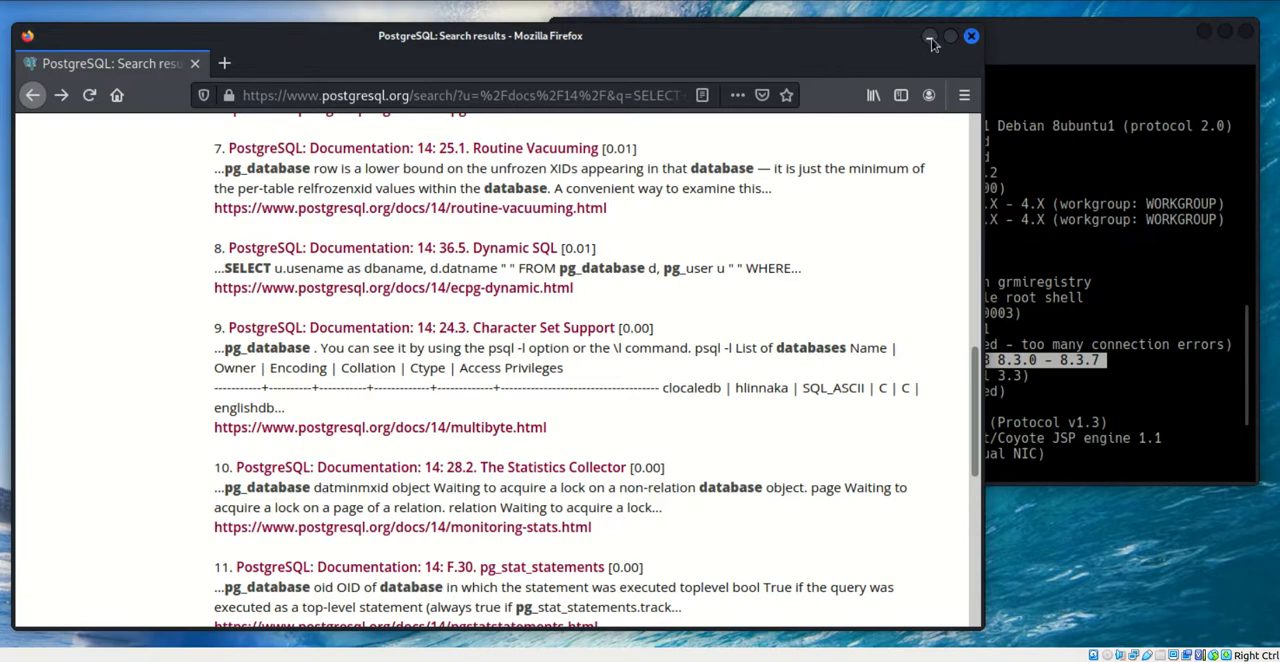
left_click(928, 36)
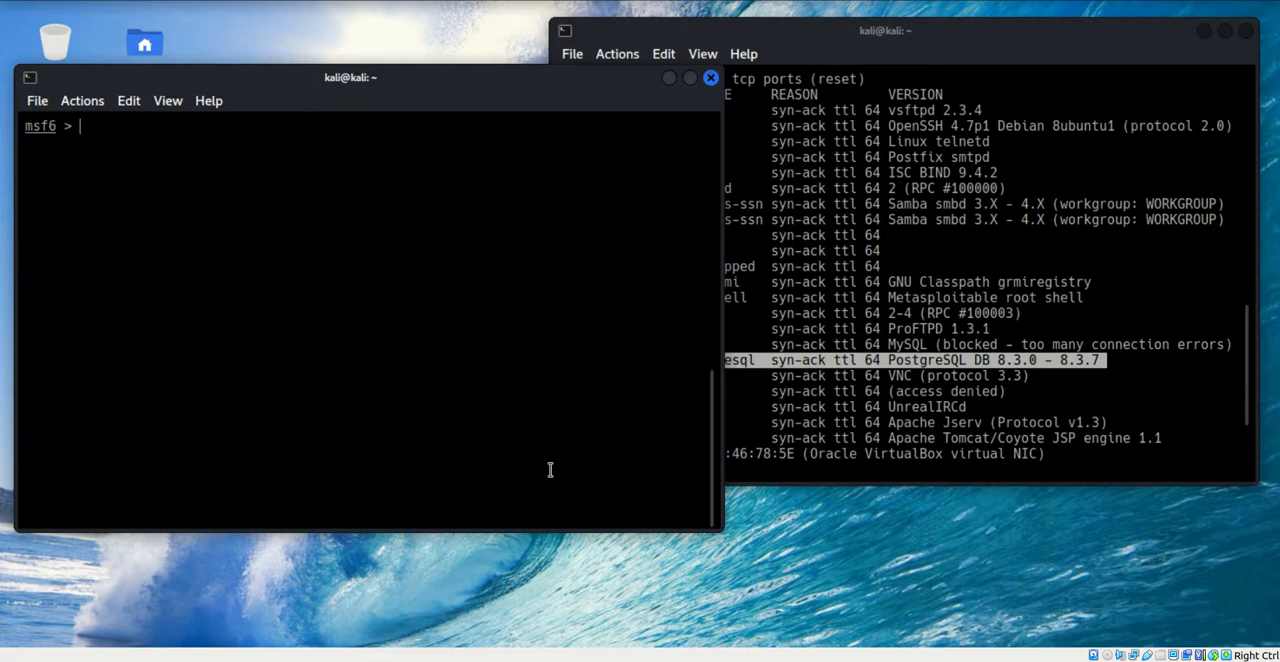
Step: Run 'search postgresql' in msfconsole to list the matching PostgreSQL modules
type("ser")
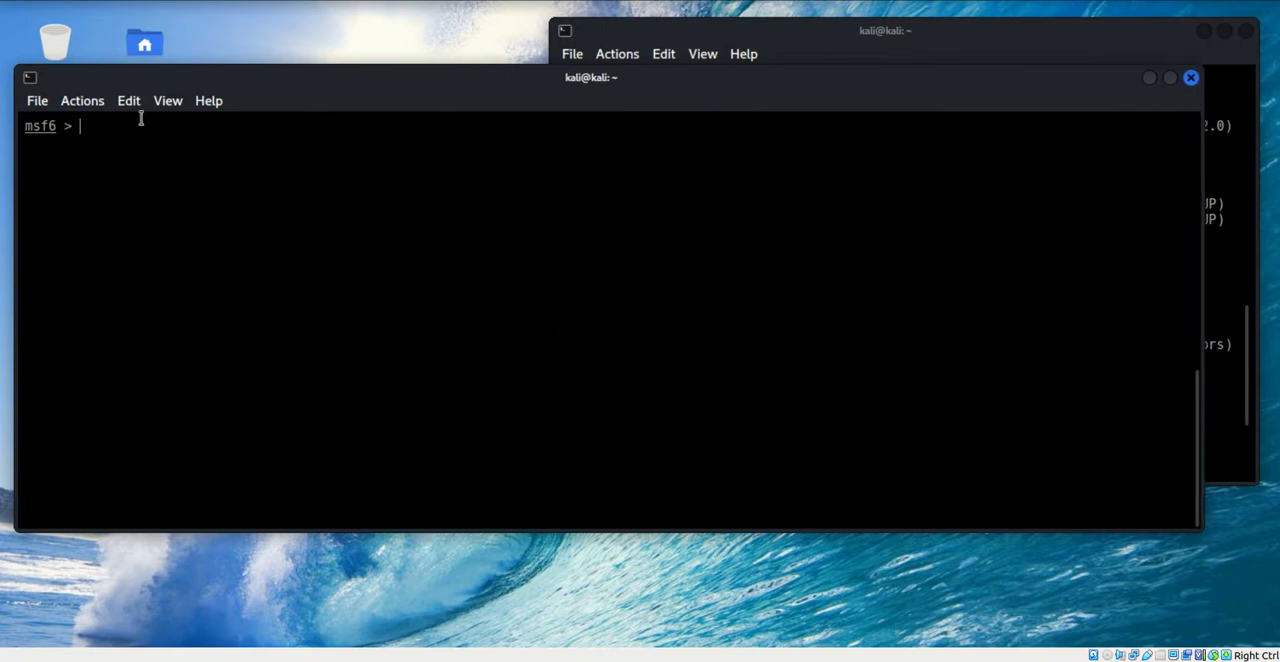
type("s")
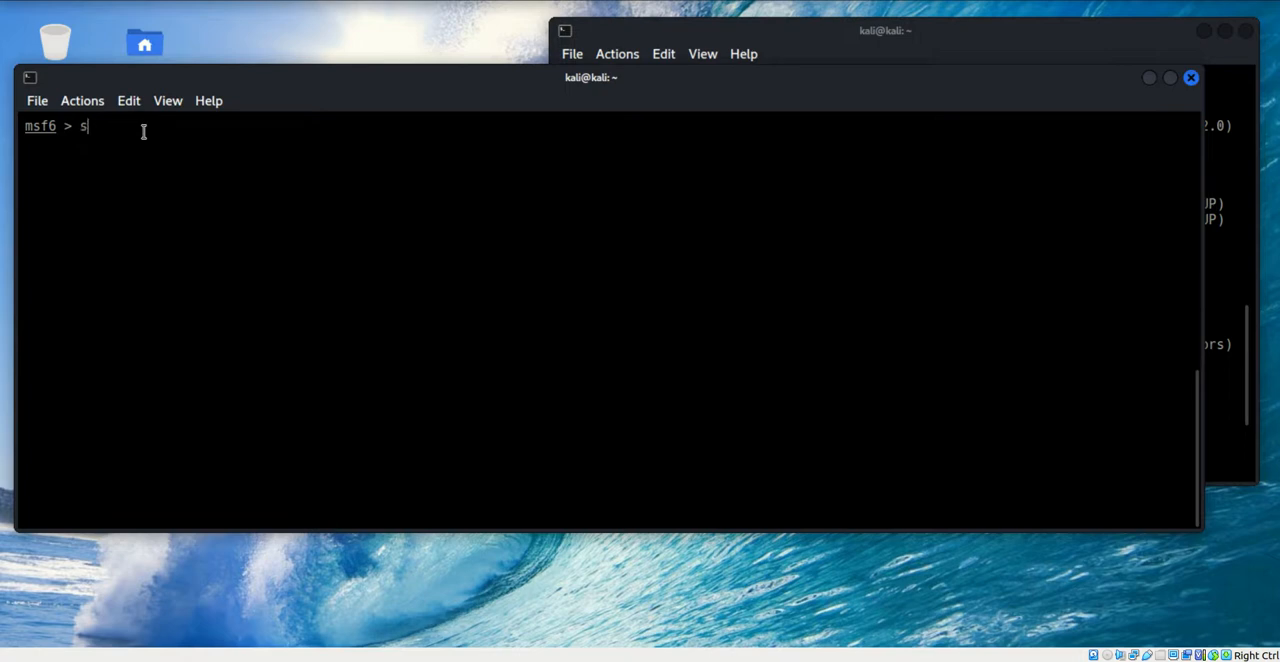
type("earch postgre")
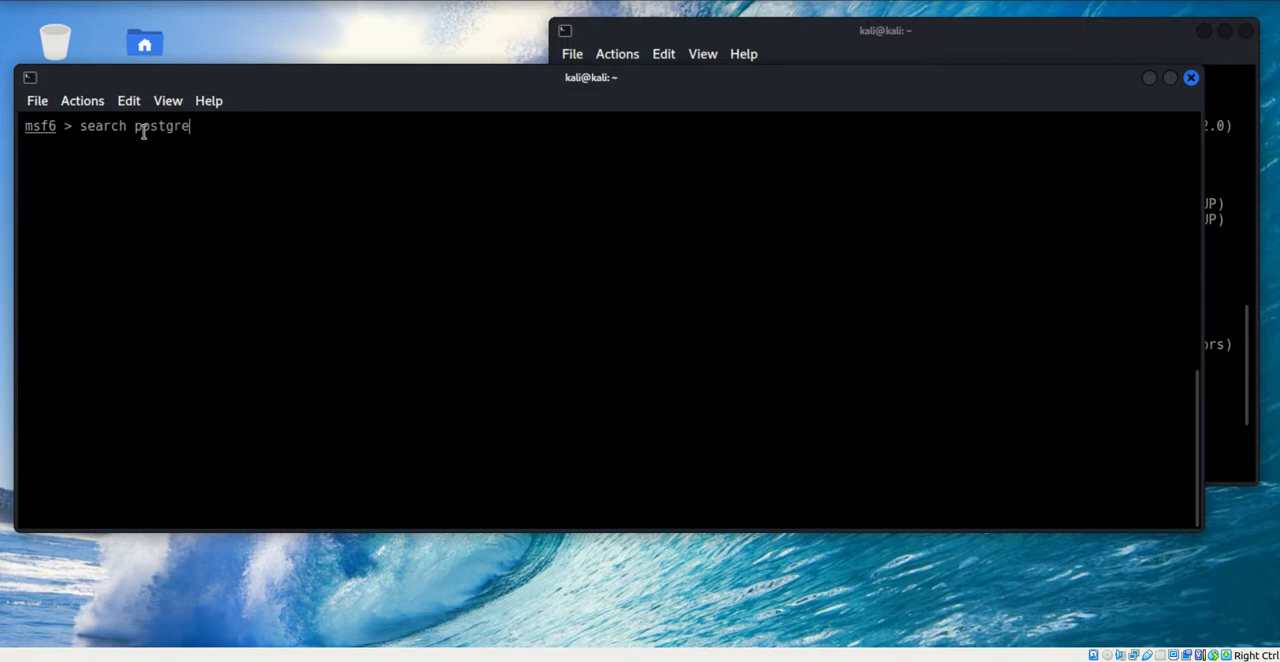
type("sql")
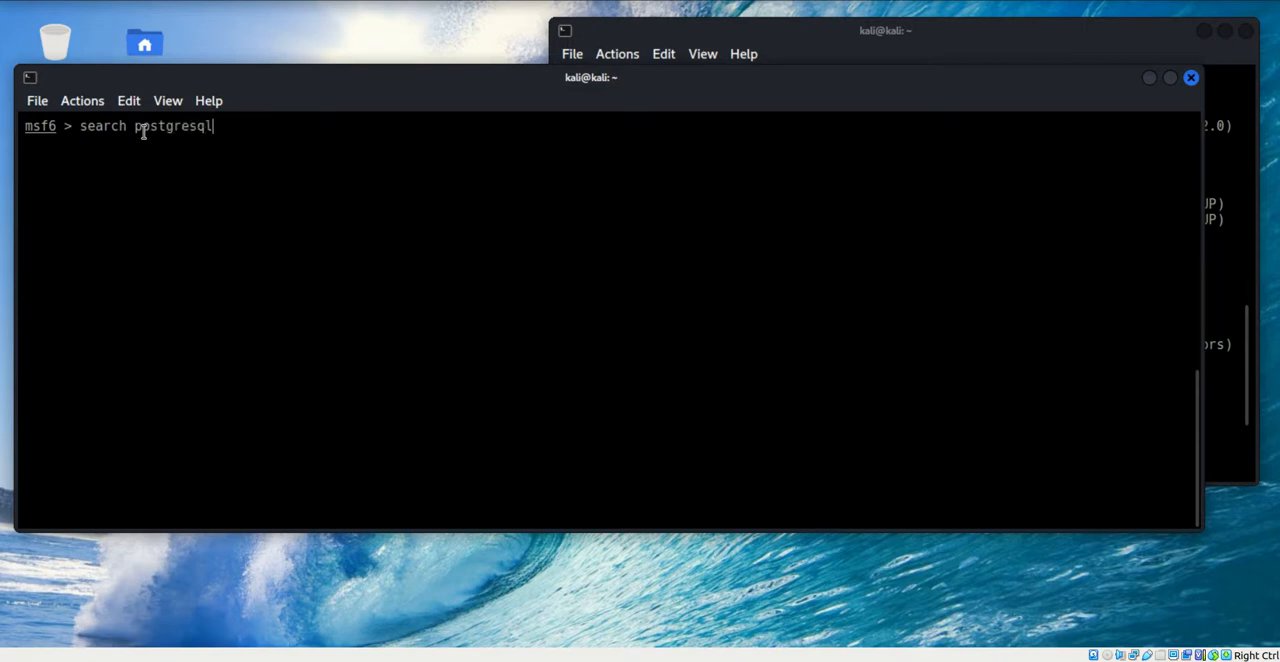
key("Return")
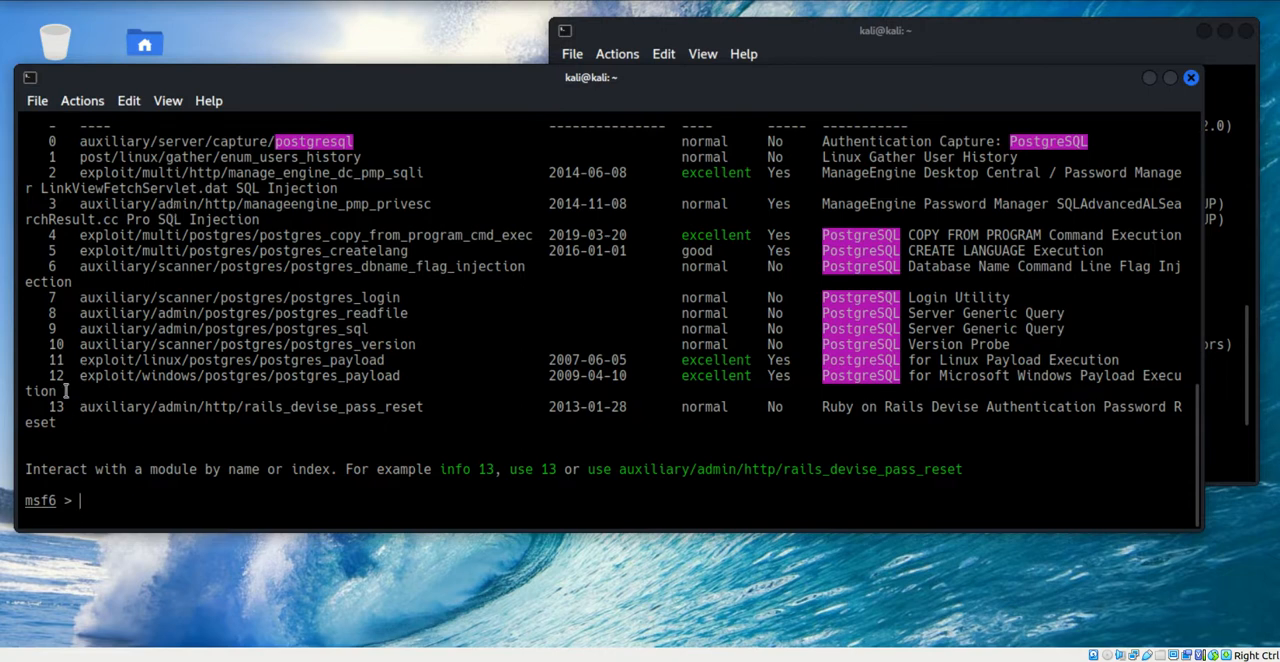
scroll("up", 3)
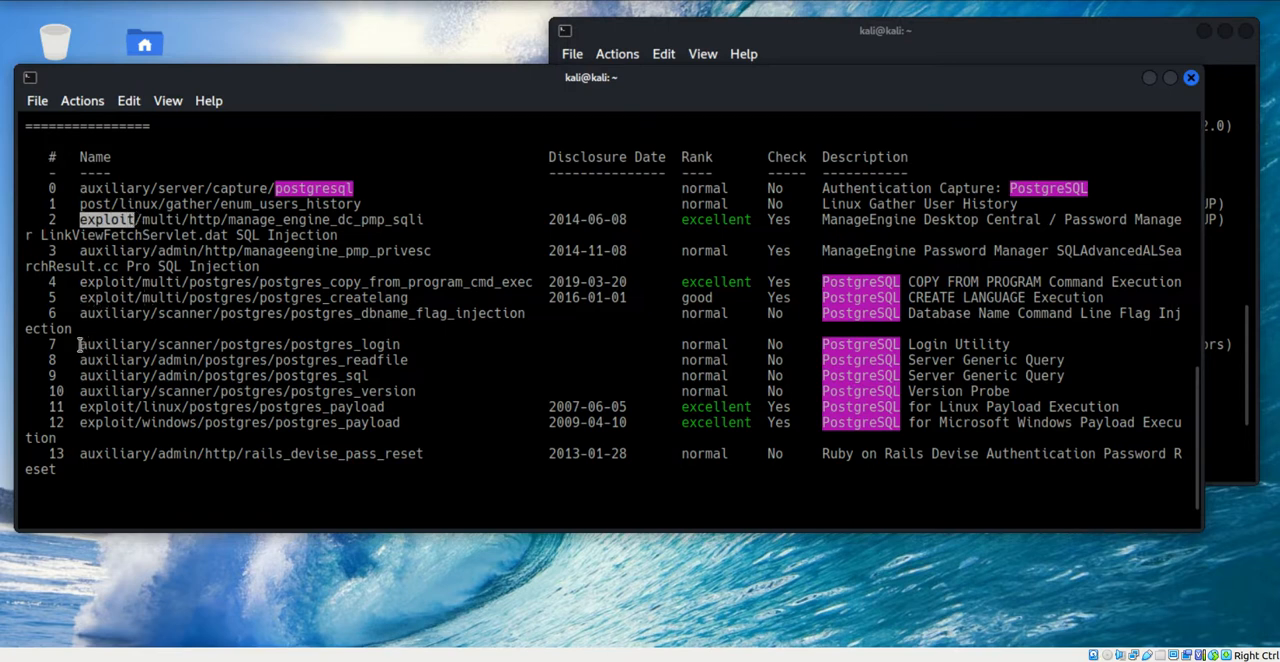
double_click(144, 344)
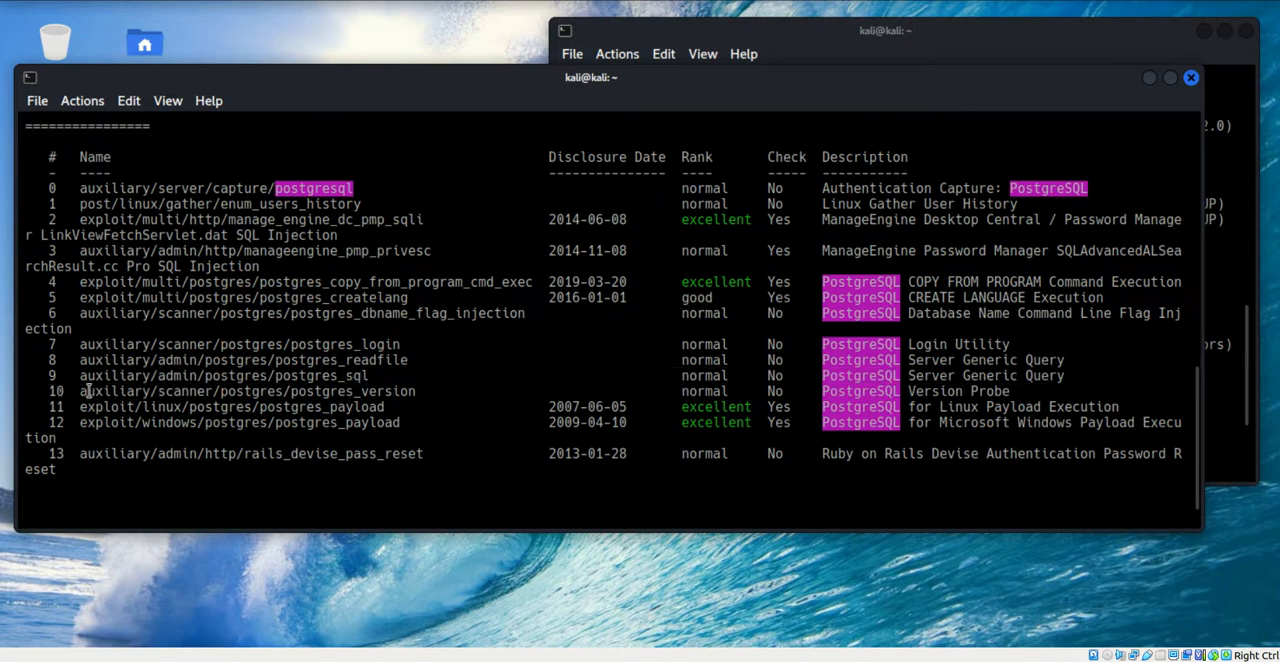
double_click(248, 392)
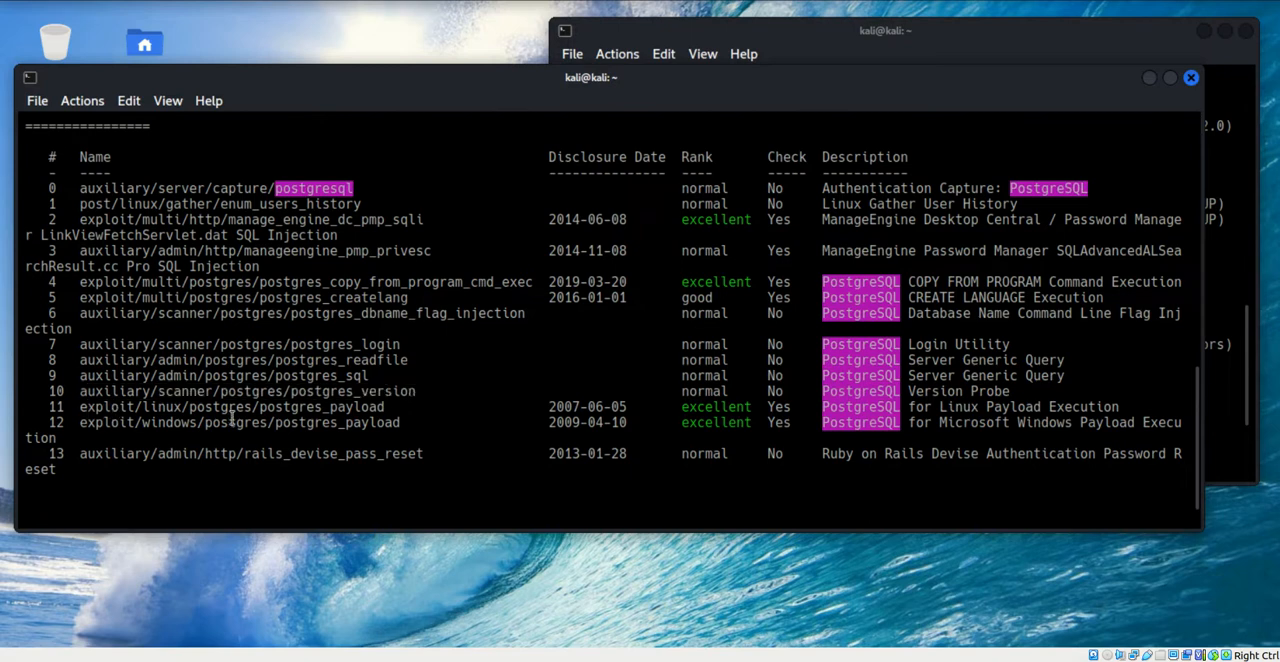
mouse_move(232, 384)
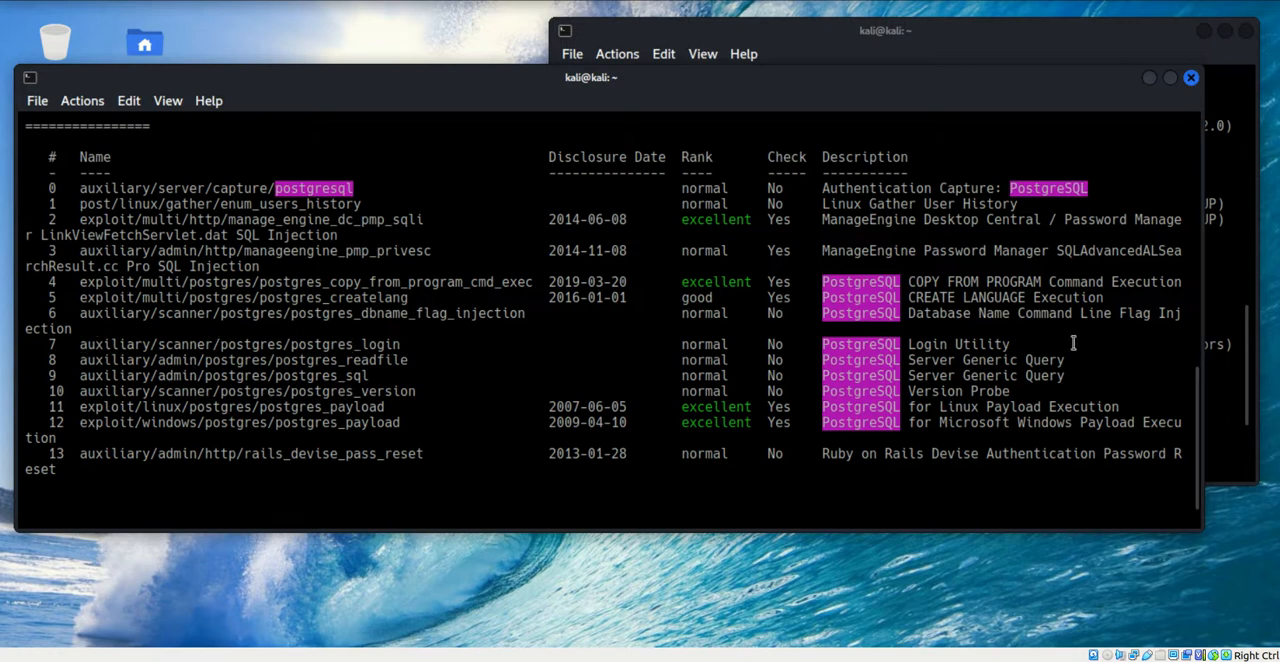
double_click(958, 344)
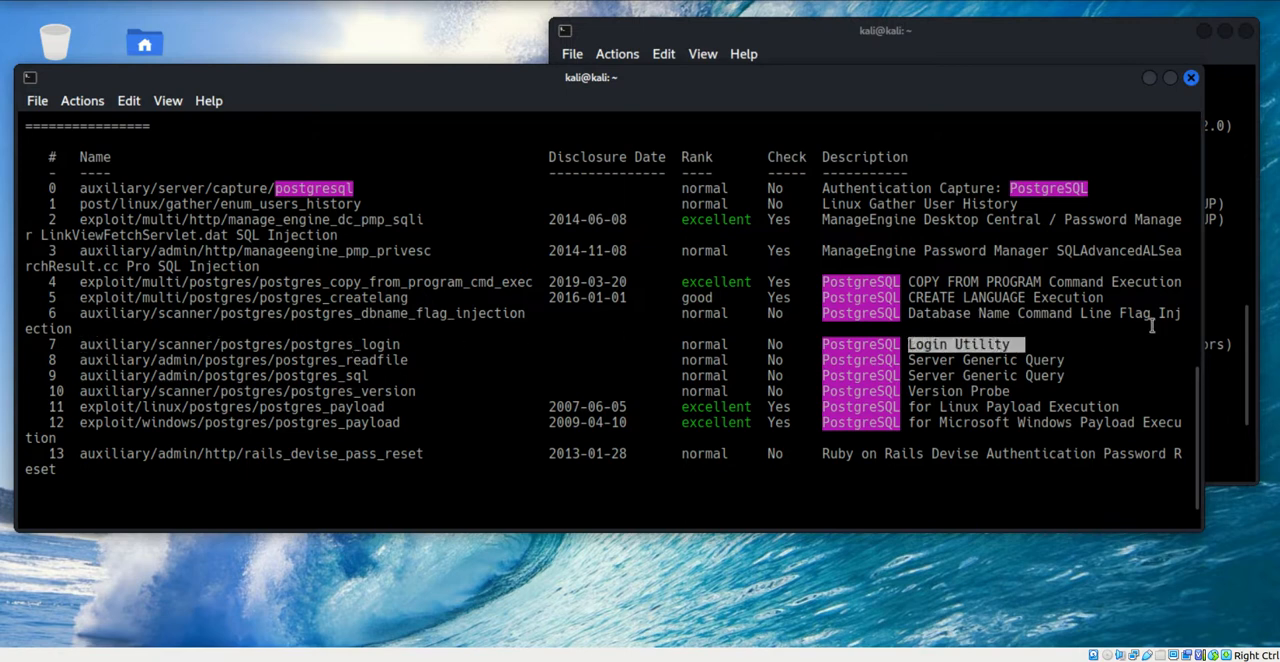
mouse_move(304, 348)
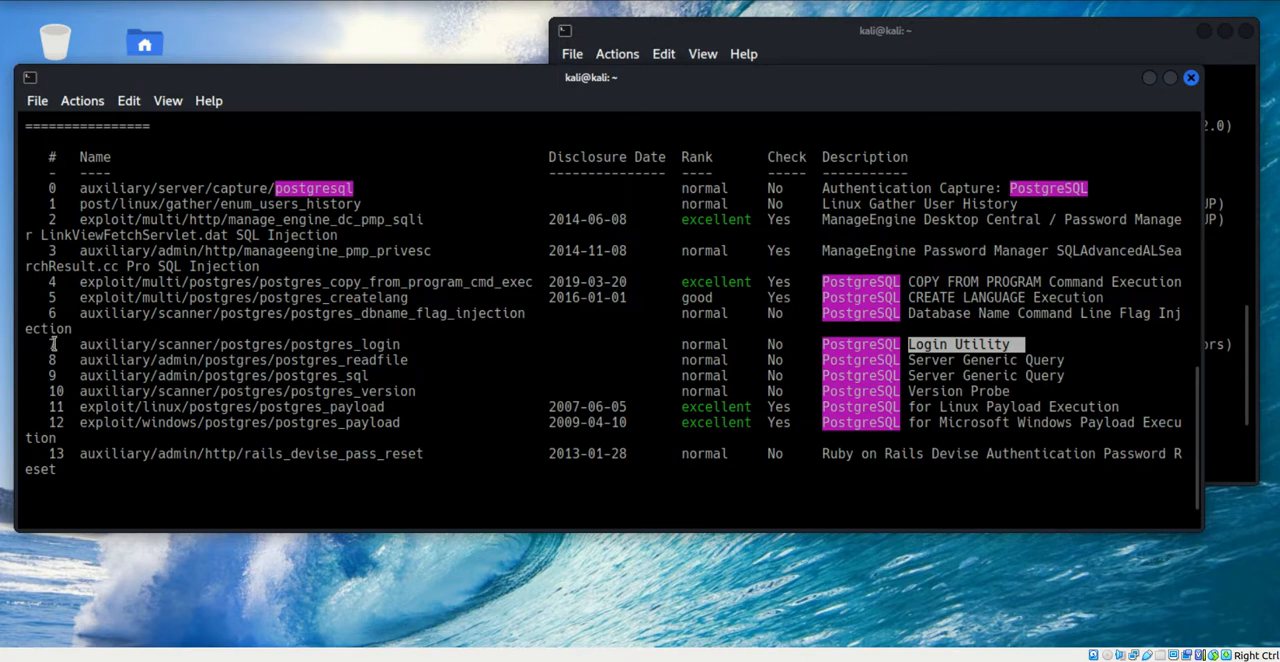
mouse_move(156, 344)
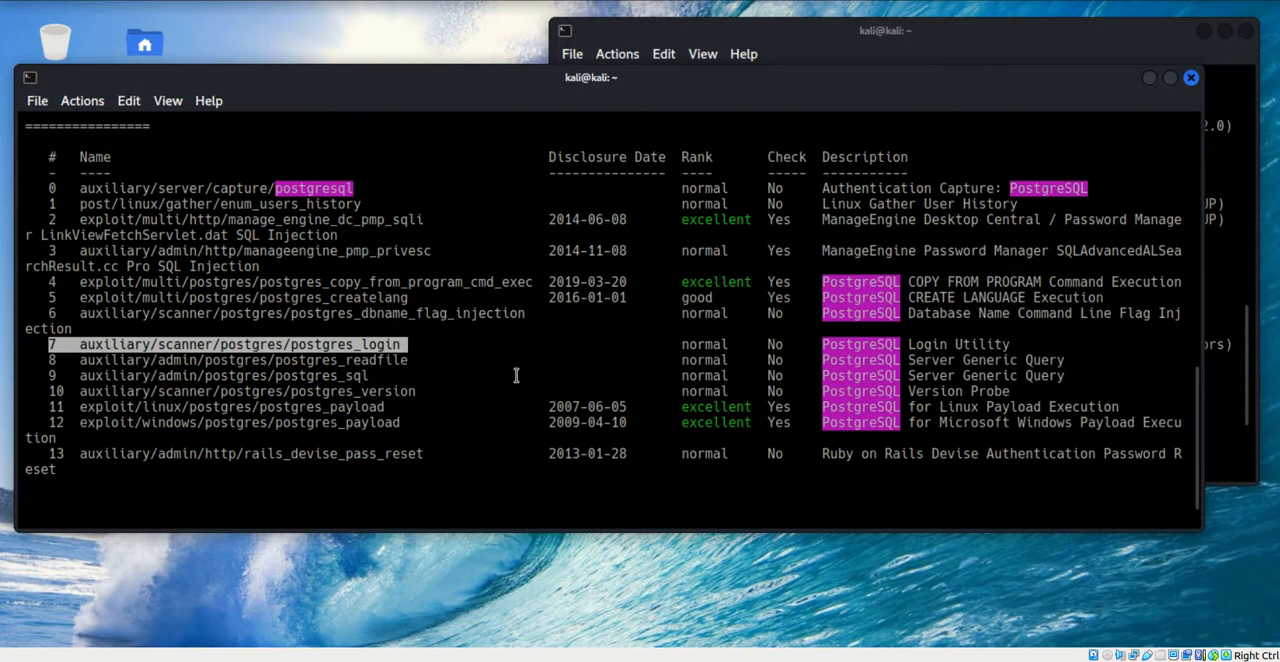
Step: Show 'info 7' for the PostgreSQL Login Utility and highlight its credential file options
type("info 7")
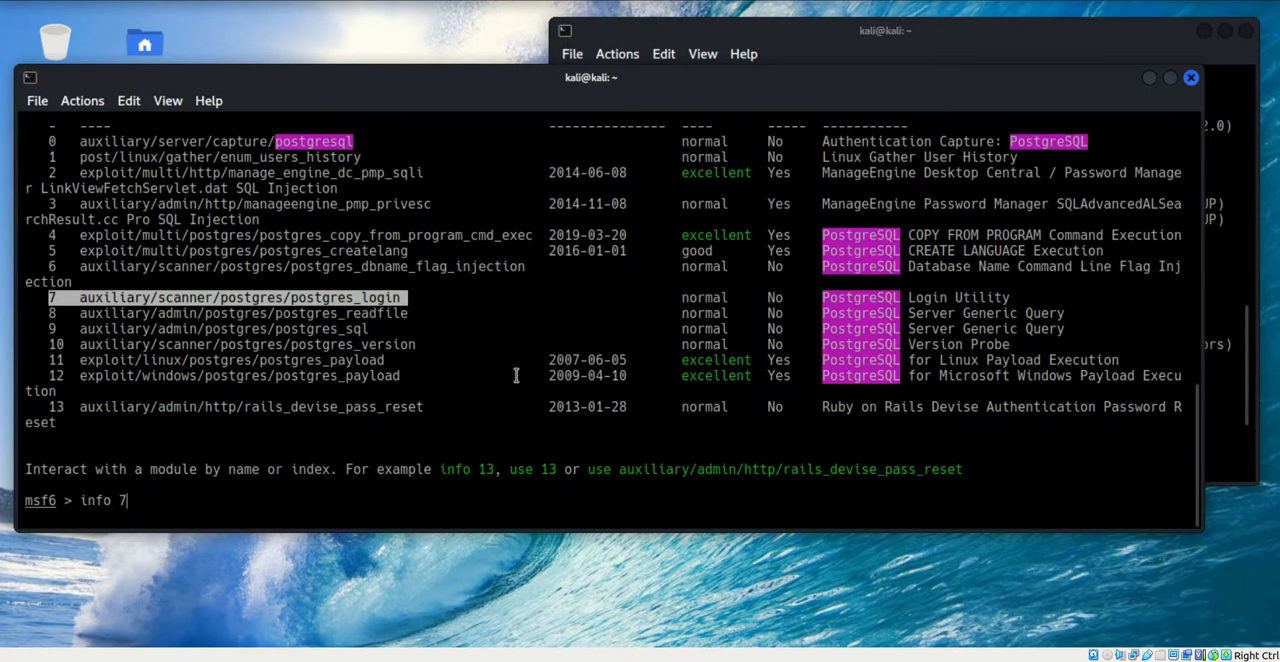
key("Return")
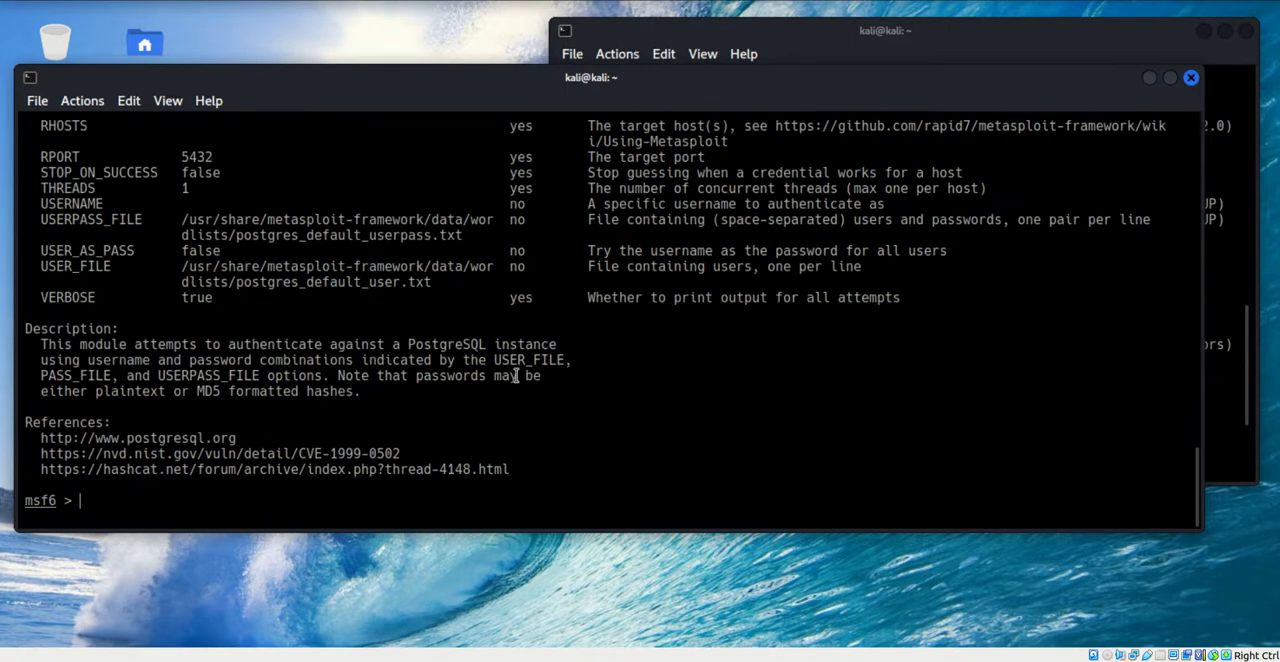
scroll("up", 3)
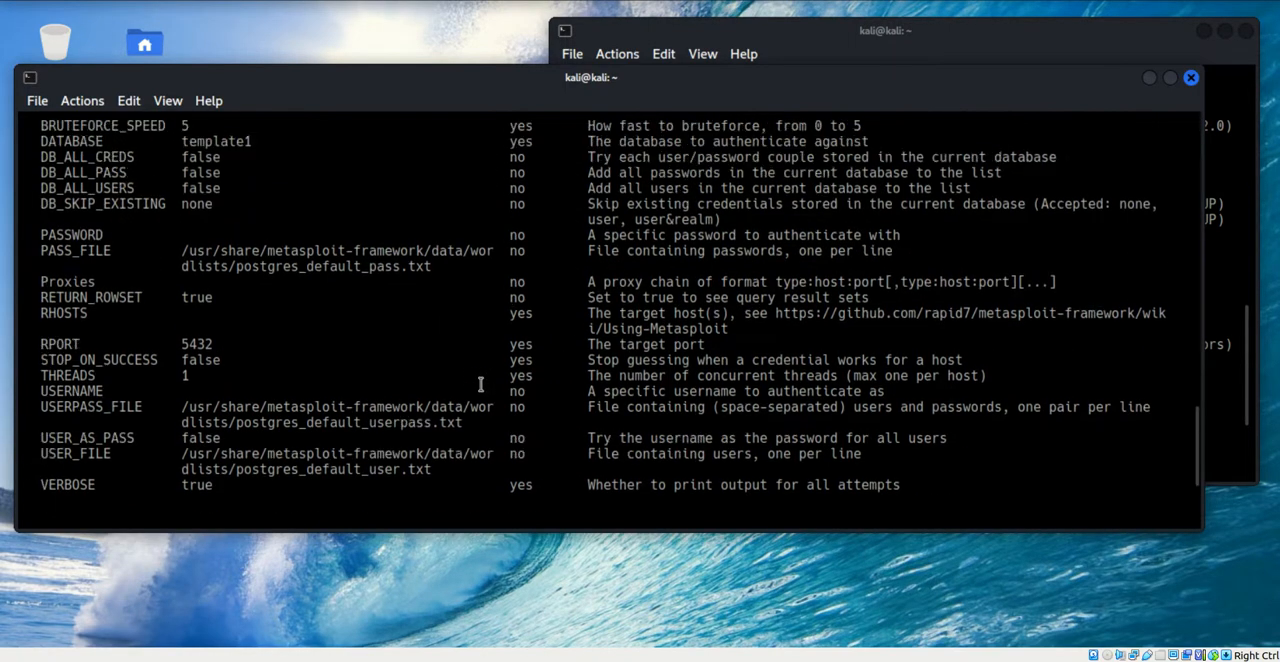
scroll("down", 3)
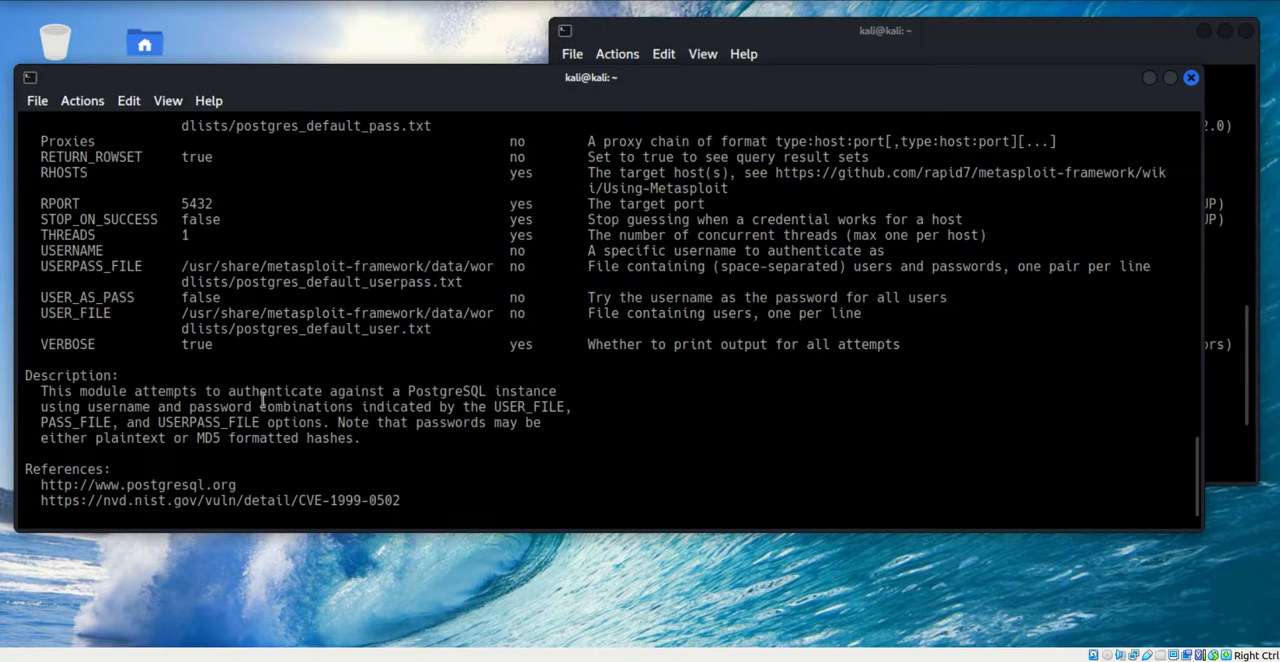
left_click_drag(228, 390, 544, 390)
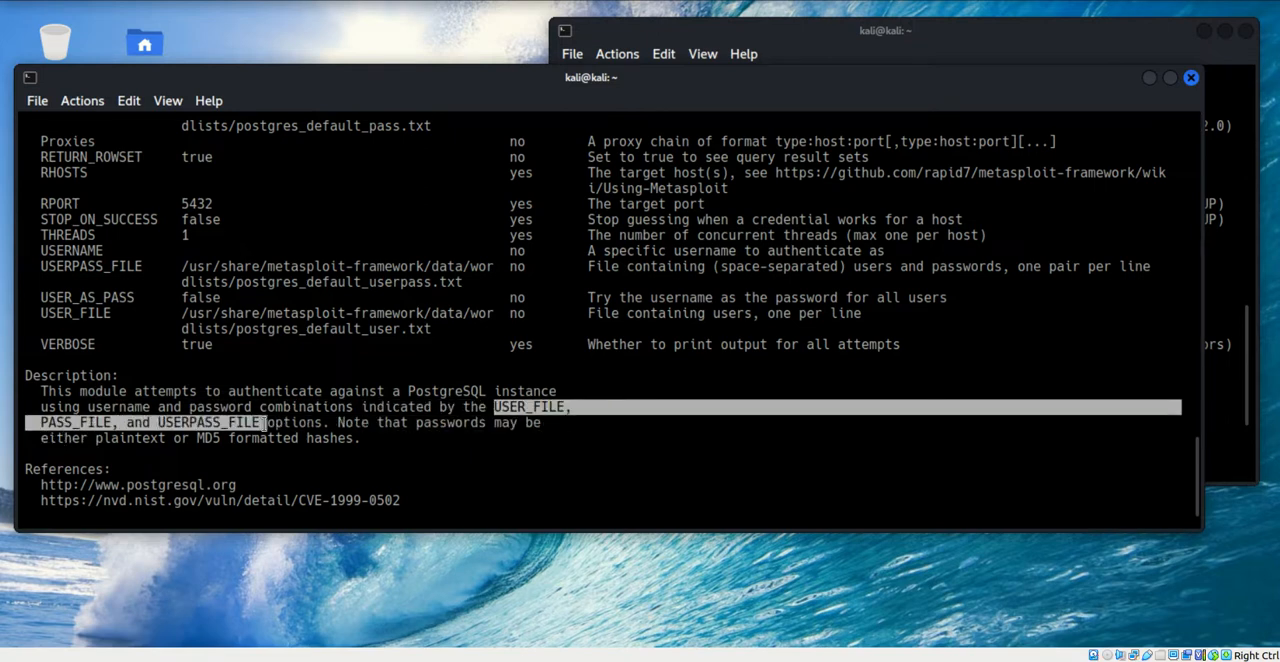
mouse_move(372, 430)
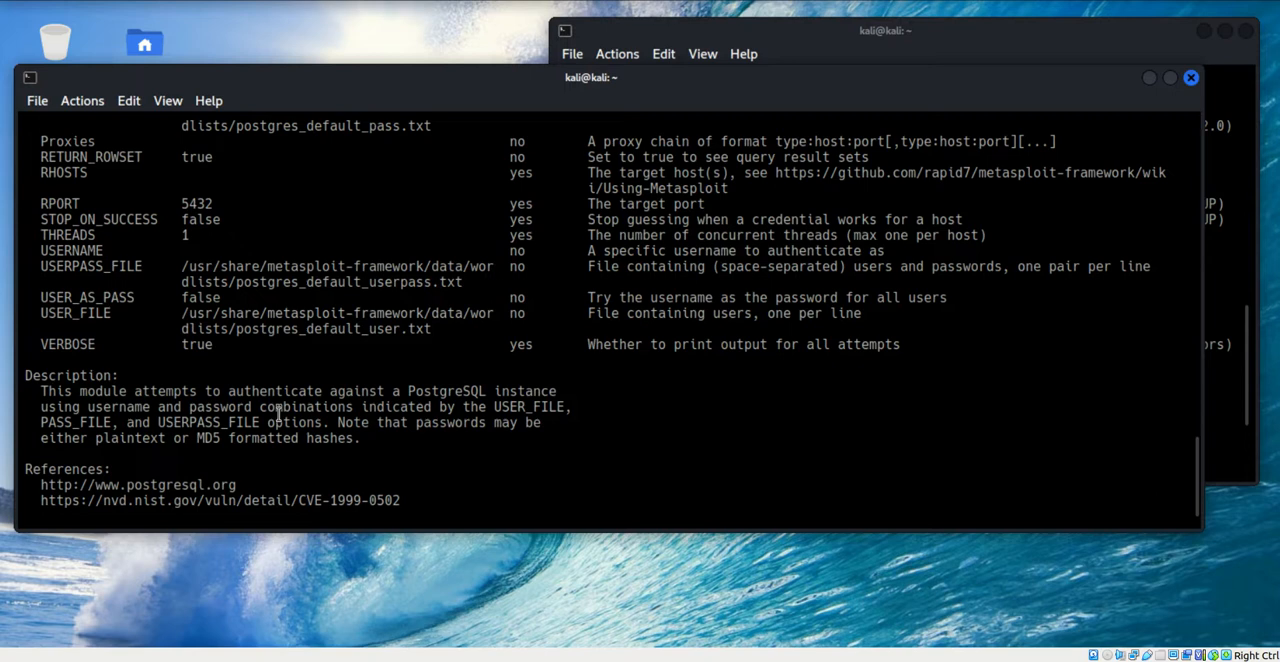
Step: Highlight the module defaults DATABASE template1 and RPORT 5432
scroll("up", 3)
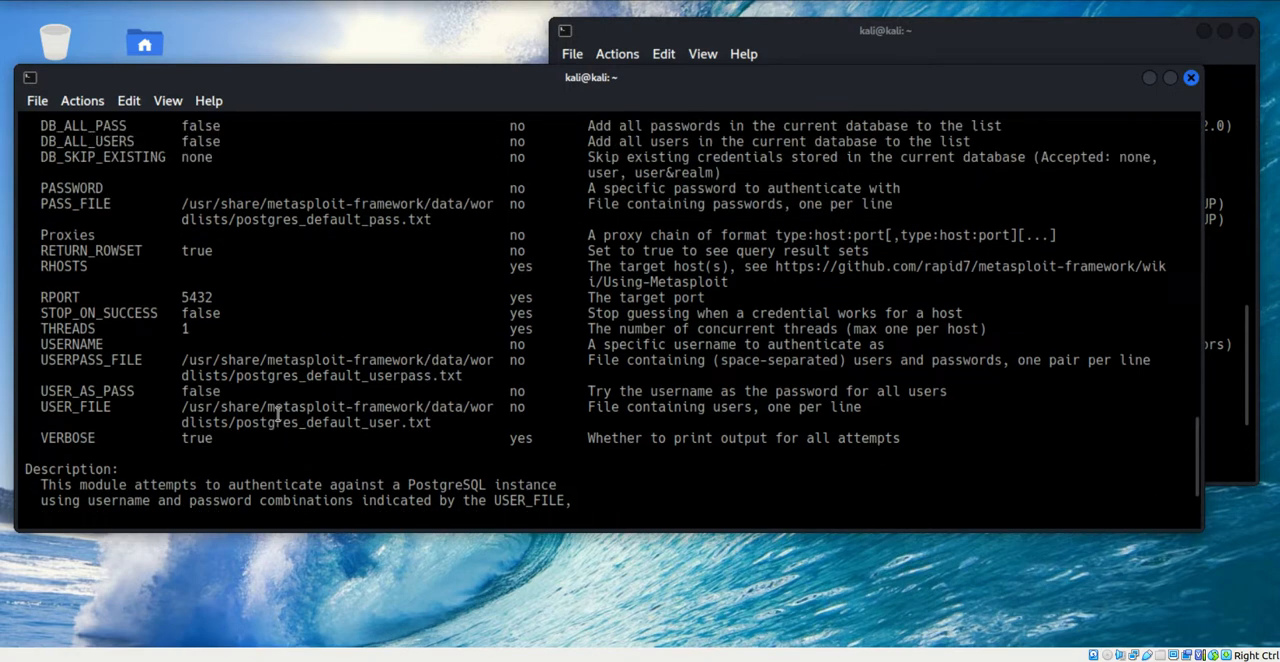
scroll("up", 3)
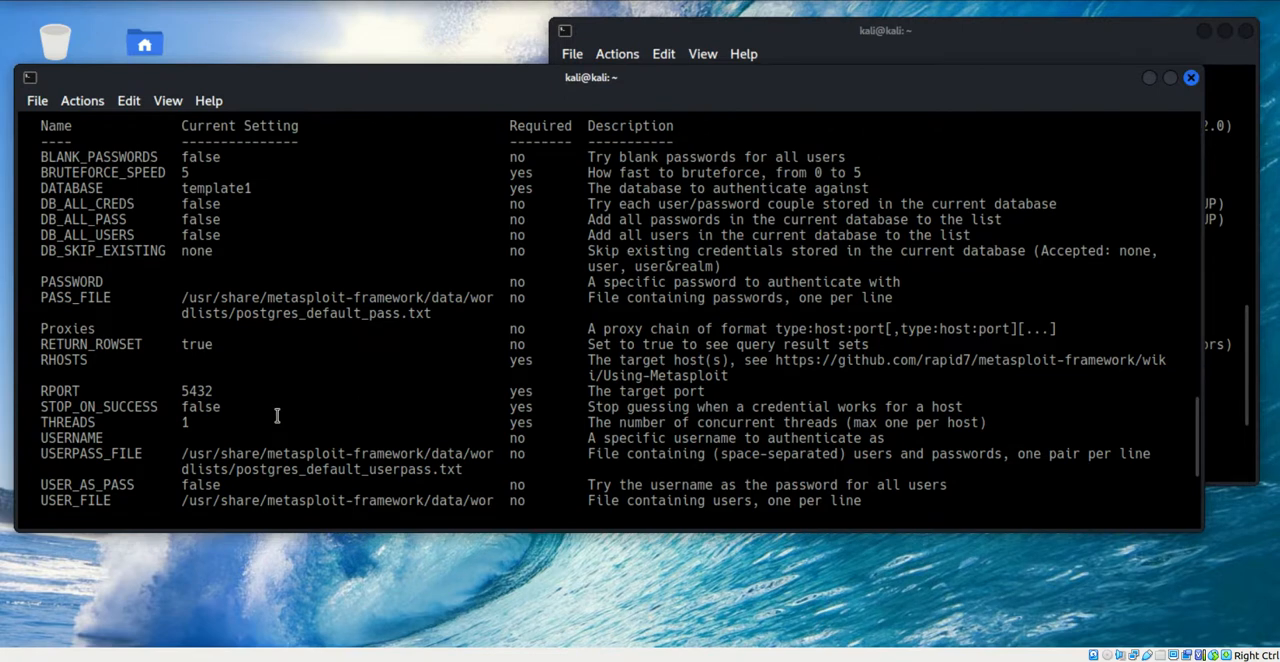
mouse_move(424, 280)
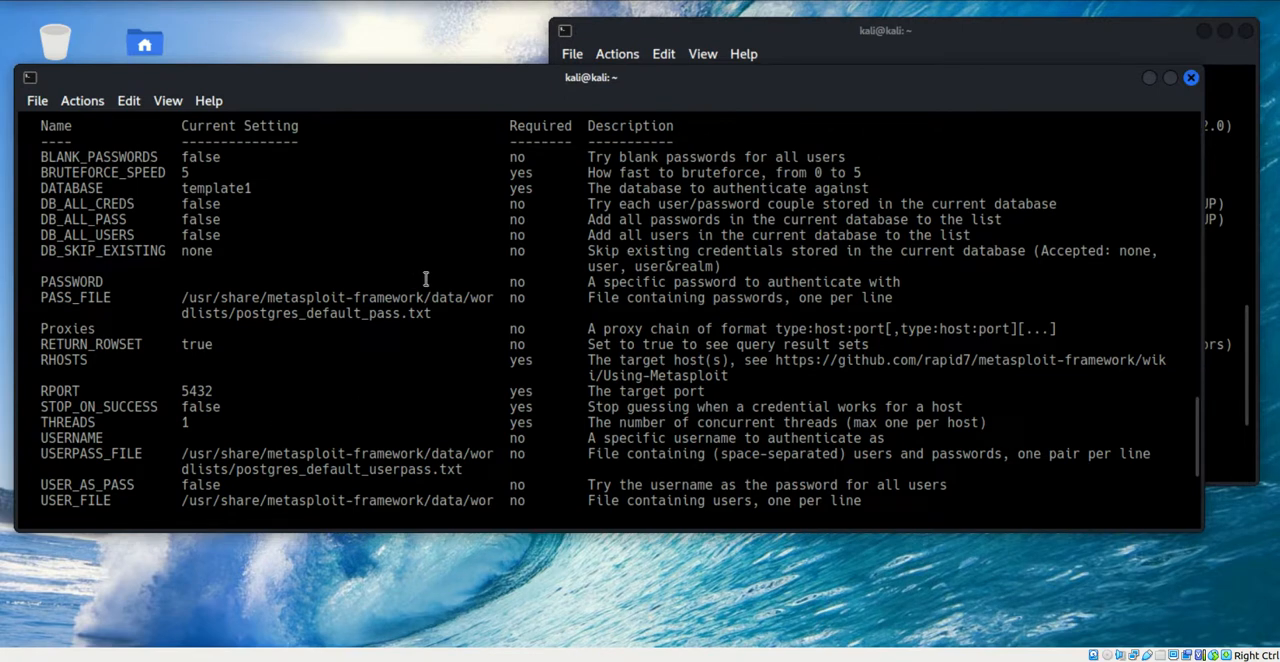
mouse_move(182, 188)
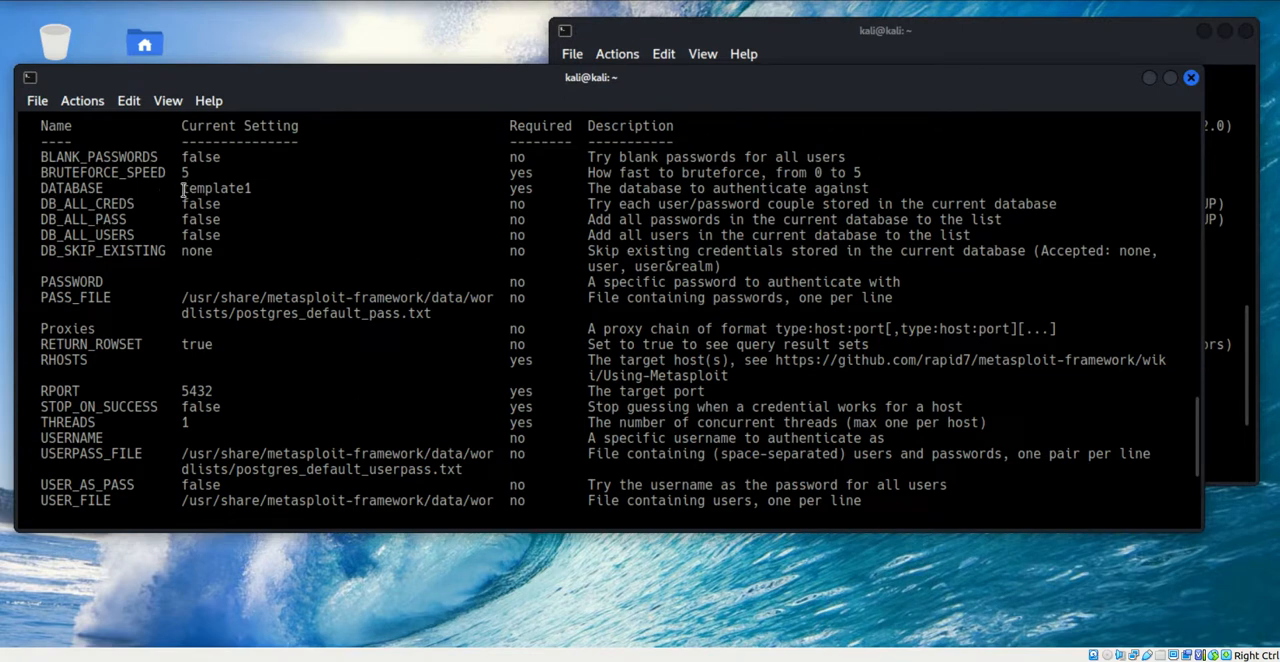
double_click(216, 188)
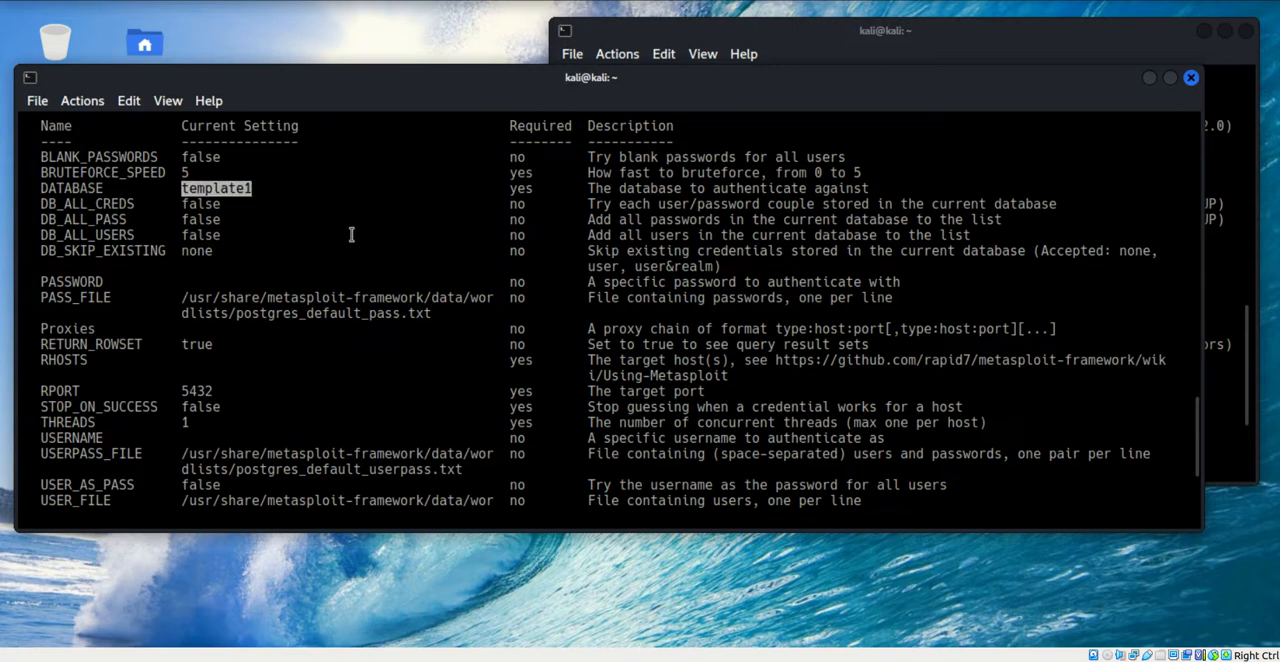
mouse_move(296, 224)
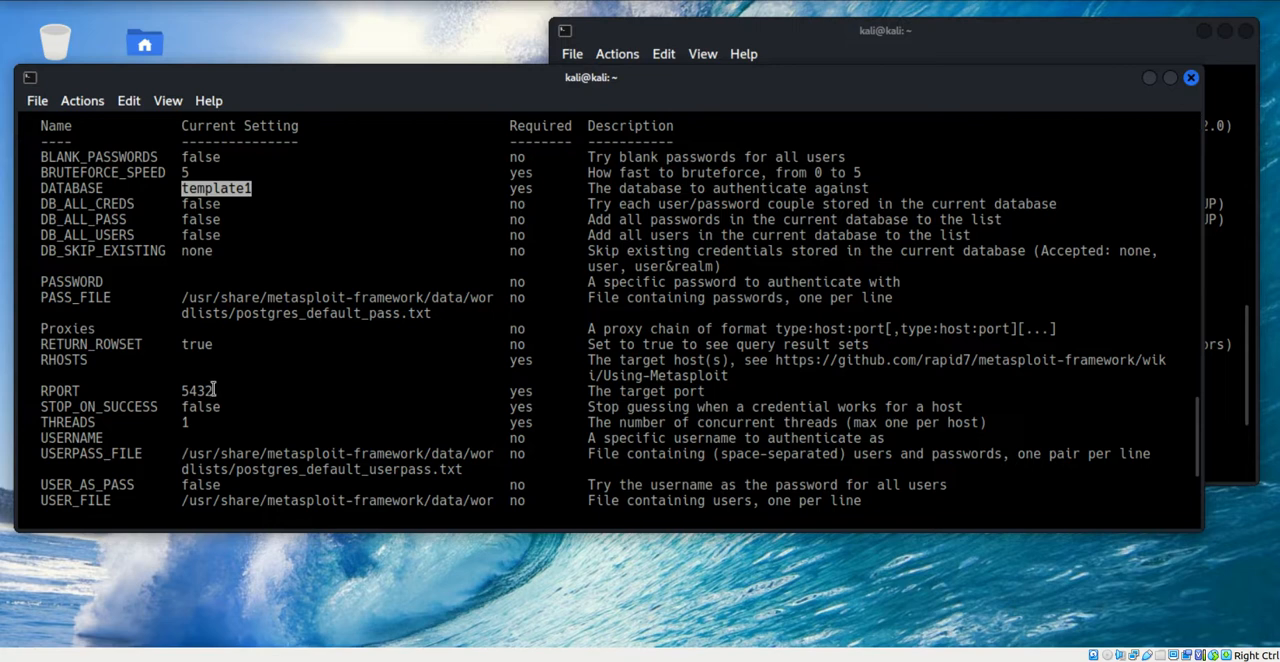
double_click(196, 390)
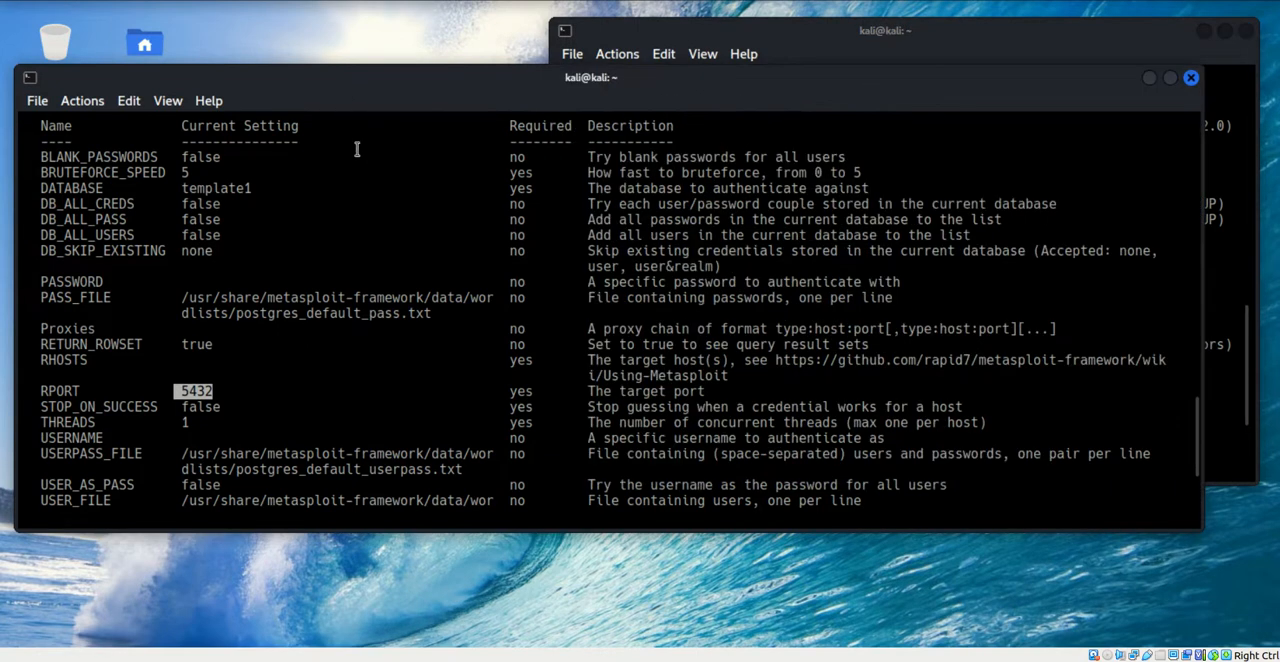
mouse_move(384, 384)
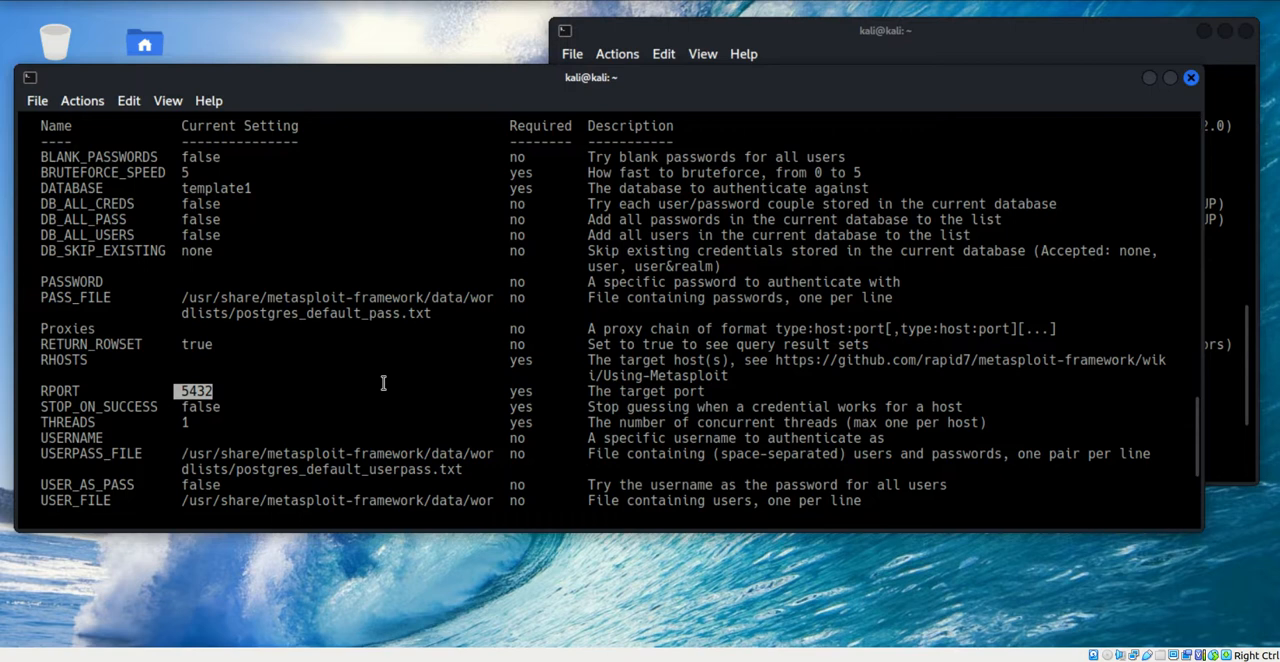
mouse_move(228, 296)
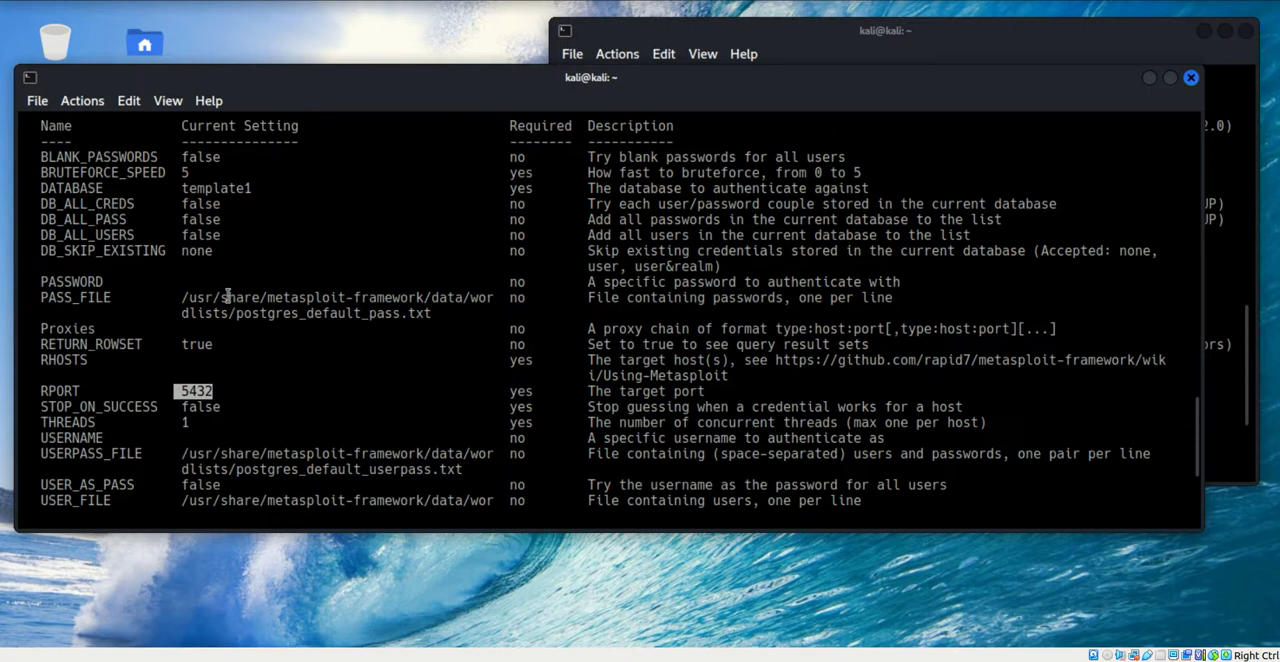
mouse_move(80, 360)
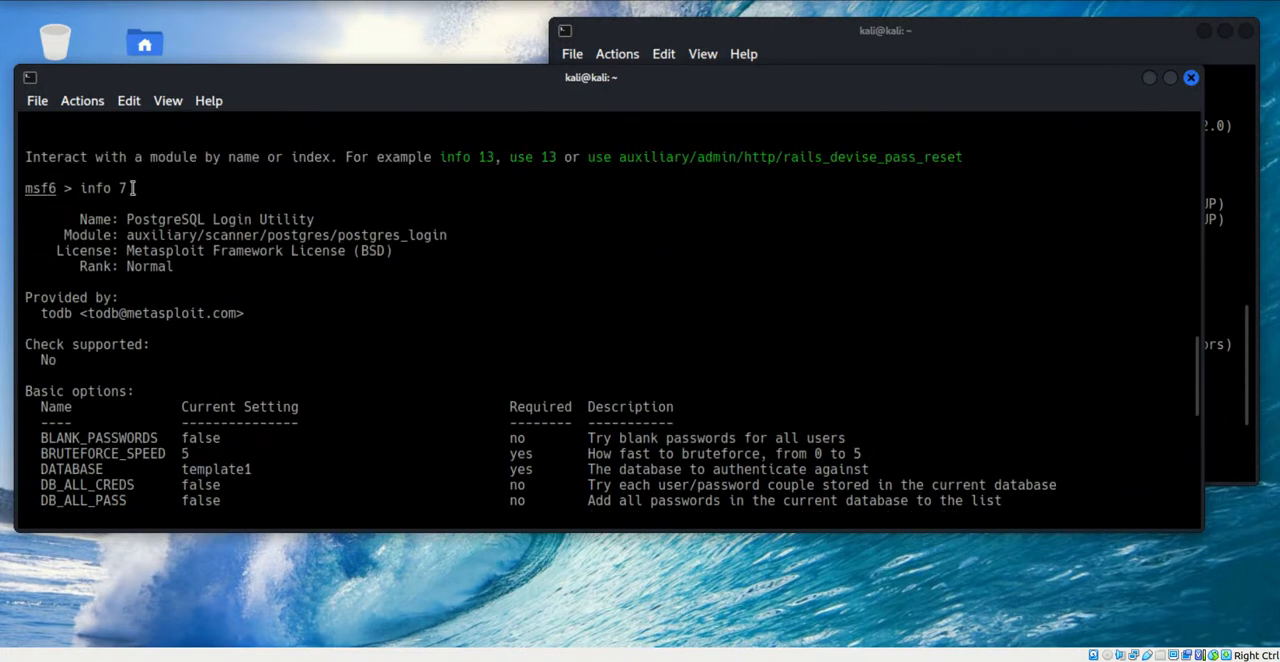
Step: Set RHOSTS to 192.168.1.171 for postgres_login and review the module options
scroll("down", 3)
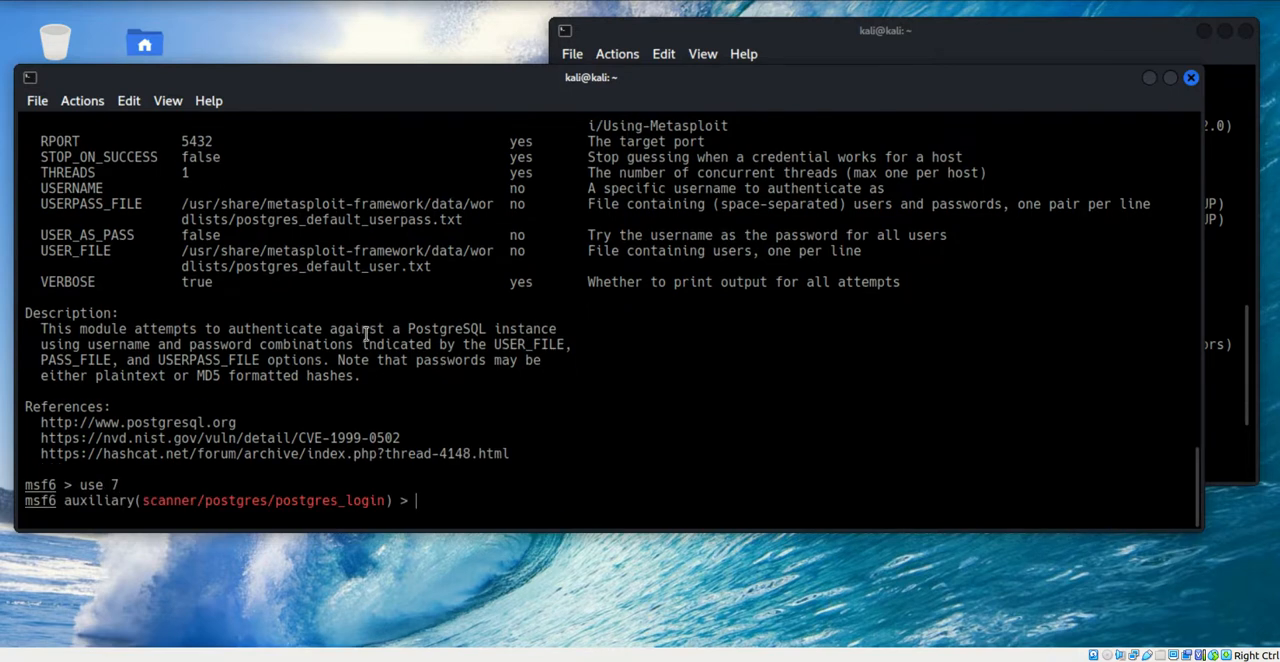
type("se")
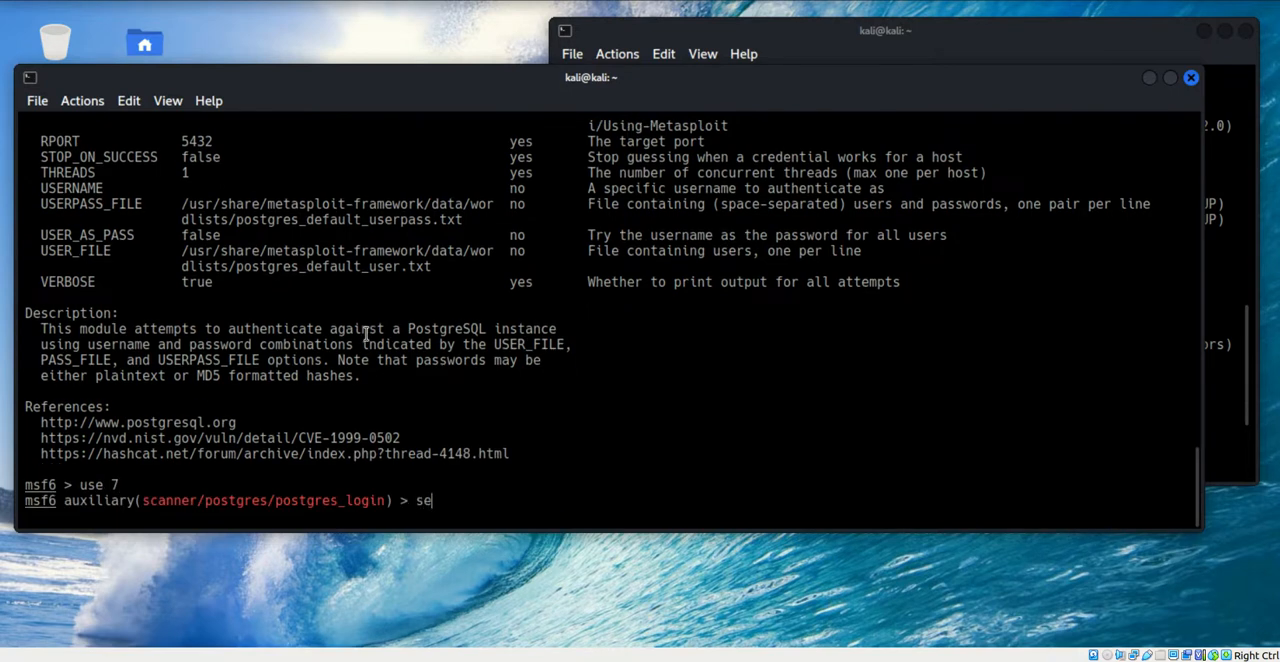
type("t RH")
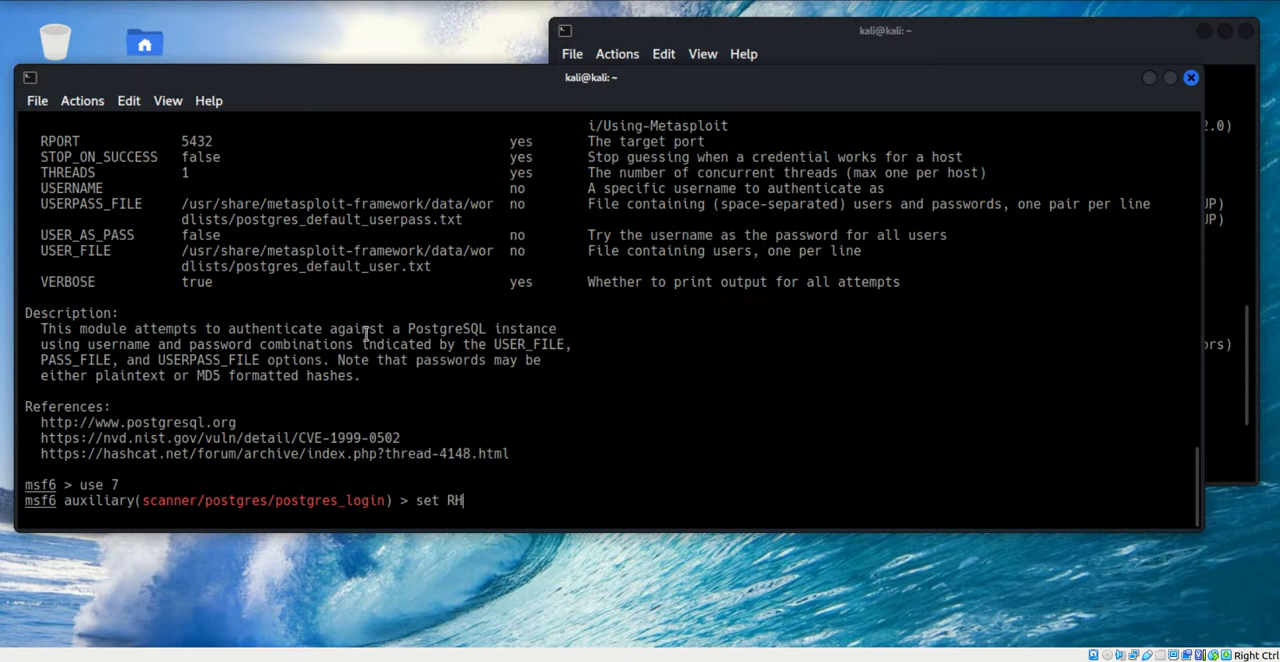
type("OSTS 1")
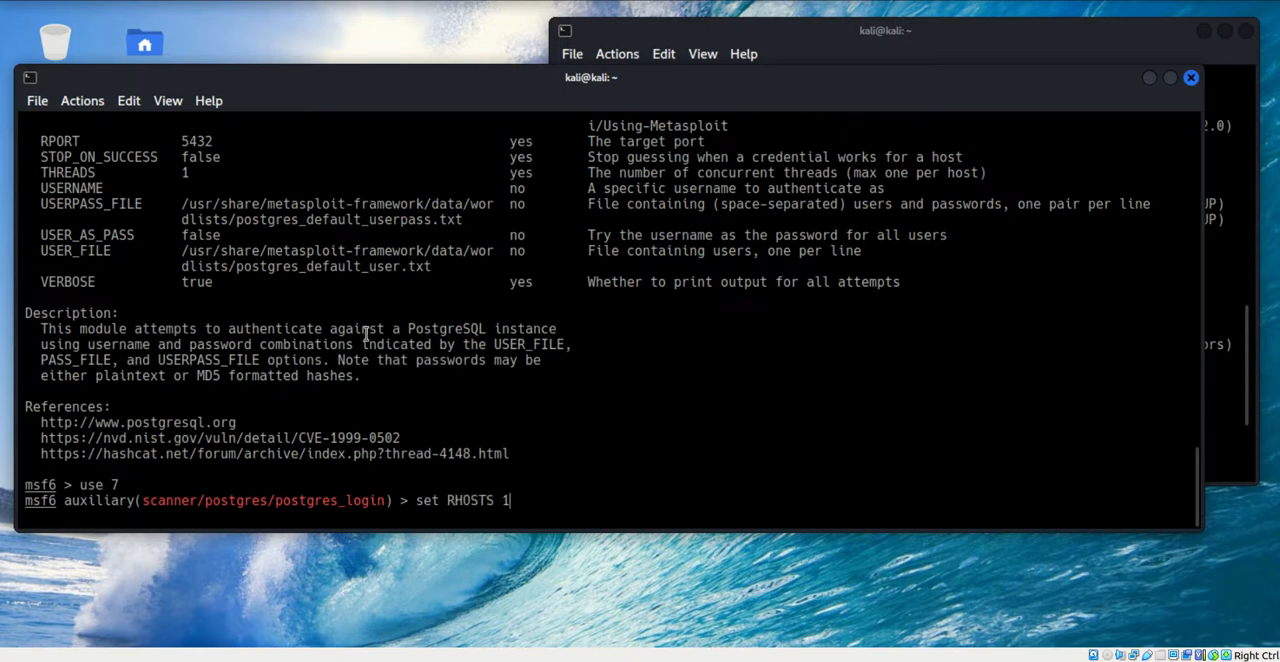
type("92.")
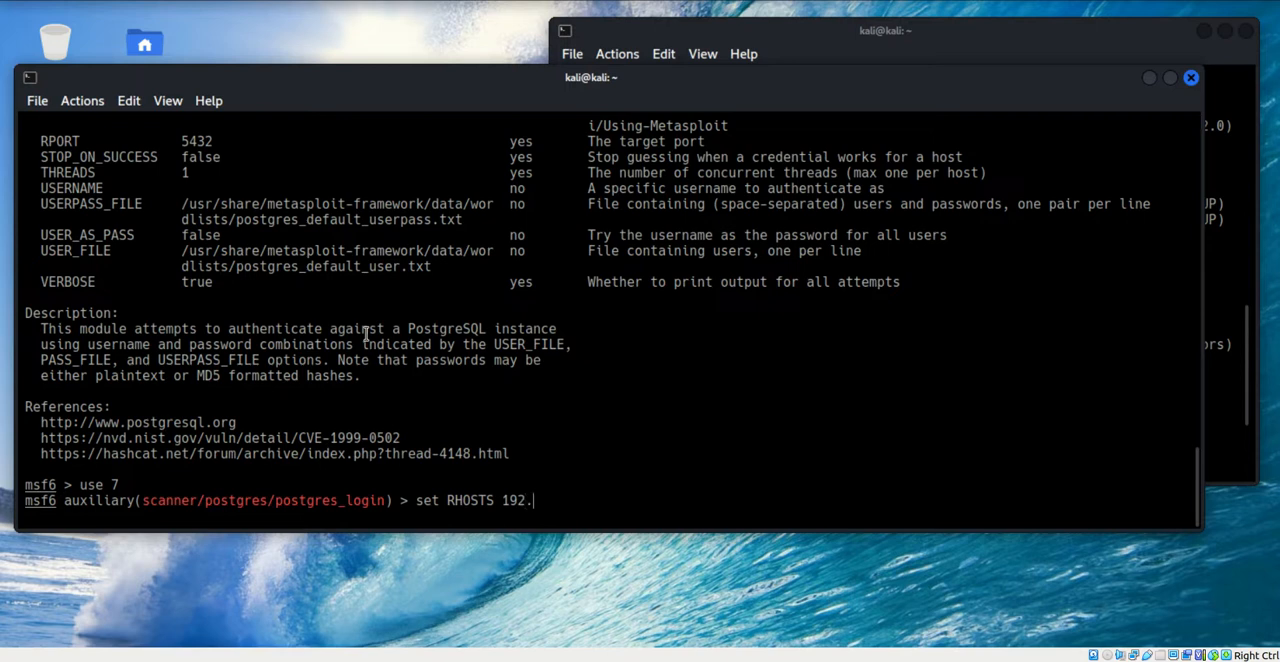
type("168.1.")
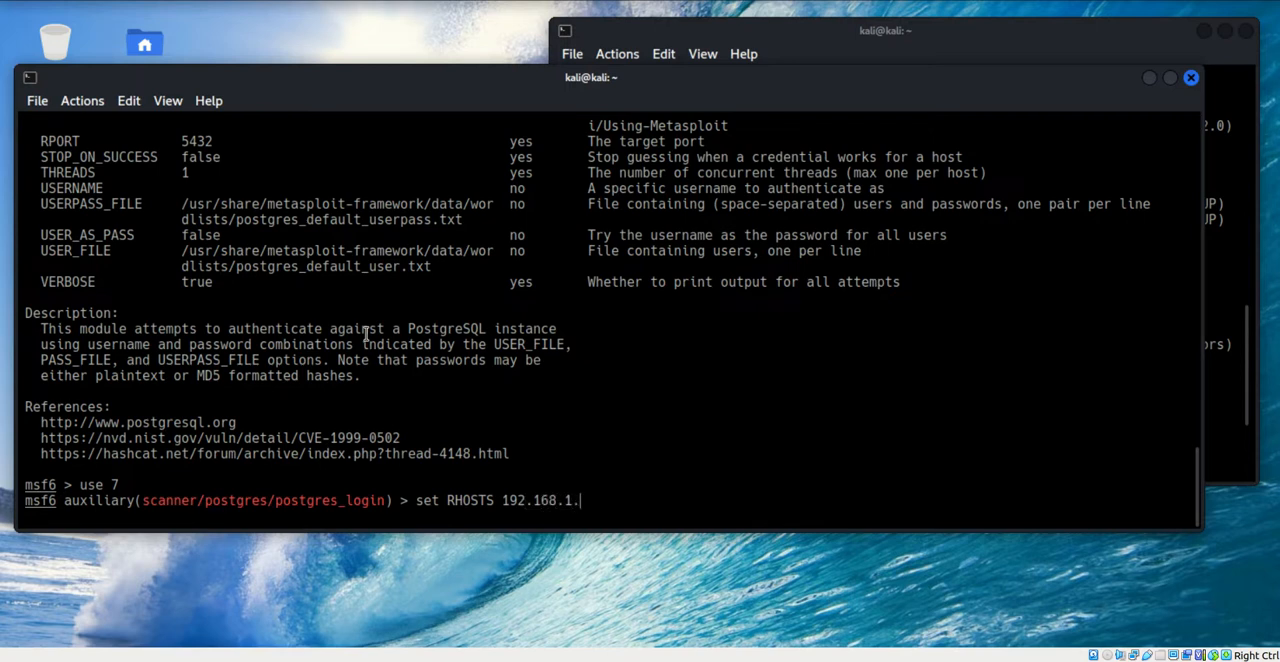
key("Return")
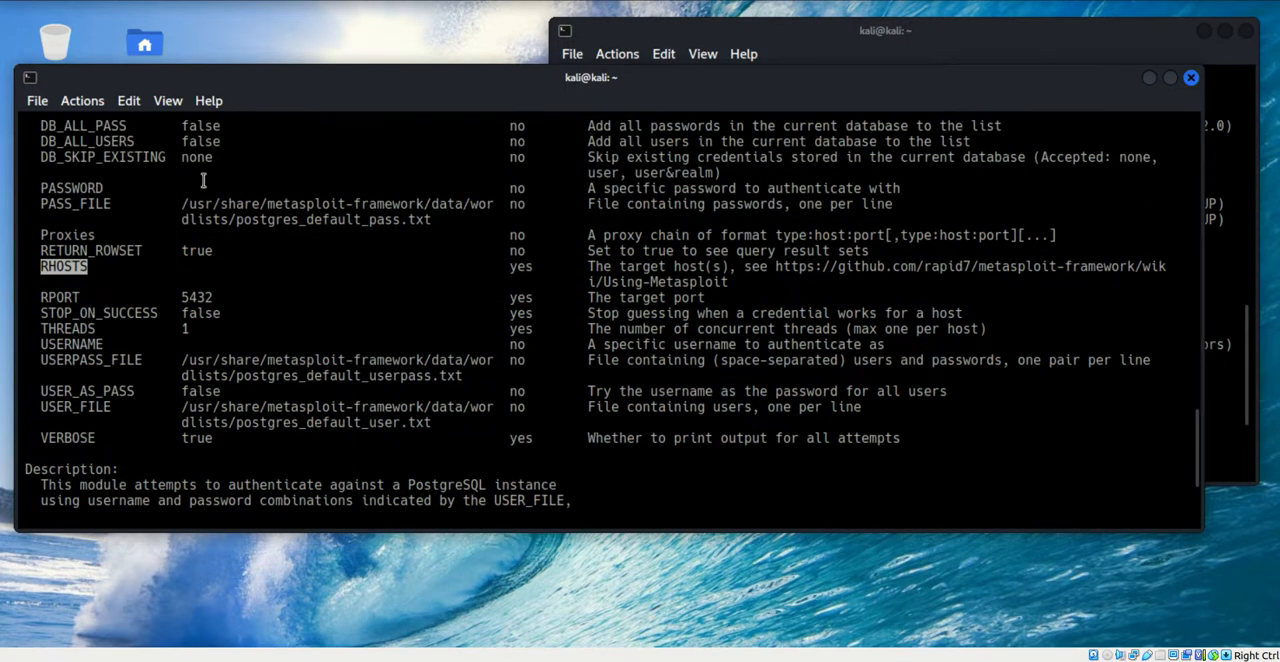
scroll("up", 3)
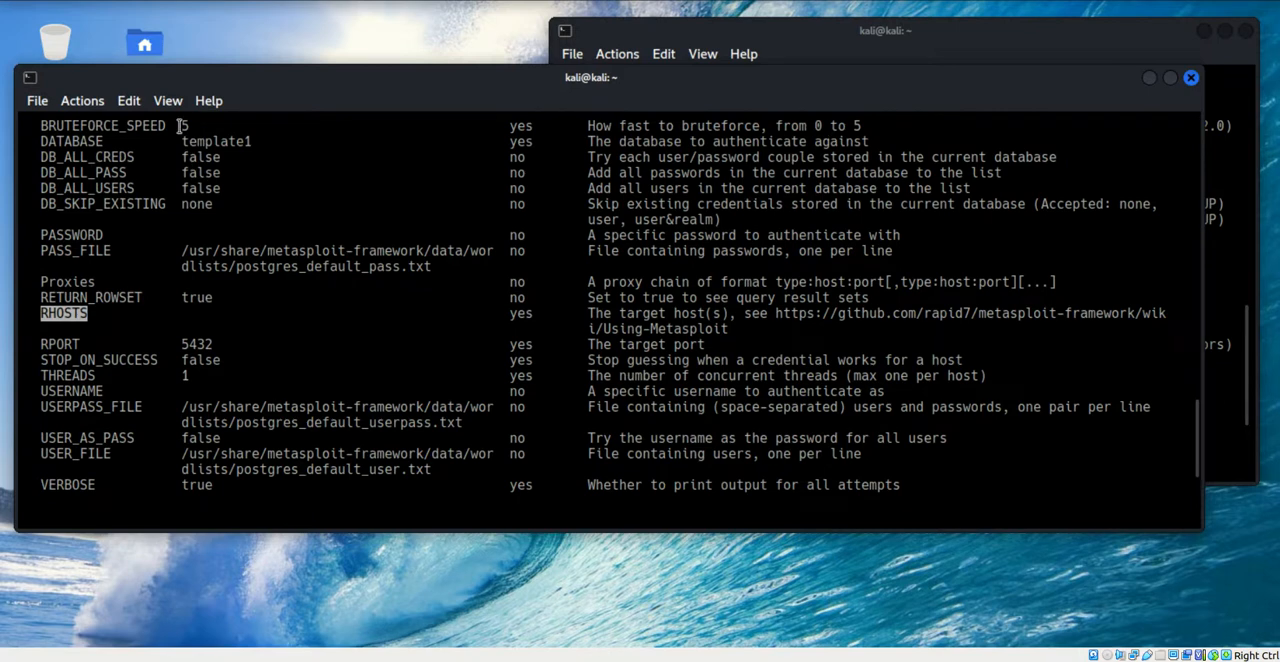
scroll("up", 3)
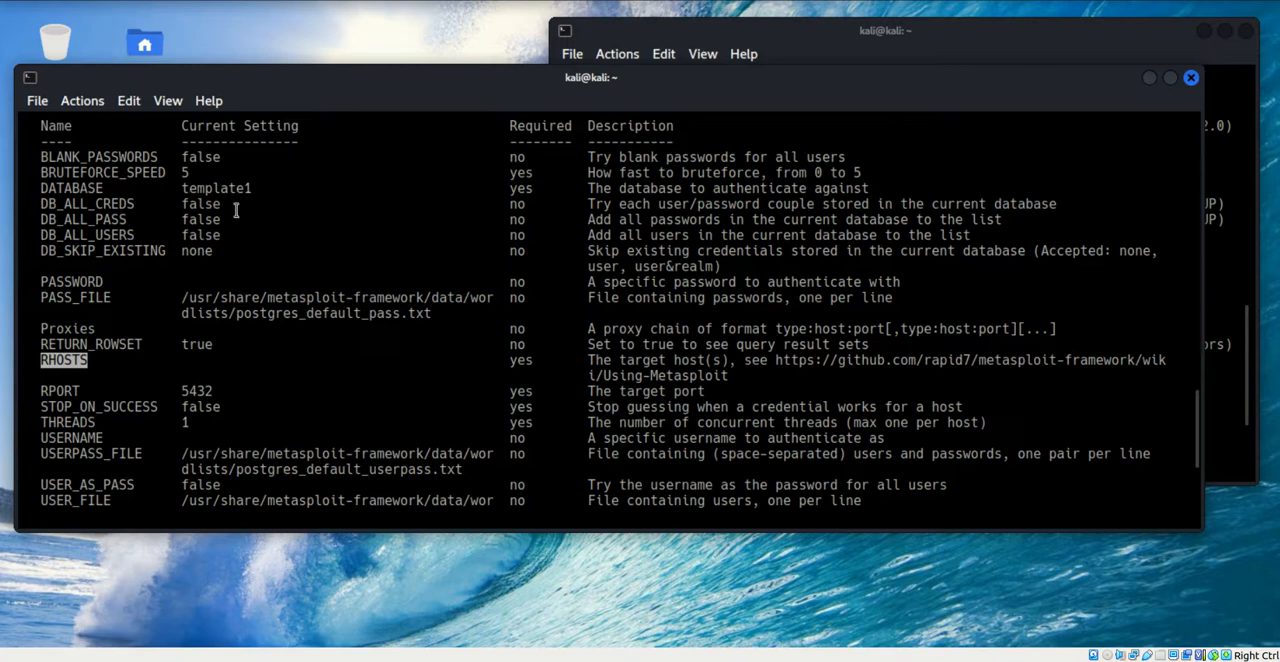
scroll("down", 3)
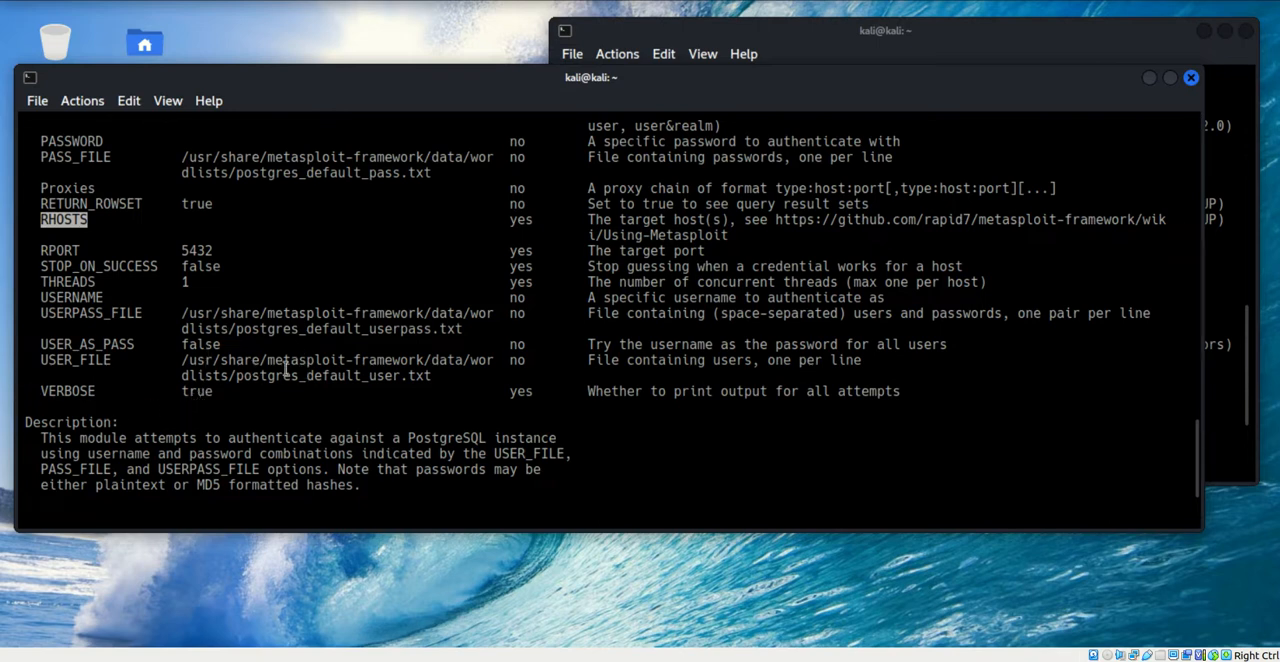
mouse_move(396, 384)
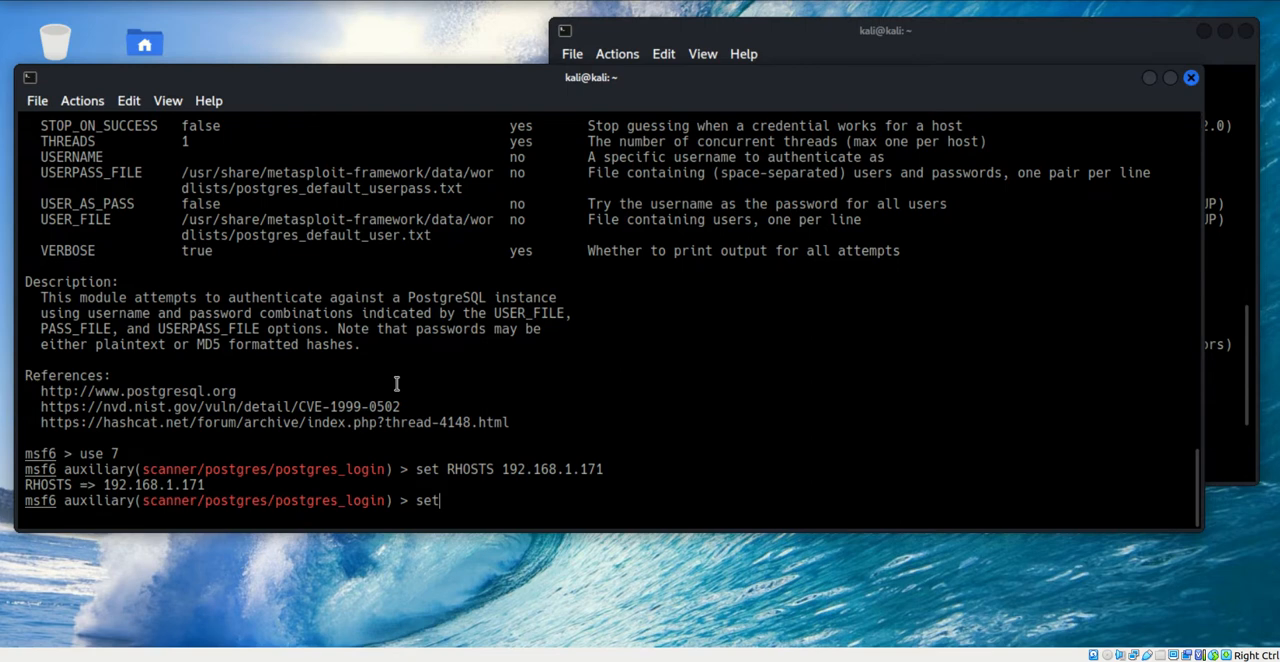
Step: Set VERBOSE to false for the postgres_login scanner
type("VER")
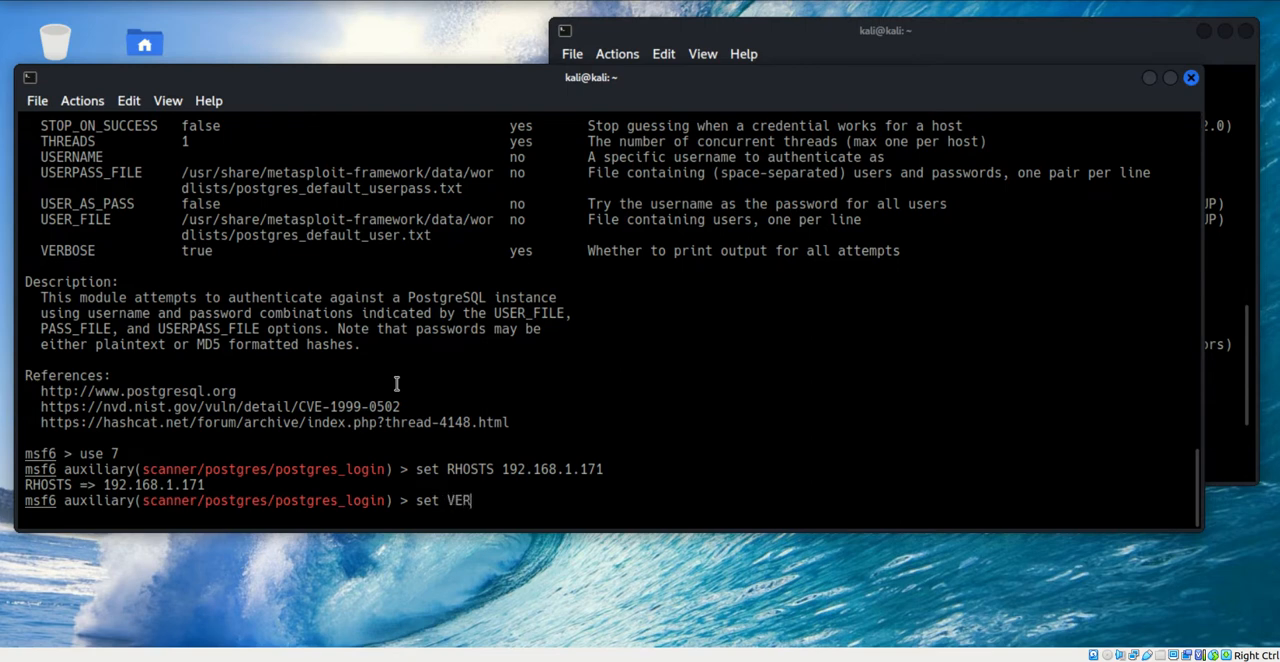
type("BOSE")
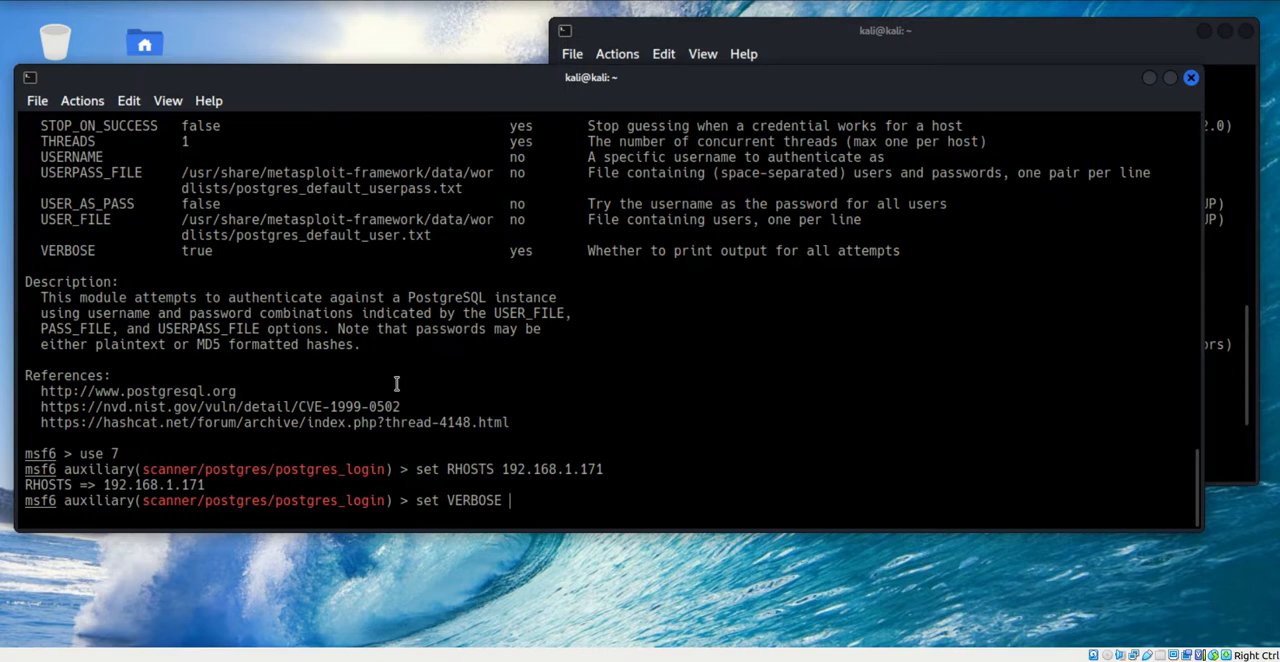
type("f")
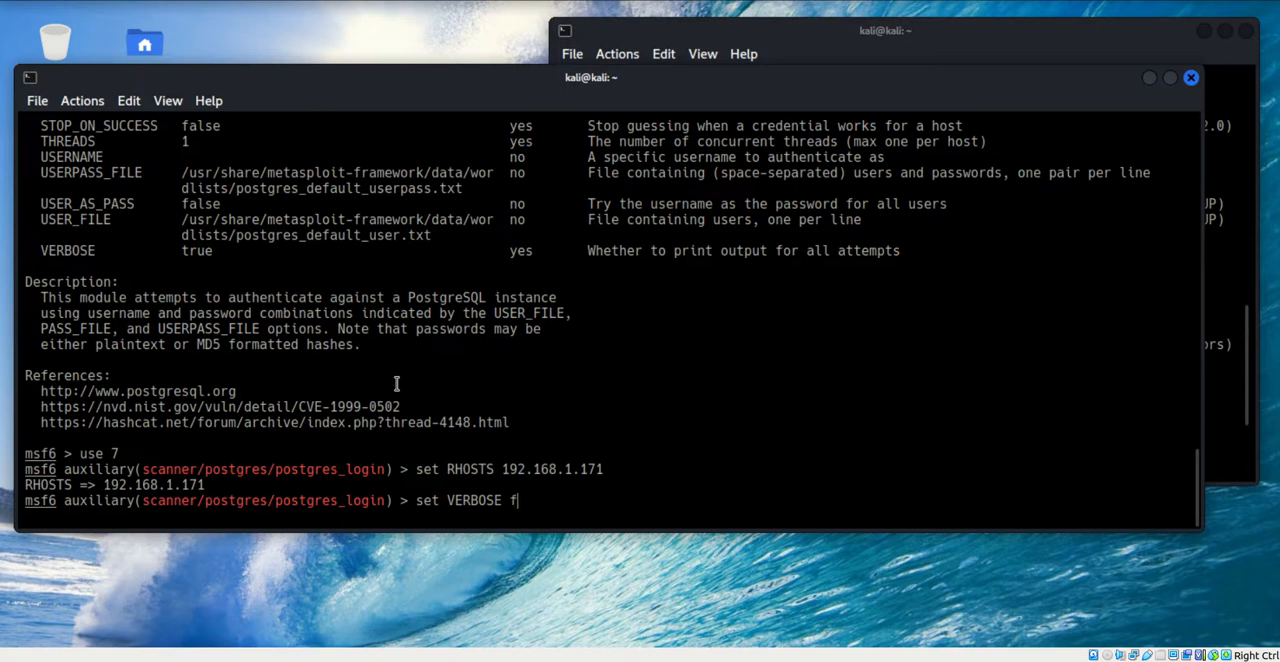
type("alse")
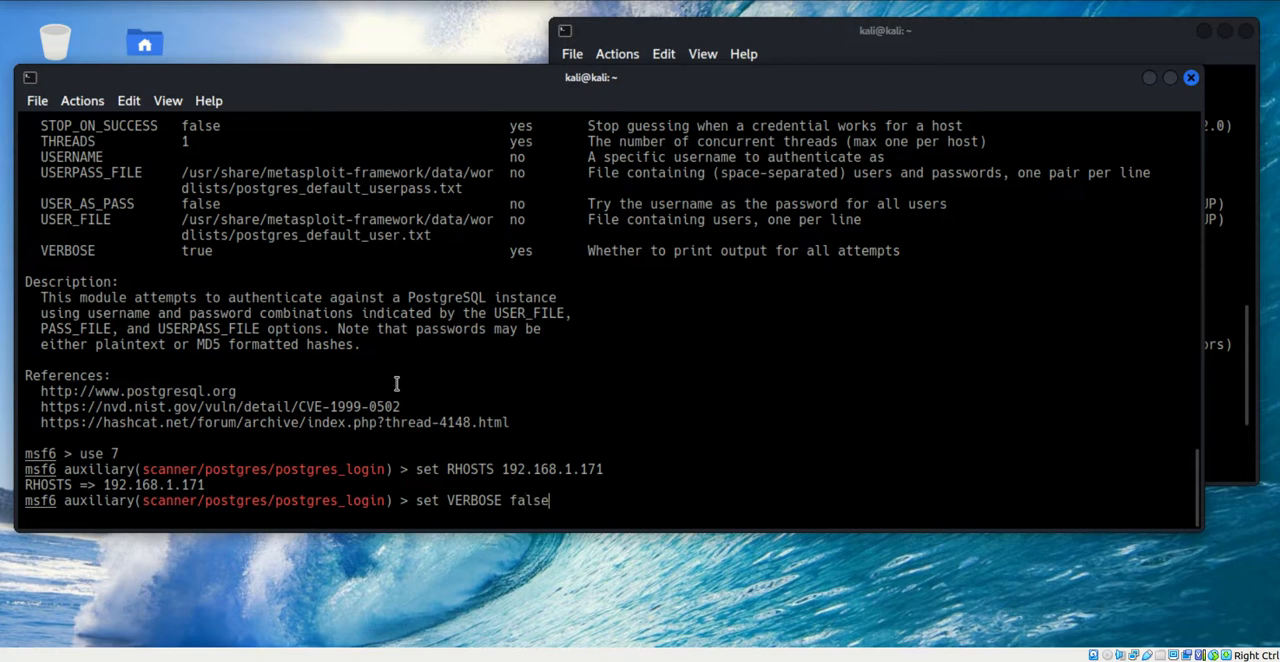
key("Return")
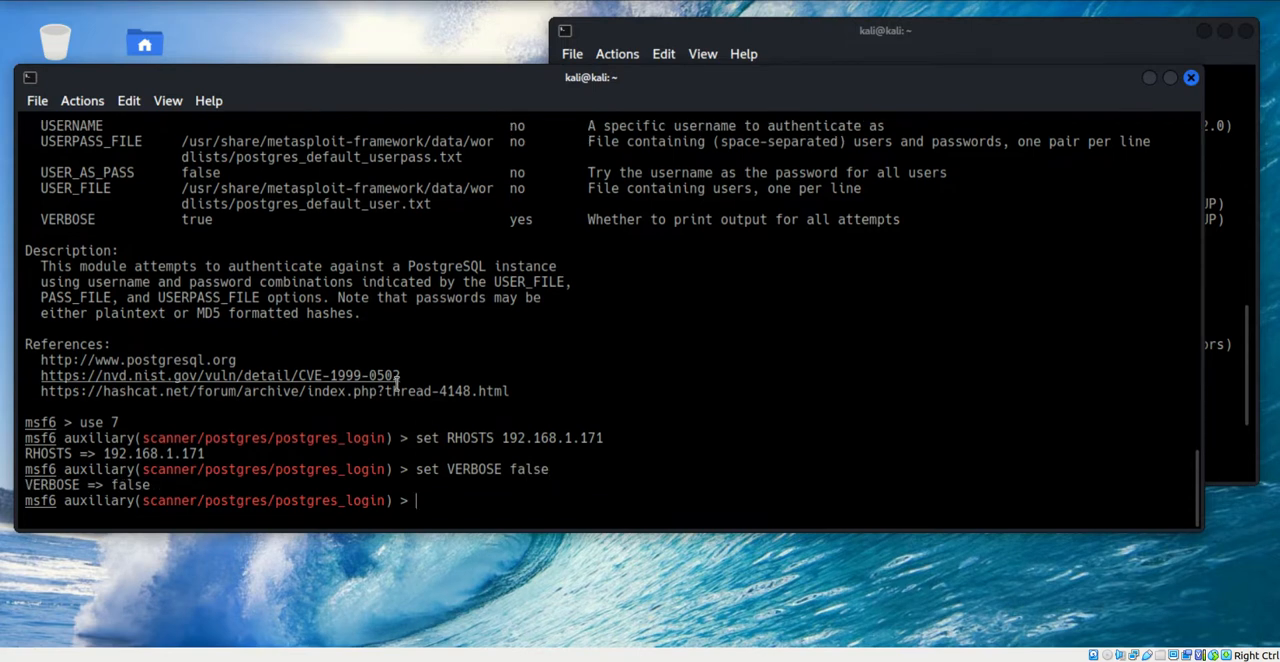
Step: List the module options and confirm VERBOSE false with RHOSTS 192.168.1.171
type("op")
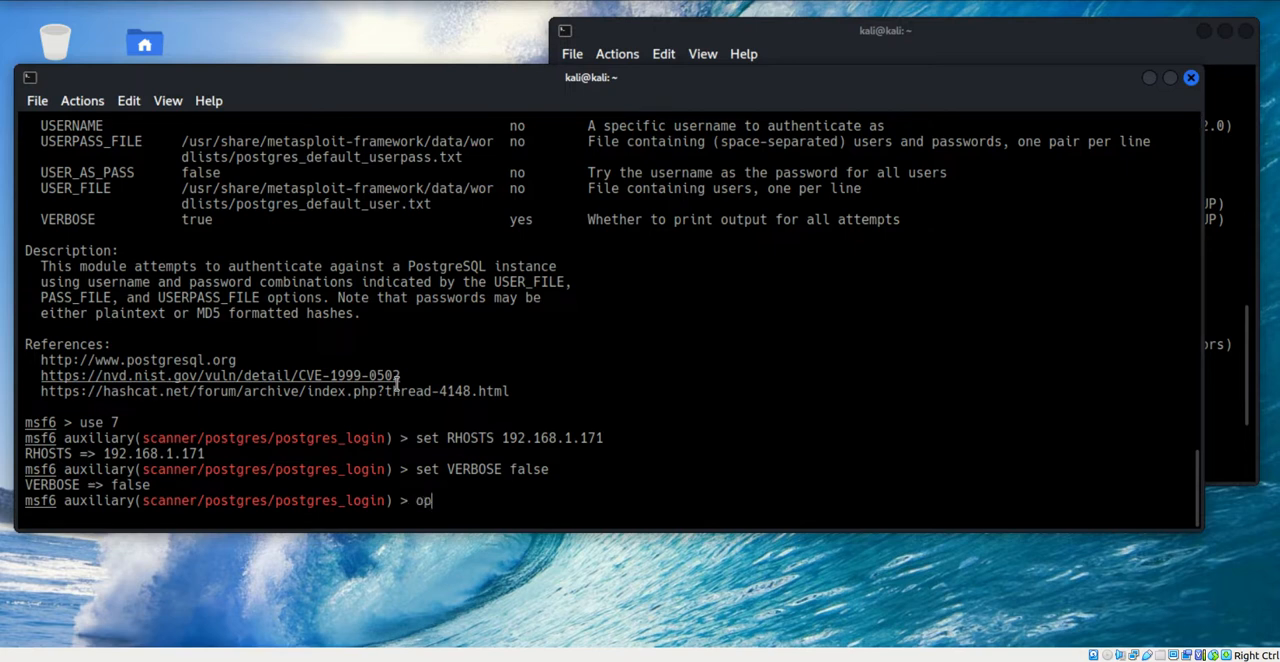
key("Return")
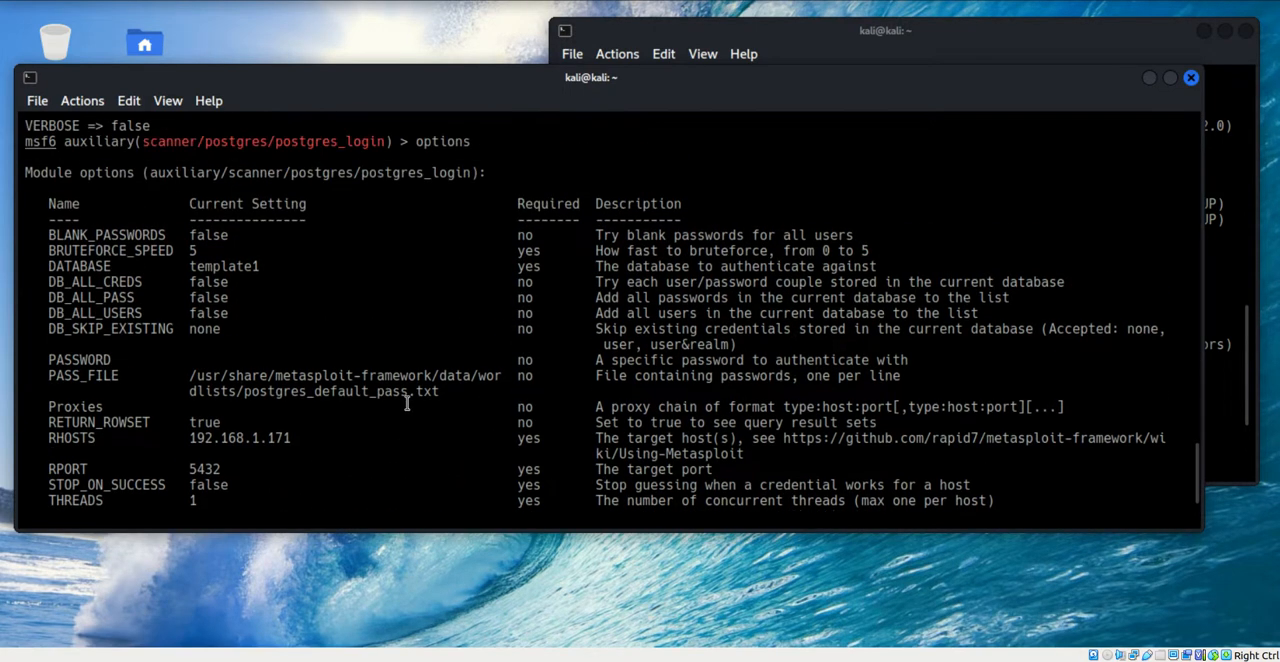
scroll("down", 3)
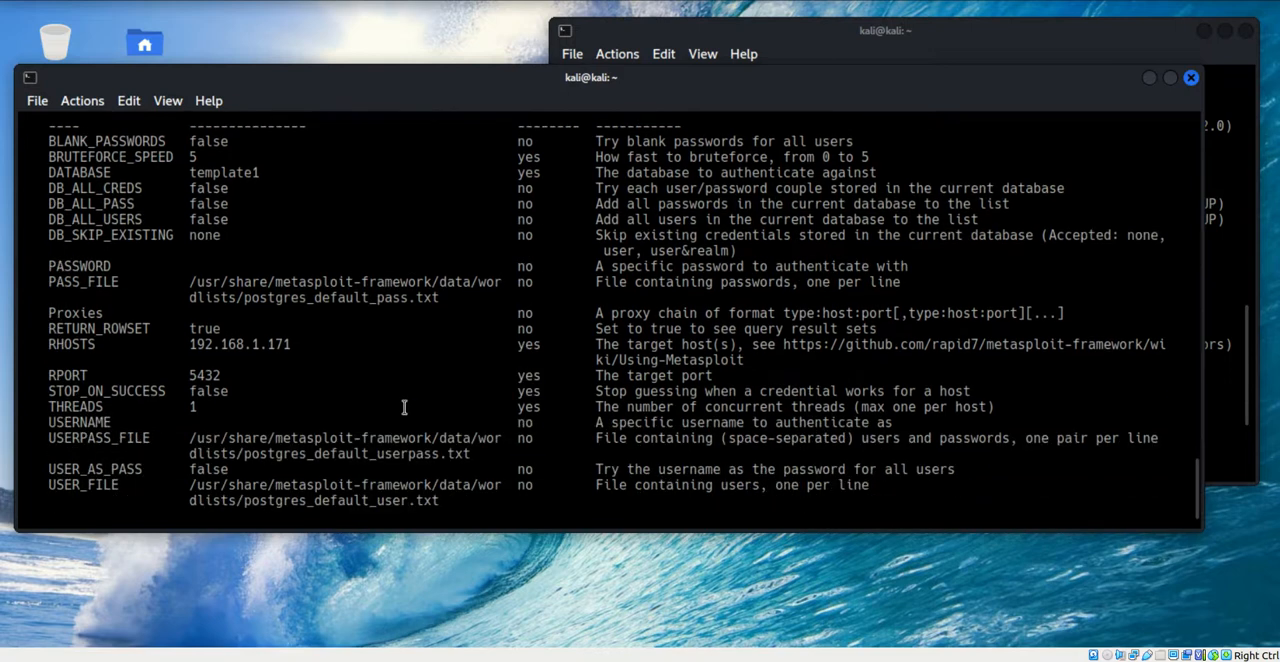
double_click(240, 344)
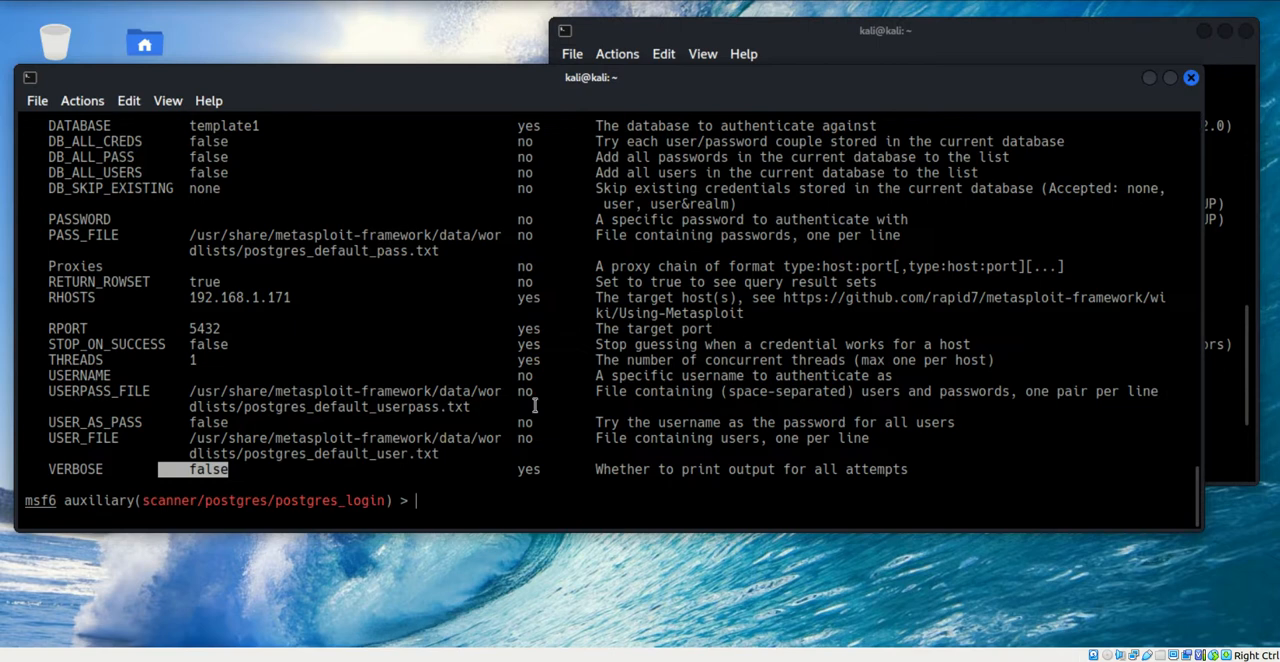
type("run")
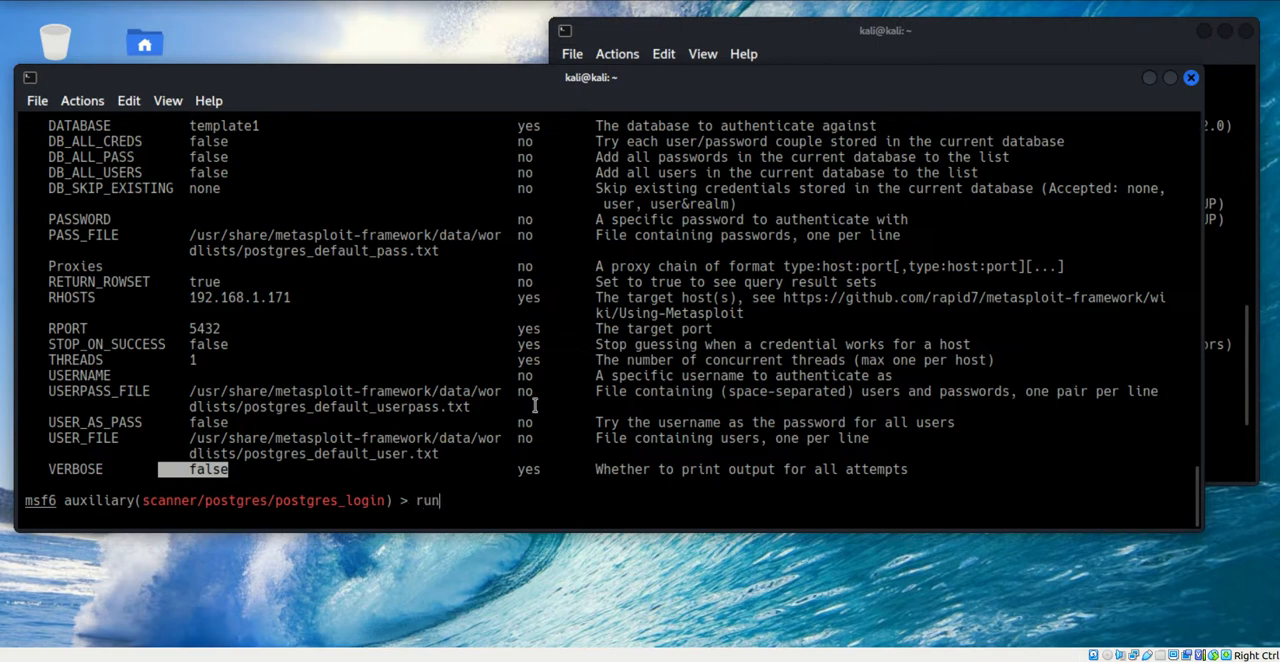
key("Return")
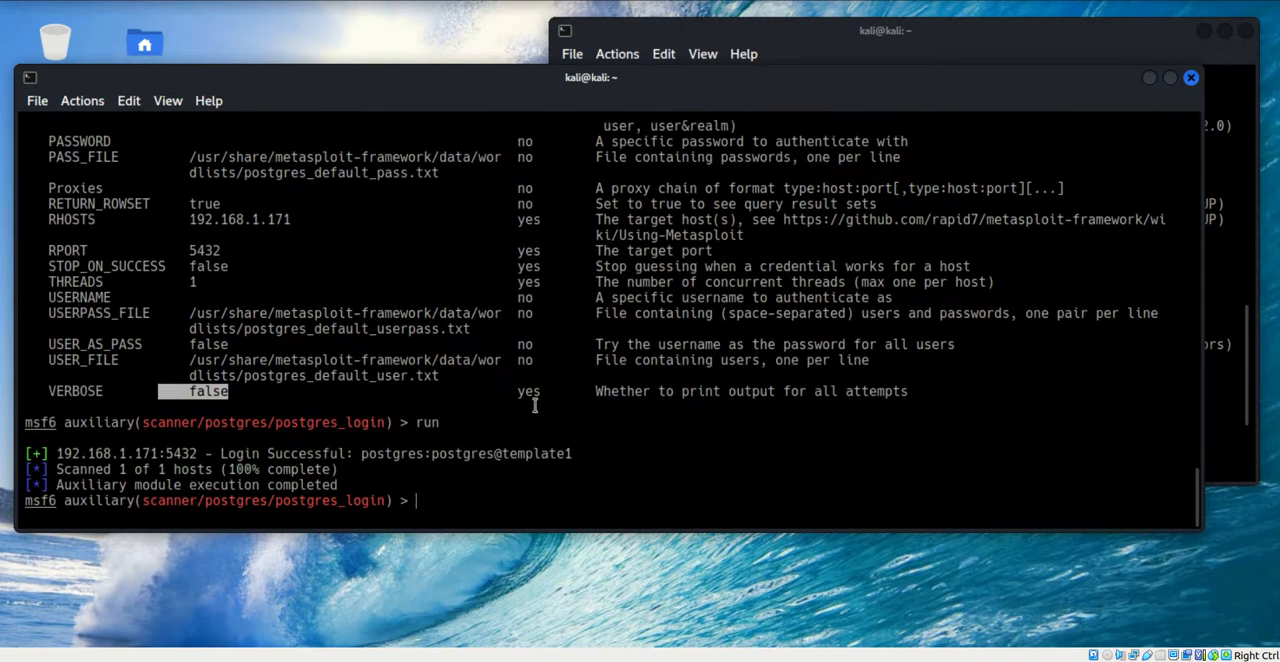
mouse_move(368, 470)
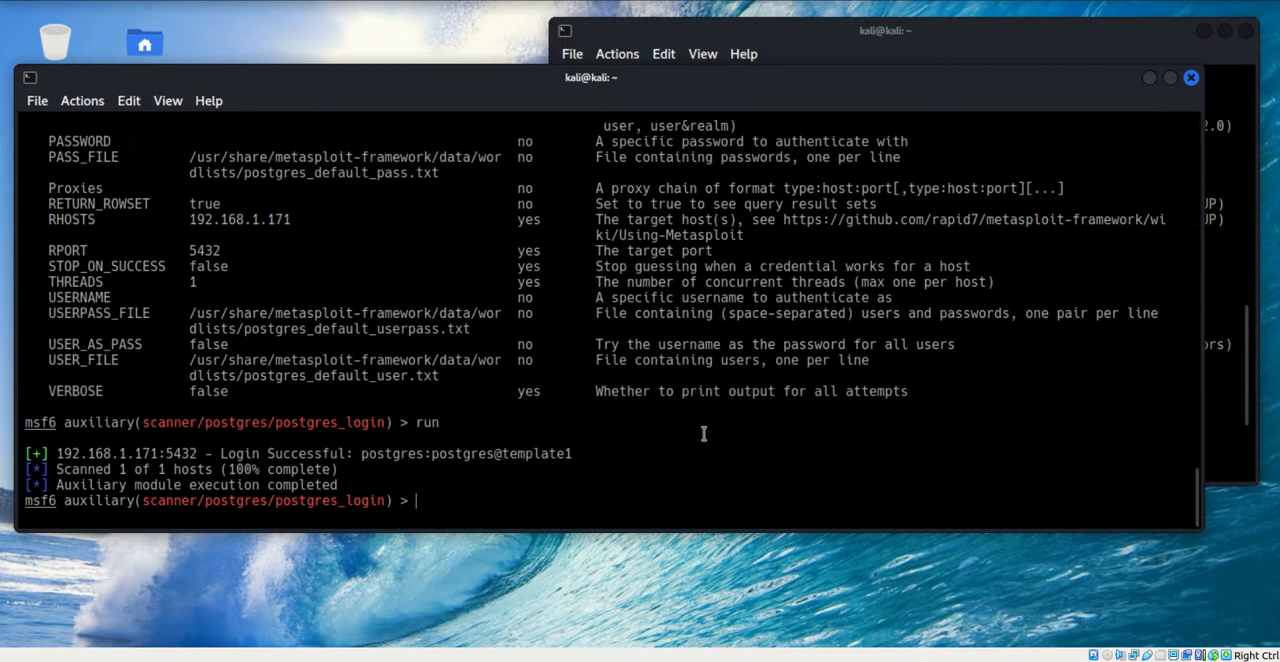
type("sear")
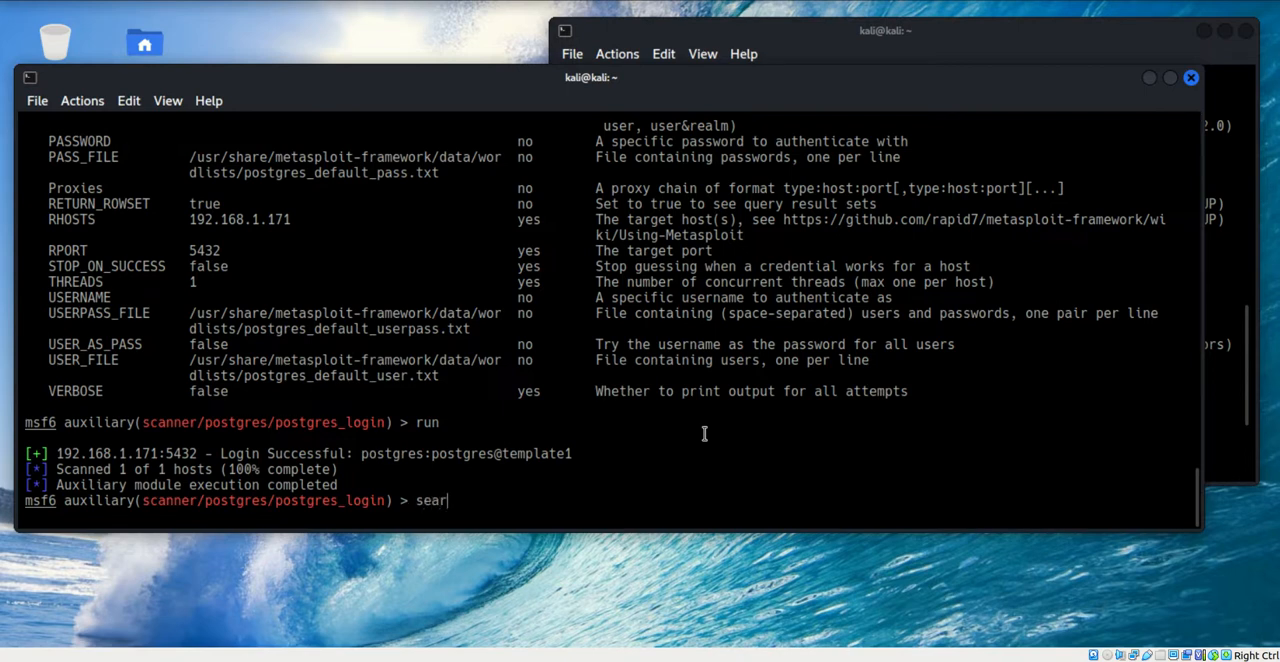
type("ch")
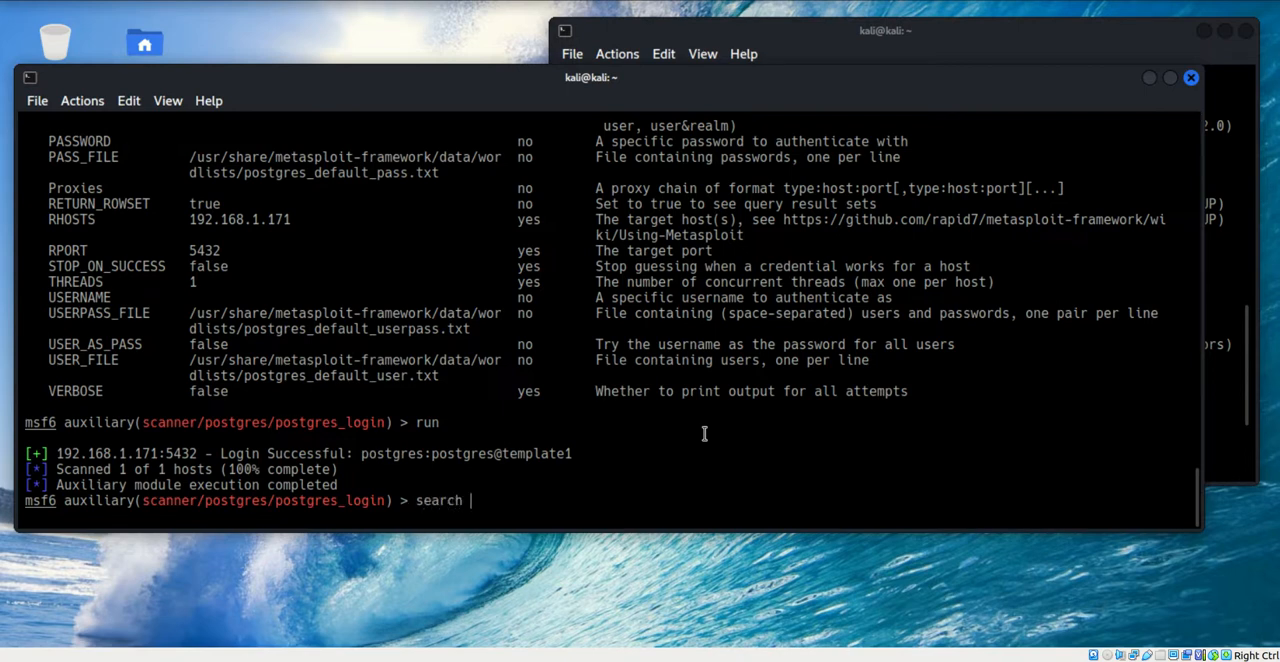
type("p")
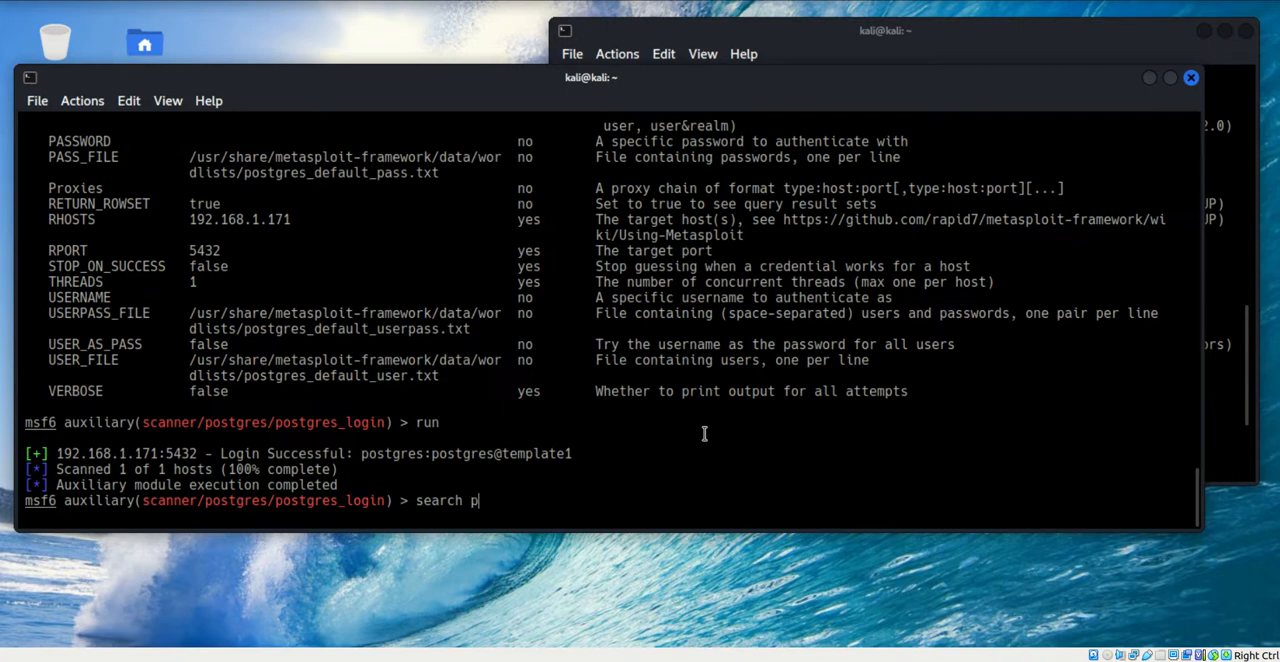
type("ostgre")
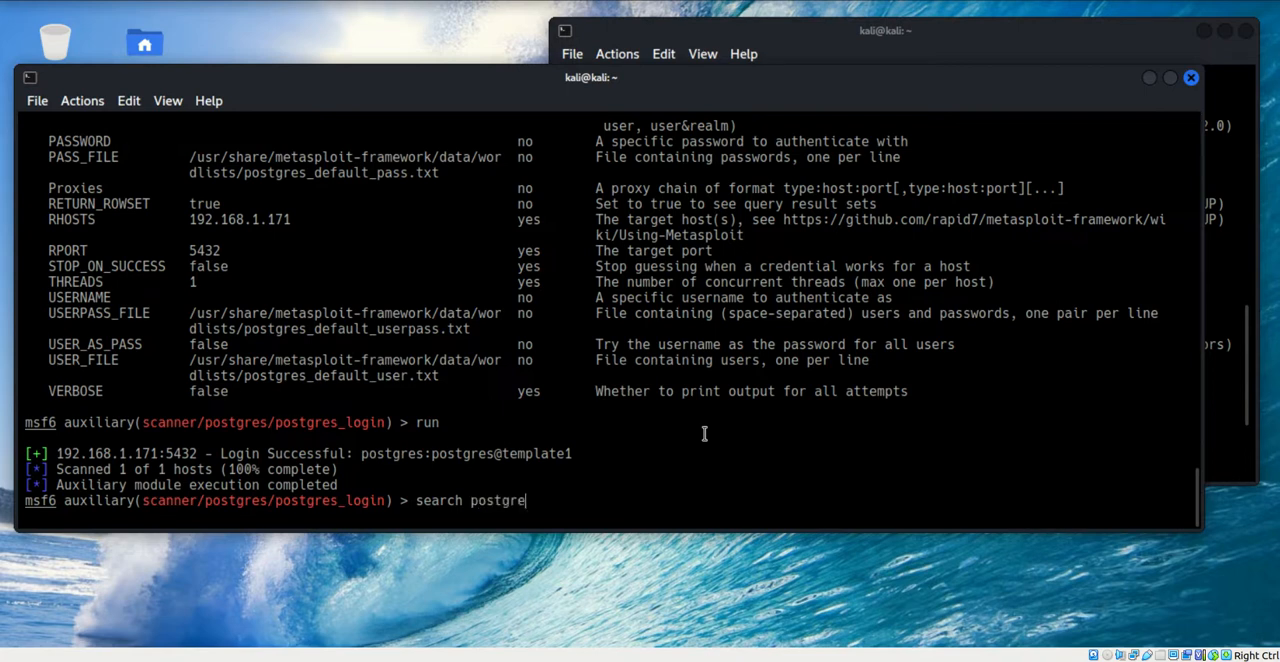
type("sql")
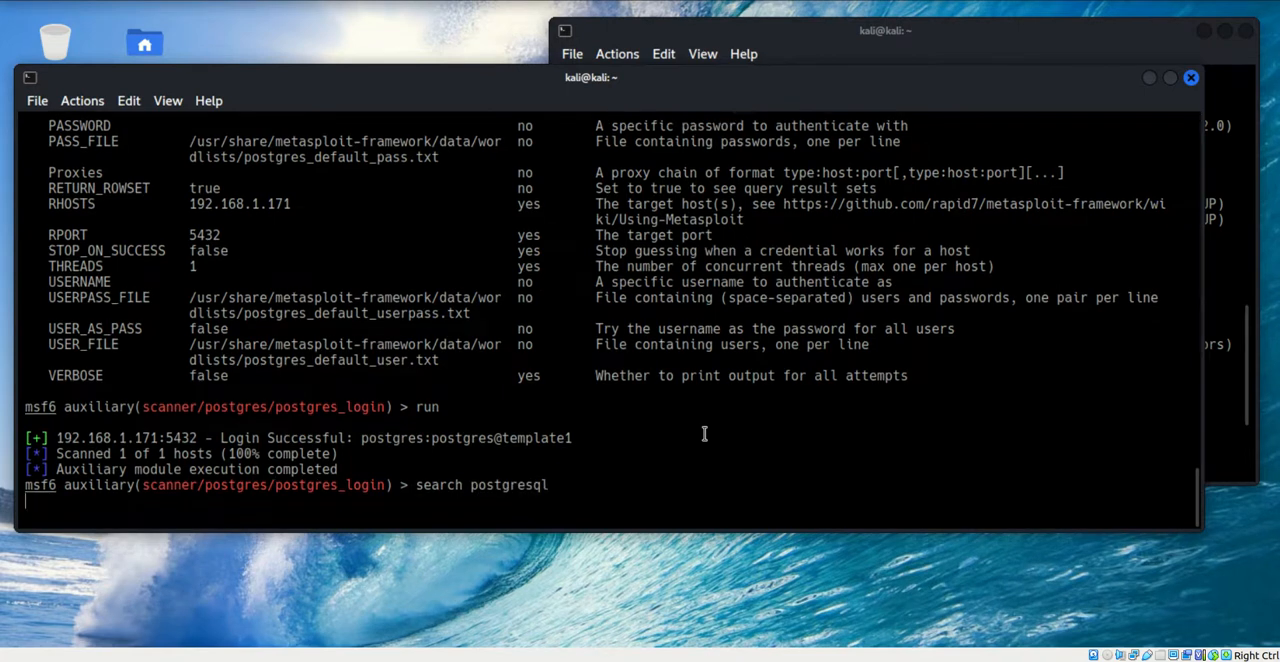
key("Return")
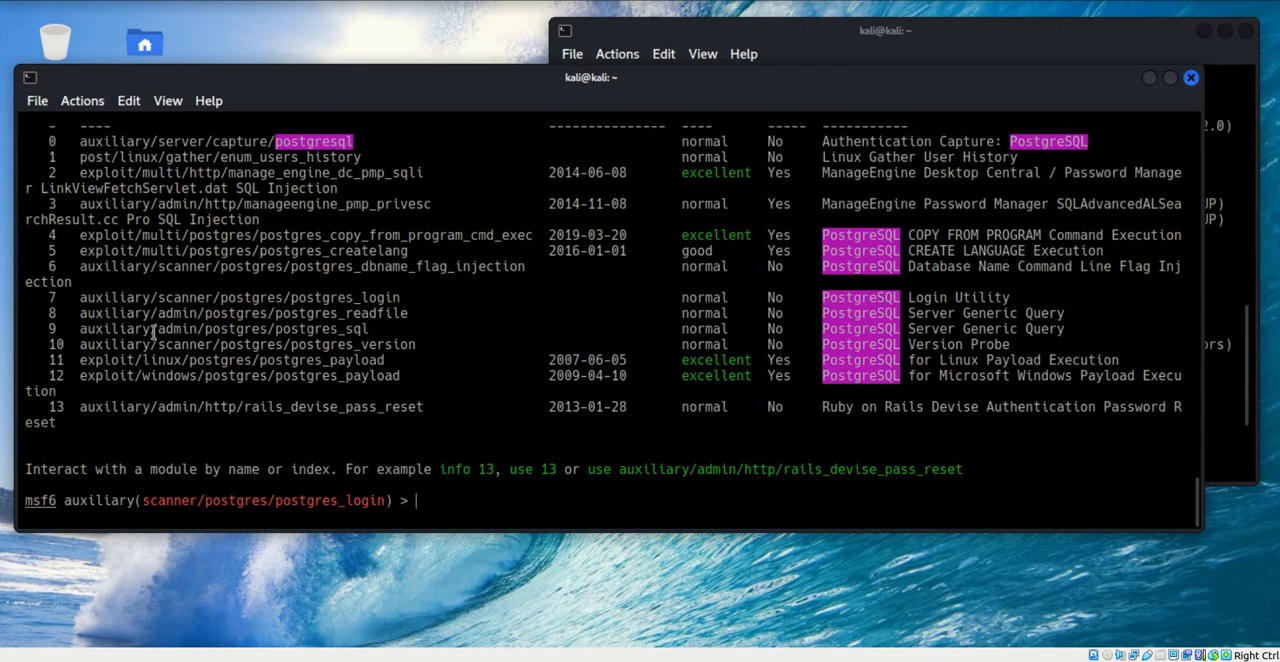
mouse_move(984, 330)
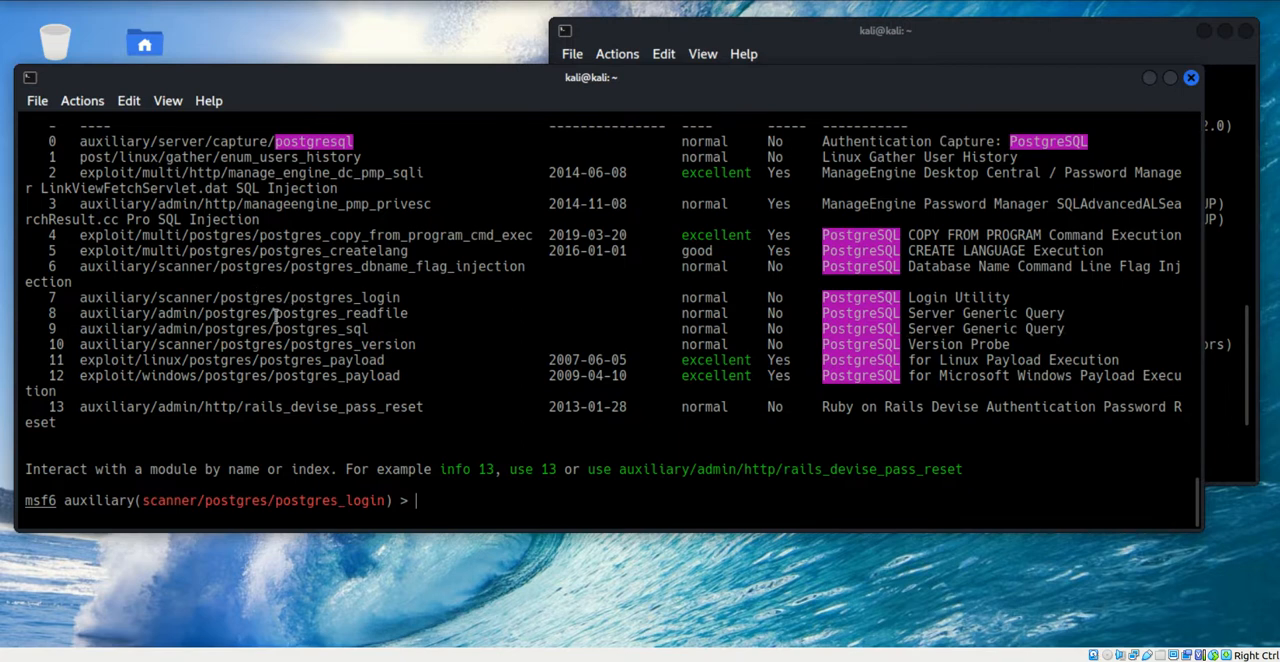
double_click(340, 312)
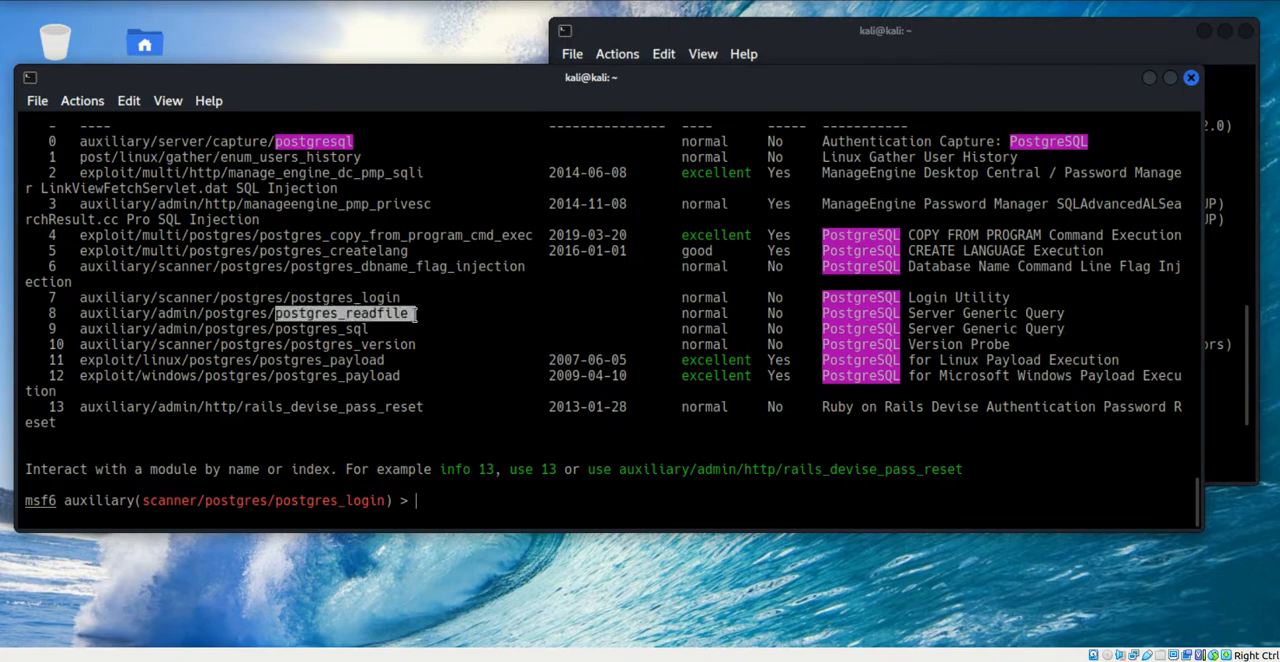
mouse_move(1024, 296)
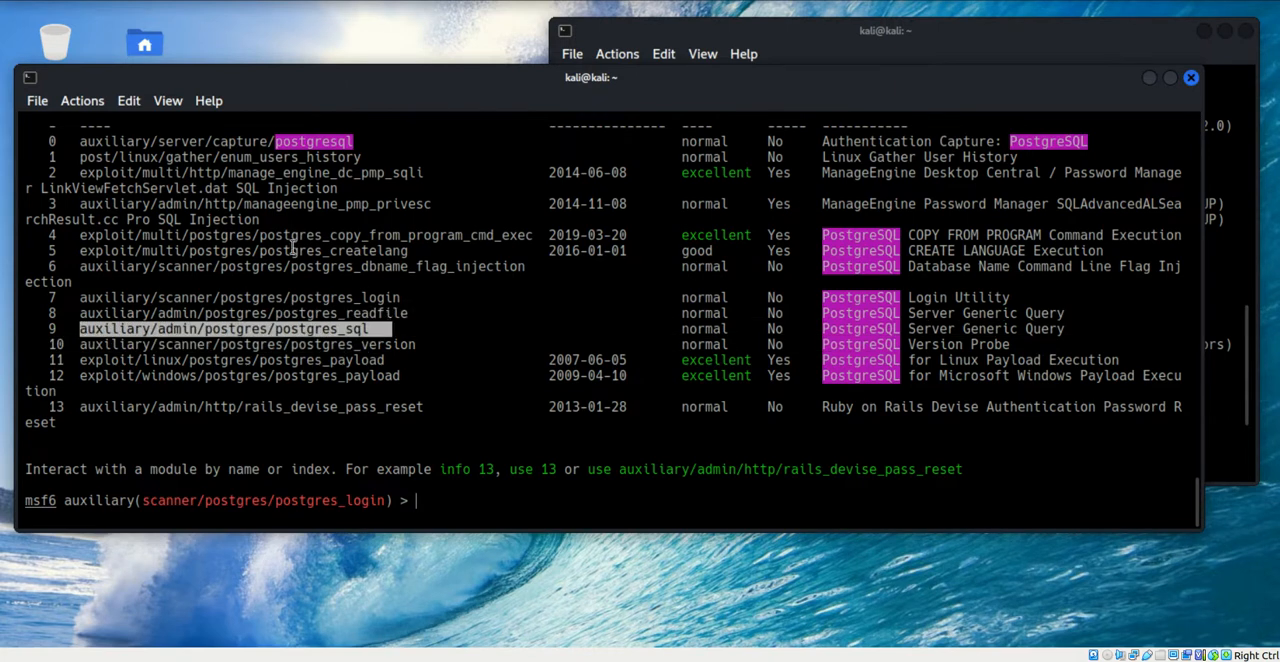
Step: Load module 9 (postgres_sql) and list its options, noting database template1
type("use 9")
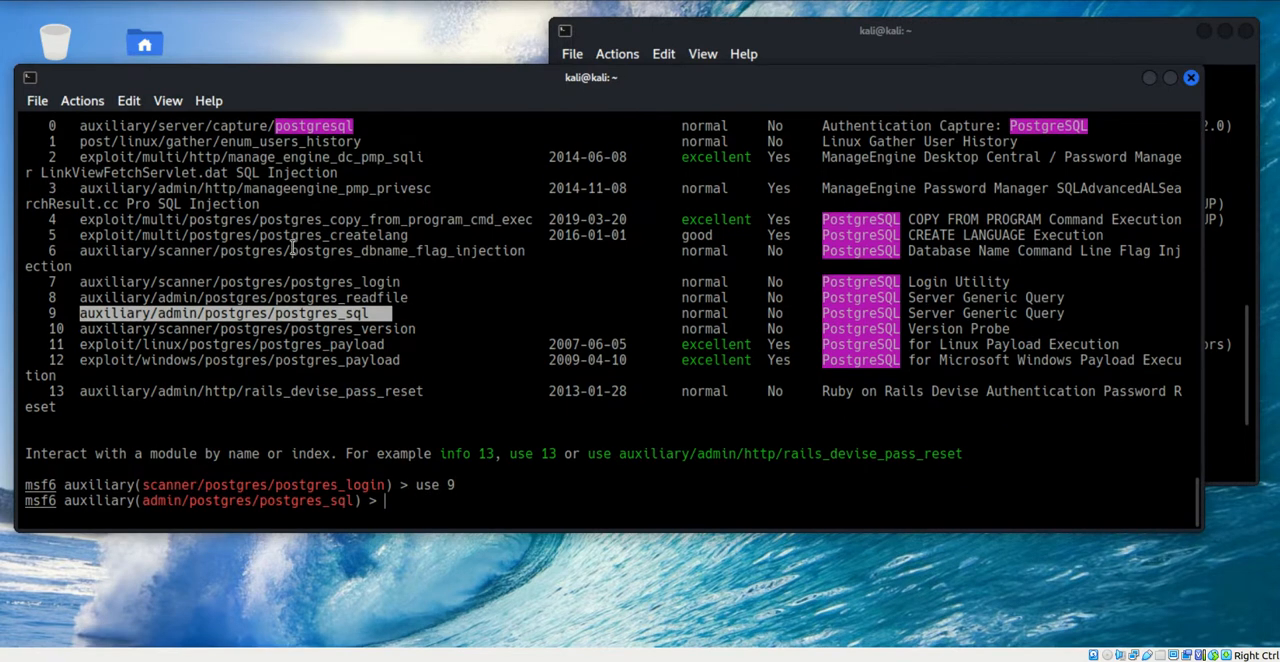
type("in")
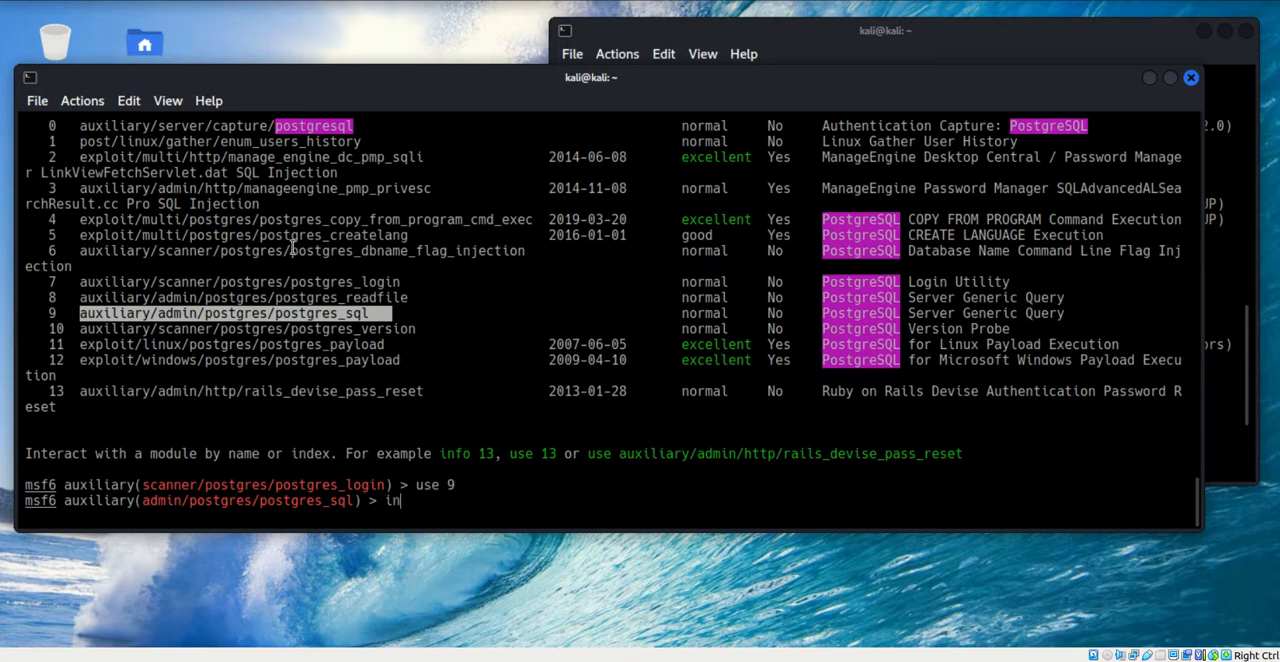
key("BackSpace")
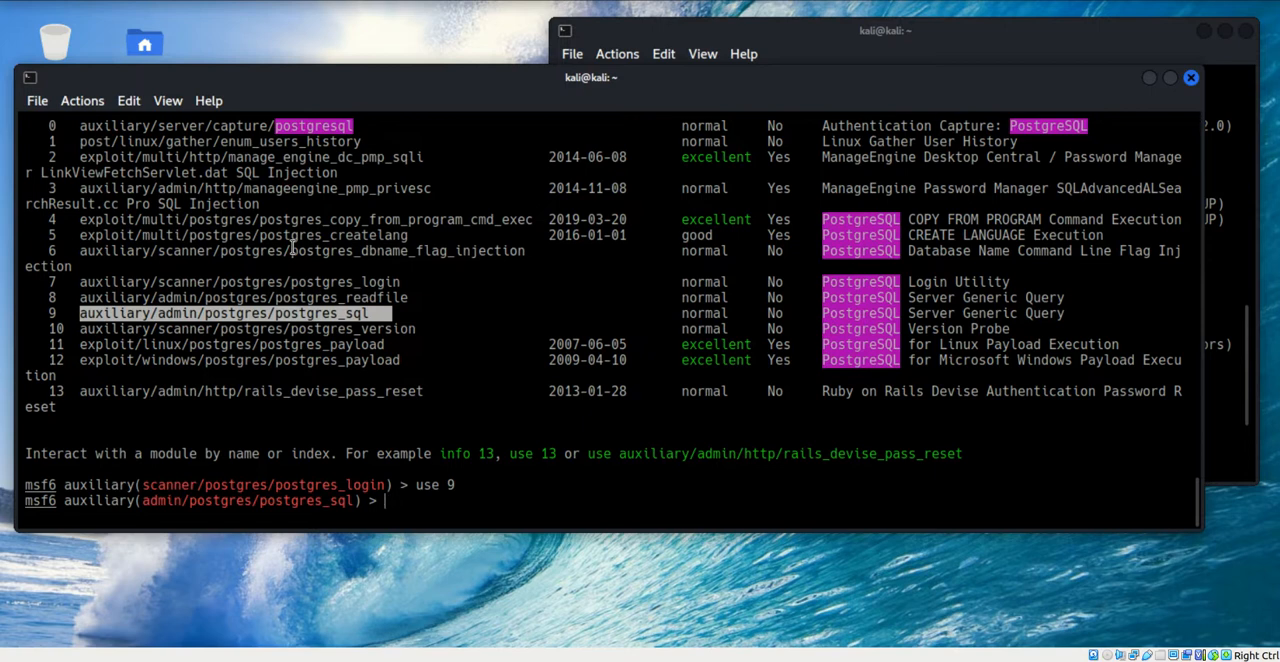
type("options")
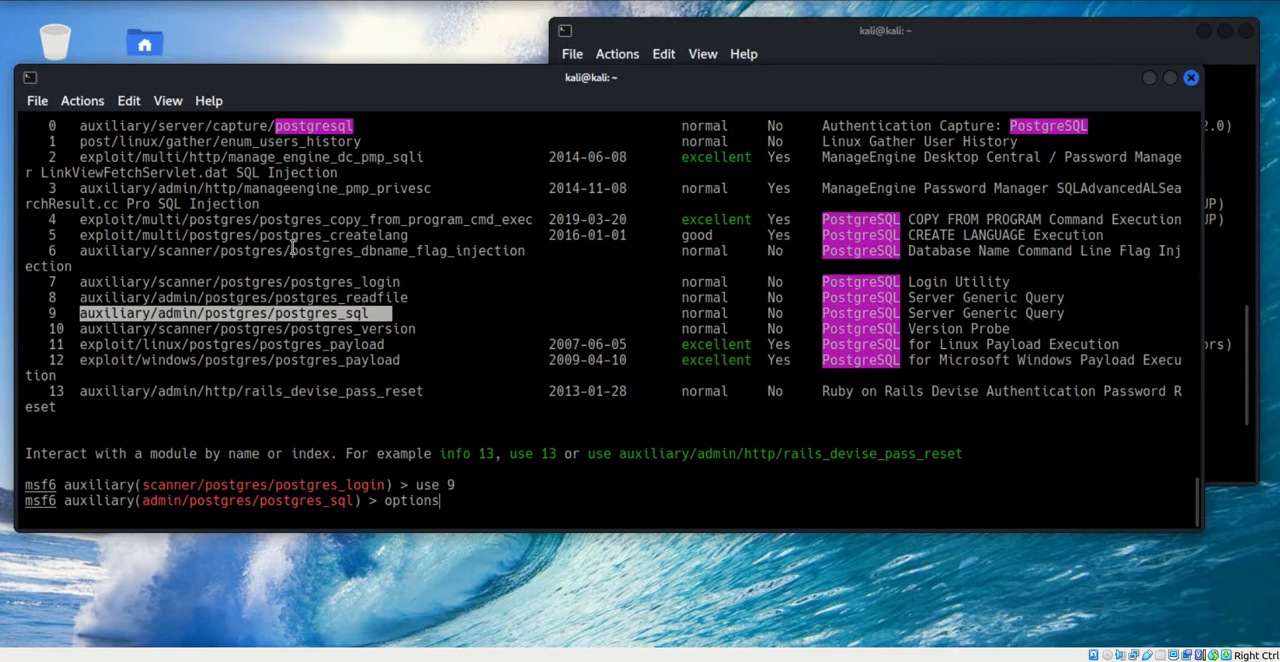
key("Return")
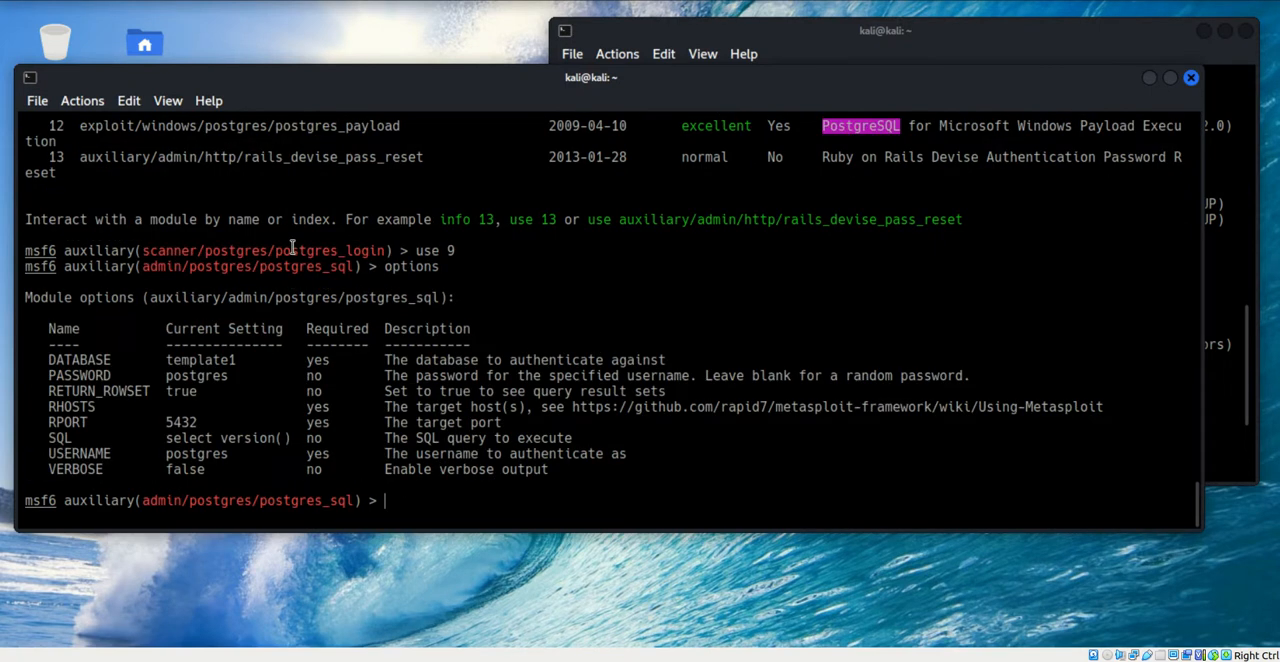
mouse_move(168, 362)
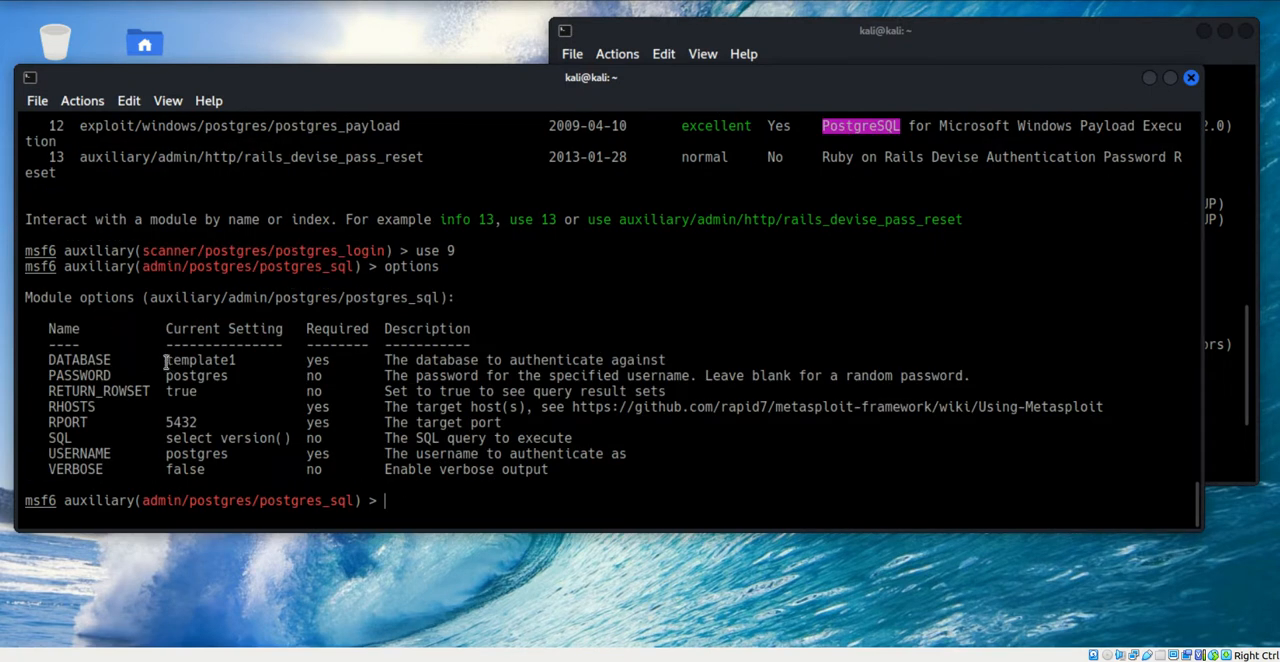
double_click(196, 360)
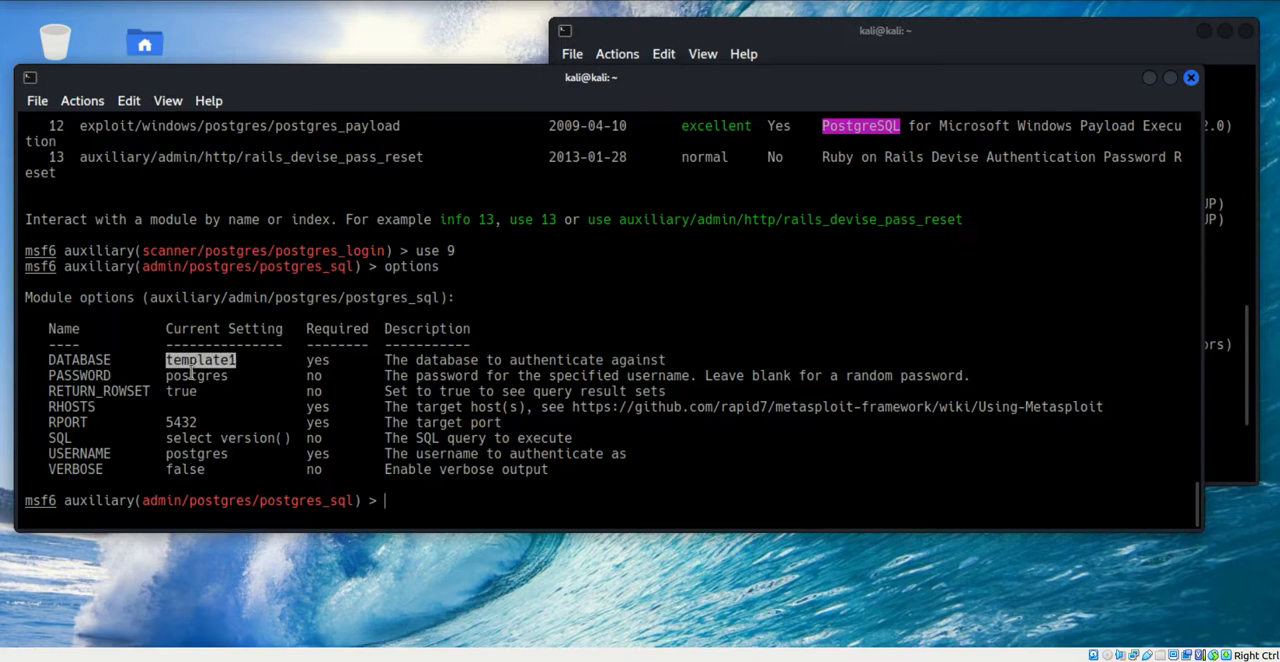
mouse_move(480, 330)
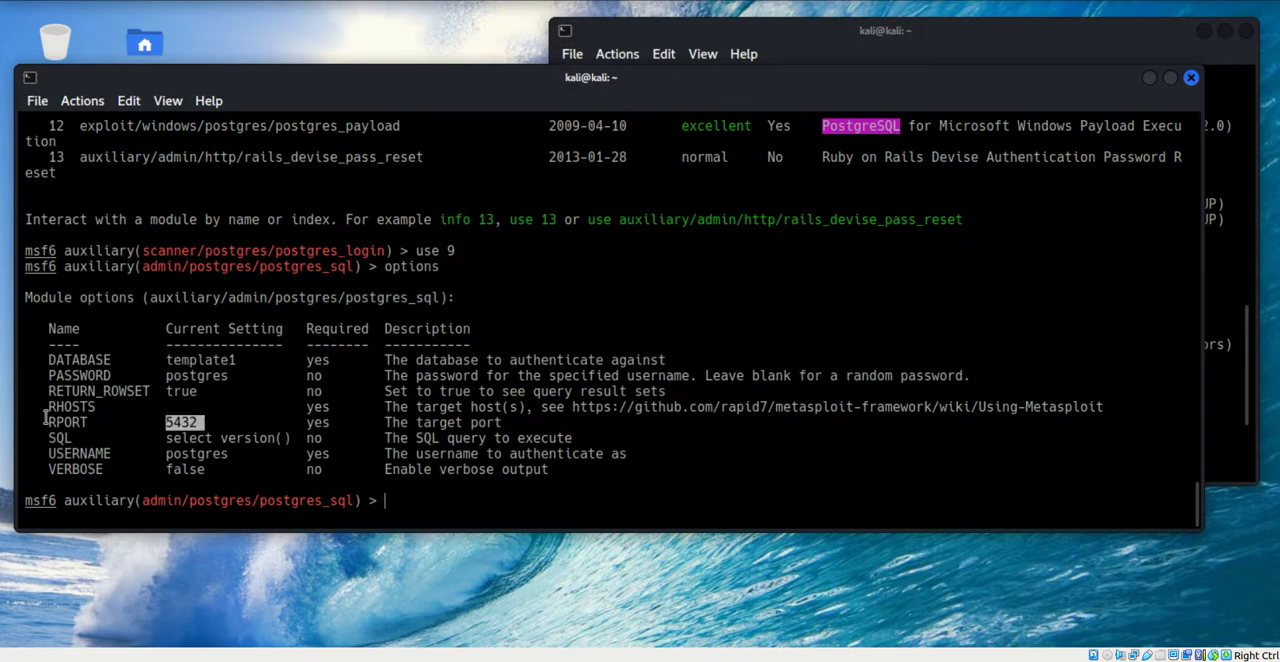
Step: Set RHOSTS to 192.168.1.171 for postgres_sql and confirm in the options list
type("s")
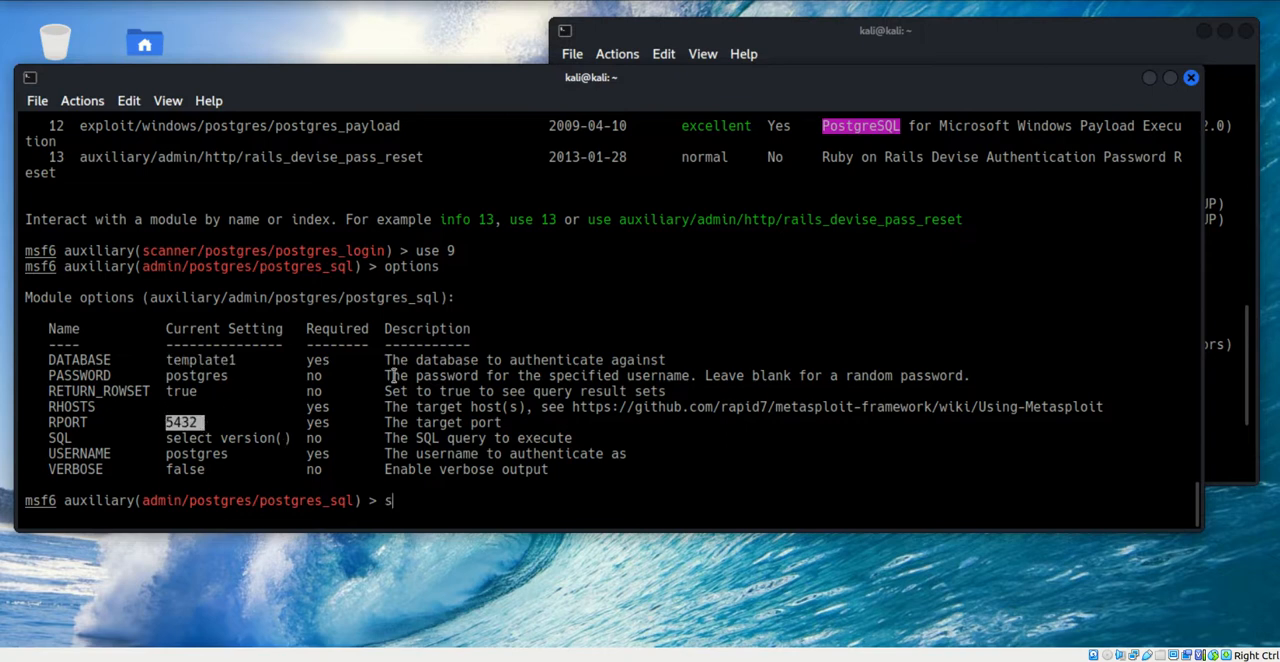
type("et RHOSTS")
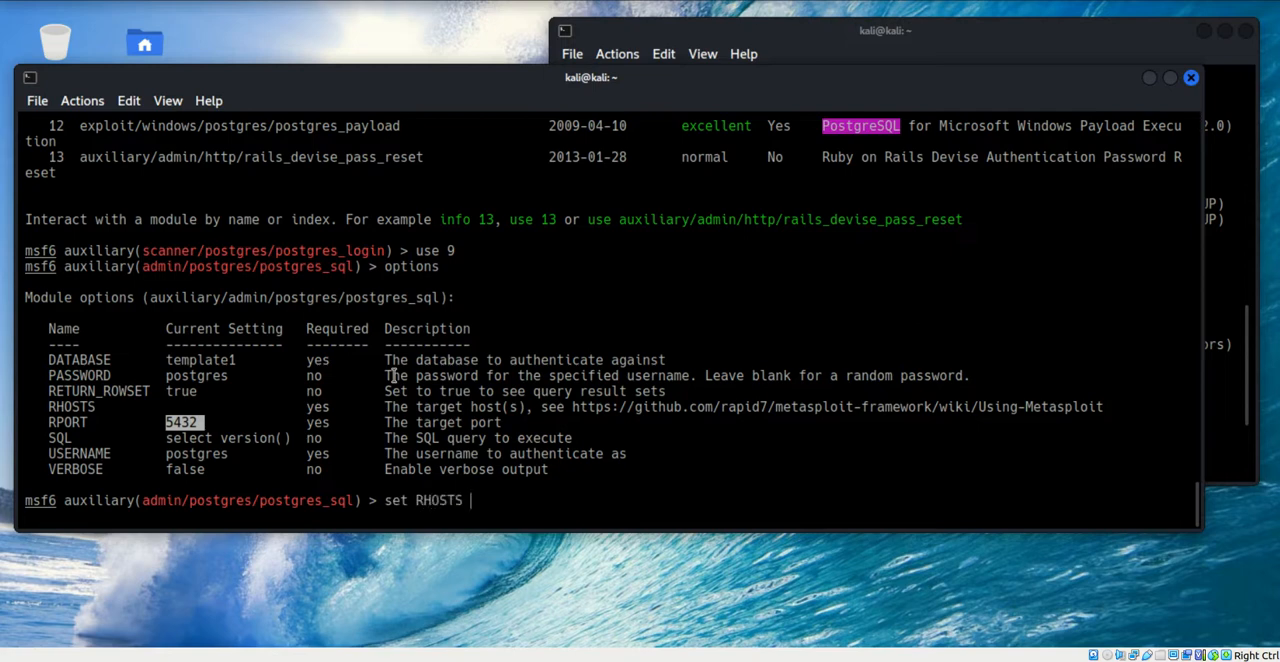
type("192")
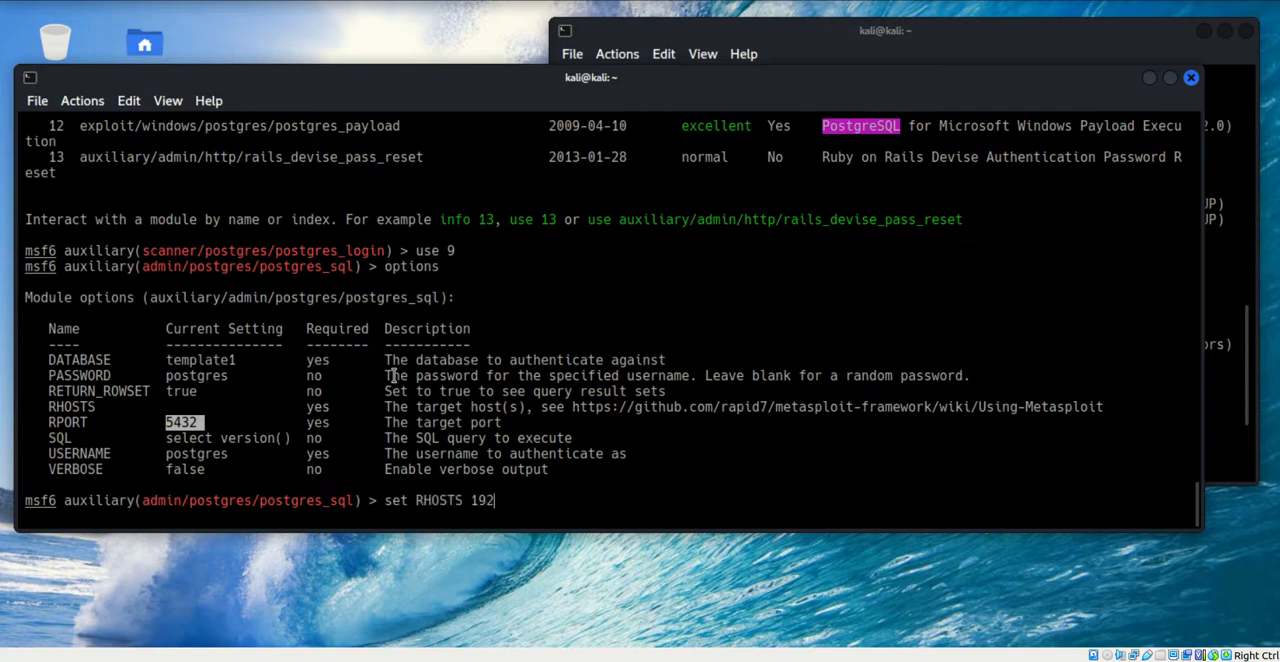
type(".168")
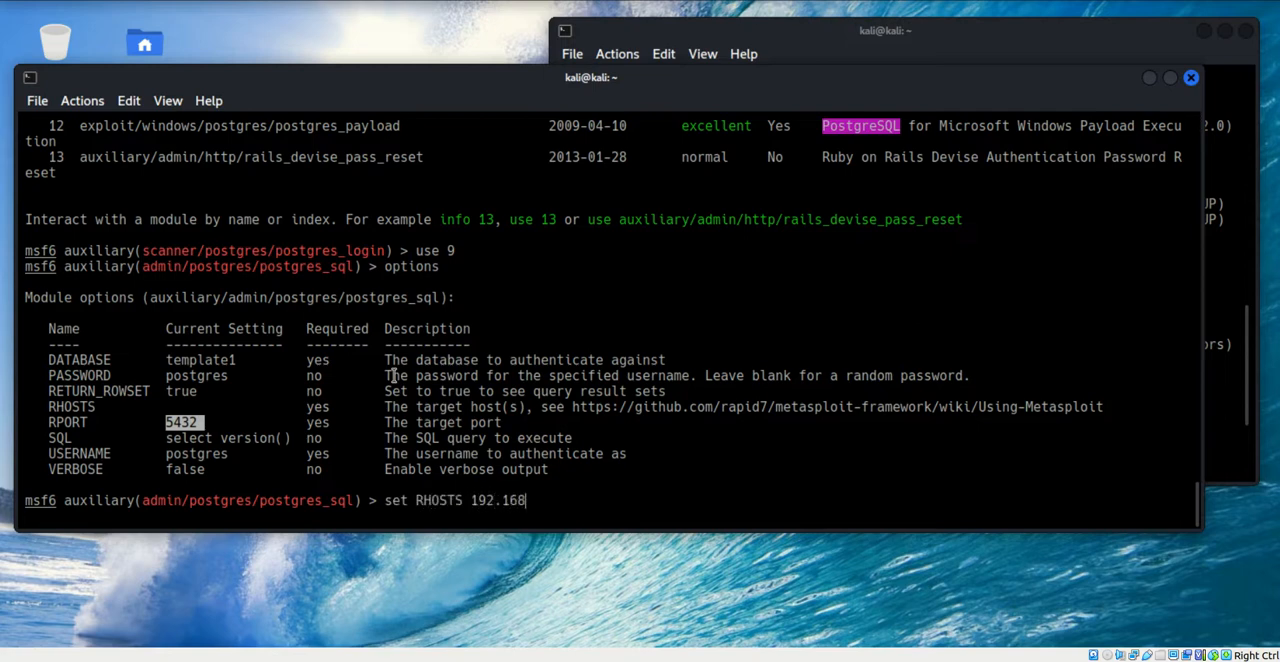
type(".1.171")
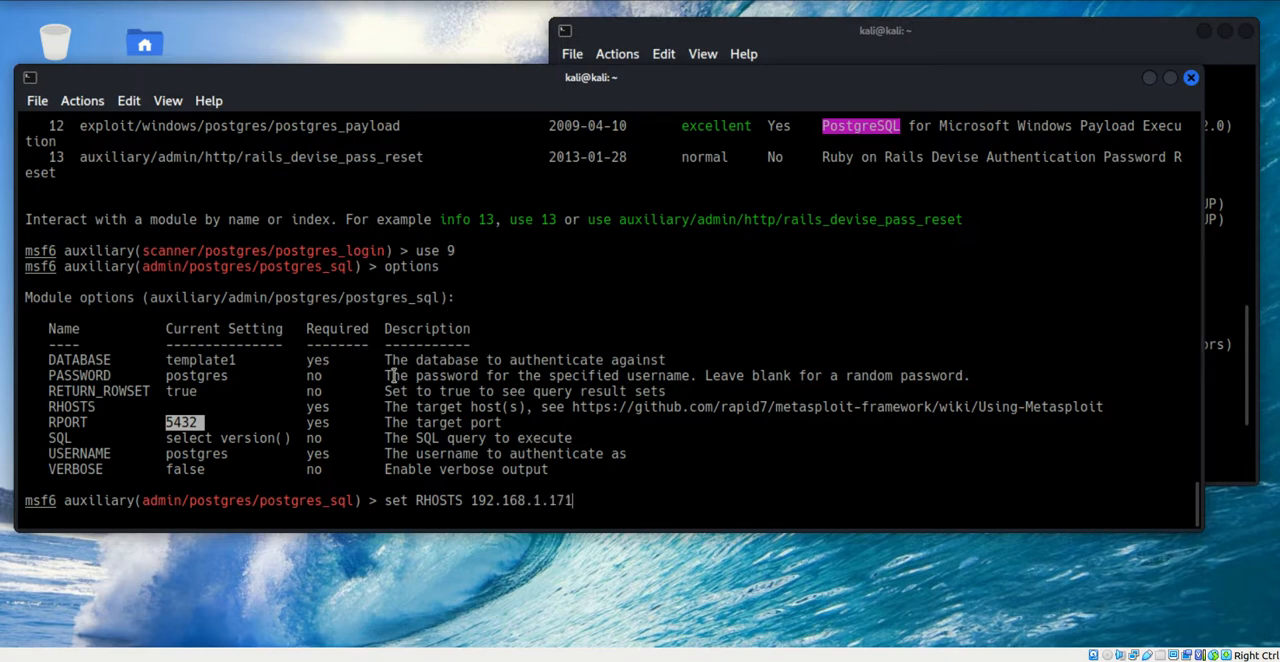
key("Return")
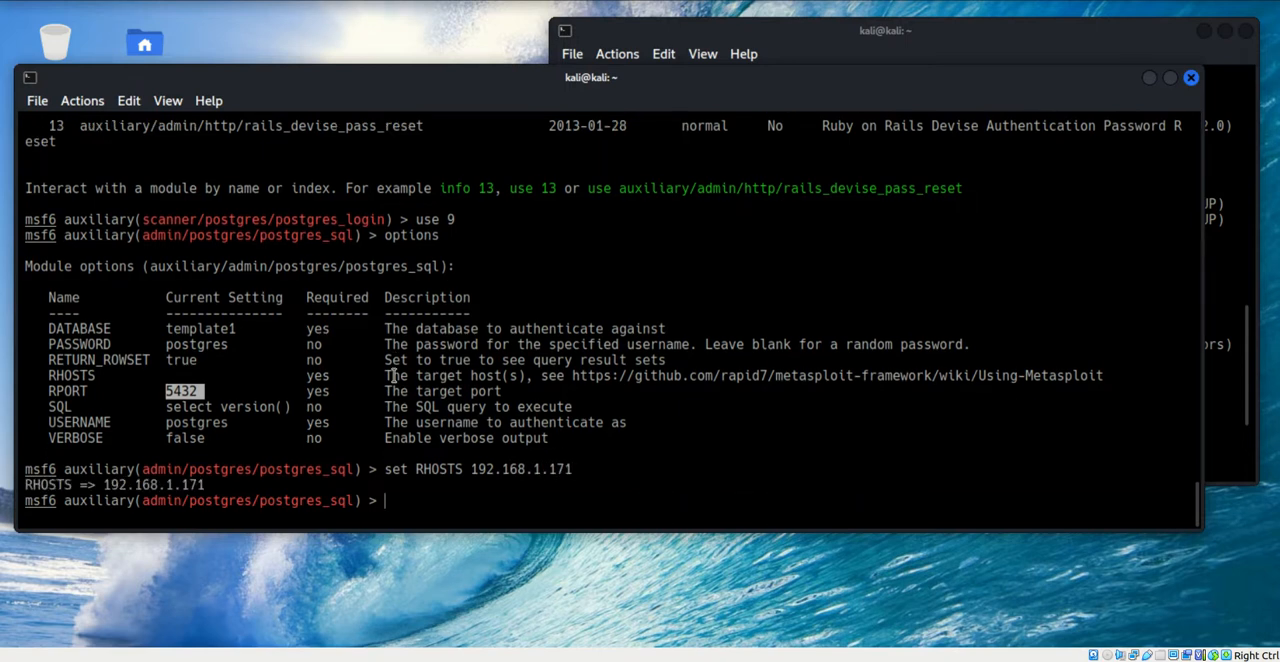
type("optio")
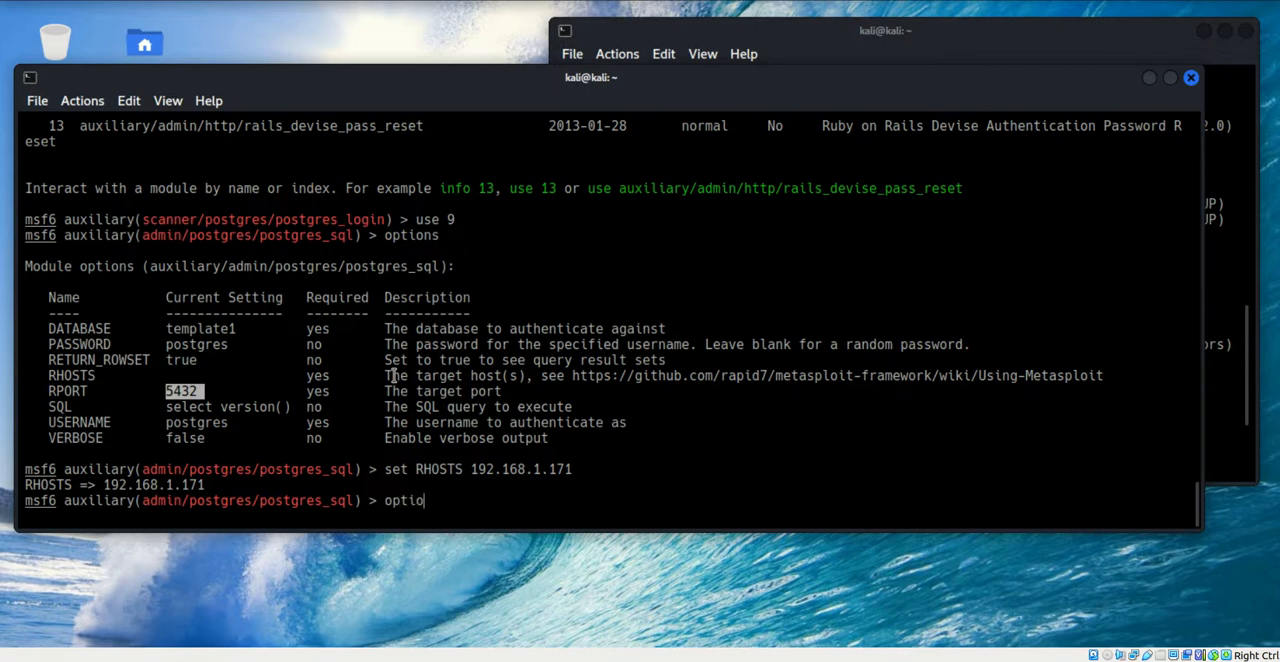
key("Return")
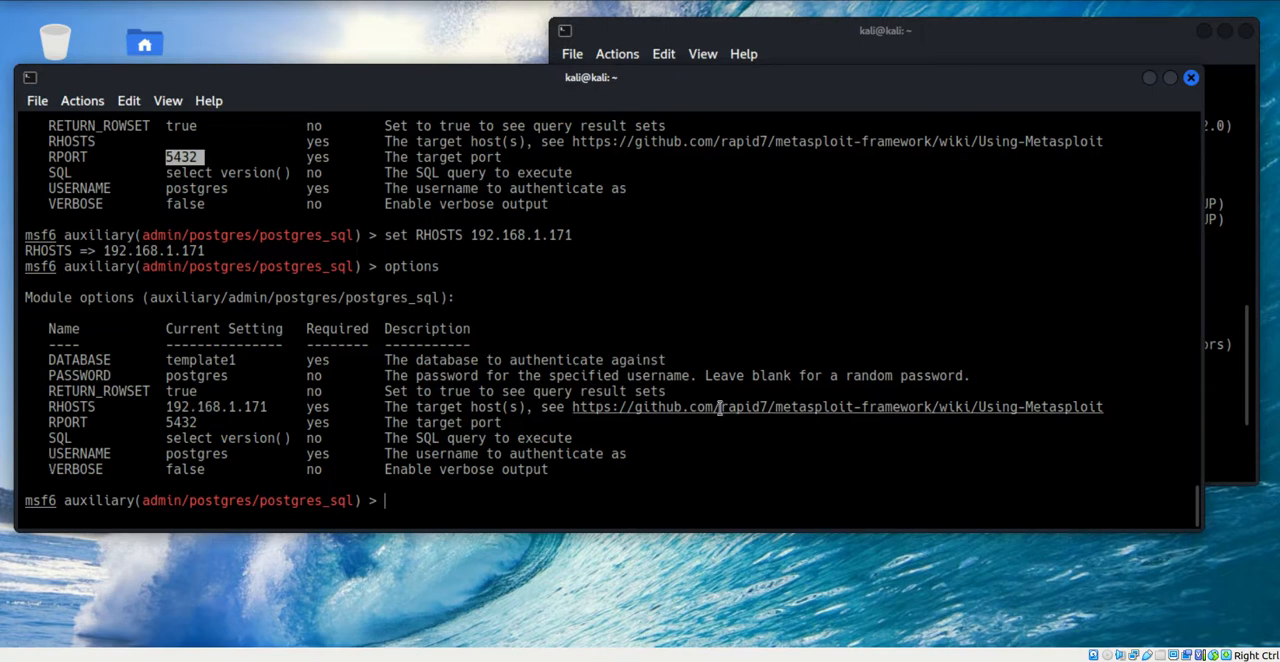
Step: Run the postgres_sql module so its default version query returns PostgreSQL 8.3.1
type("run")
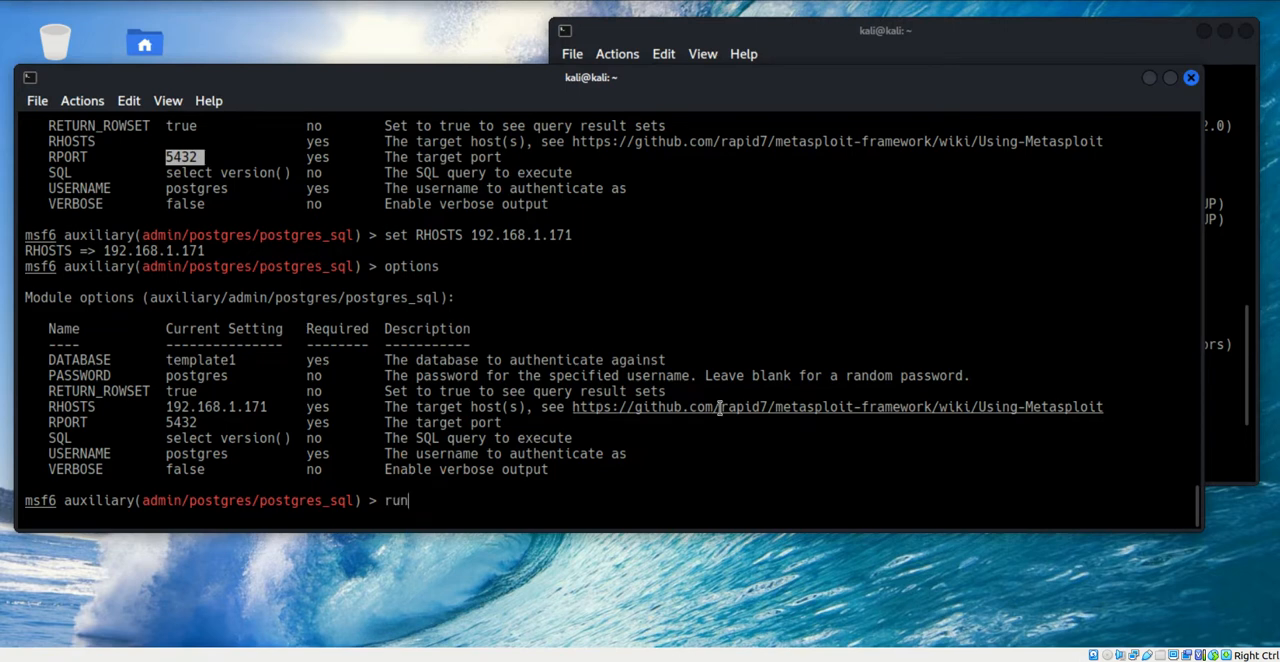
key("Return")
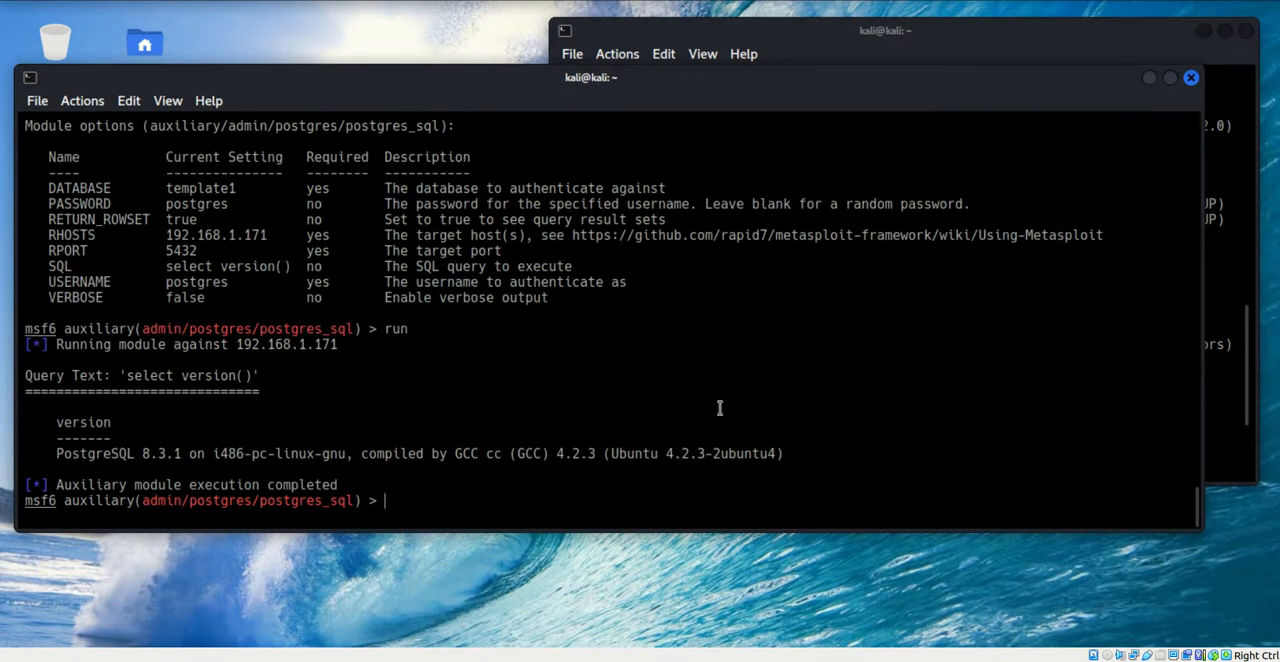
mouse_move(310, 400)
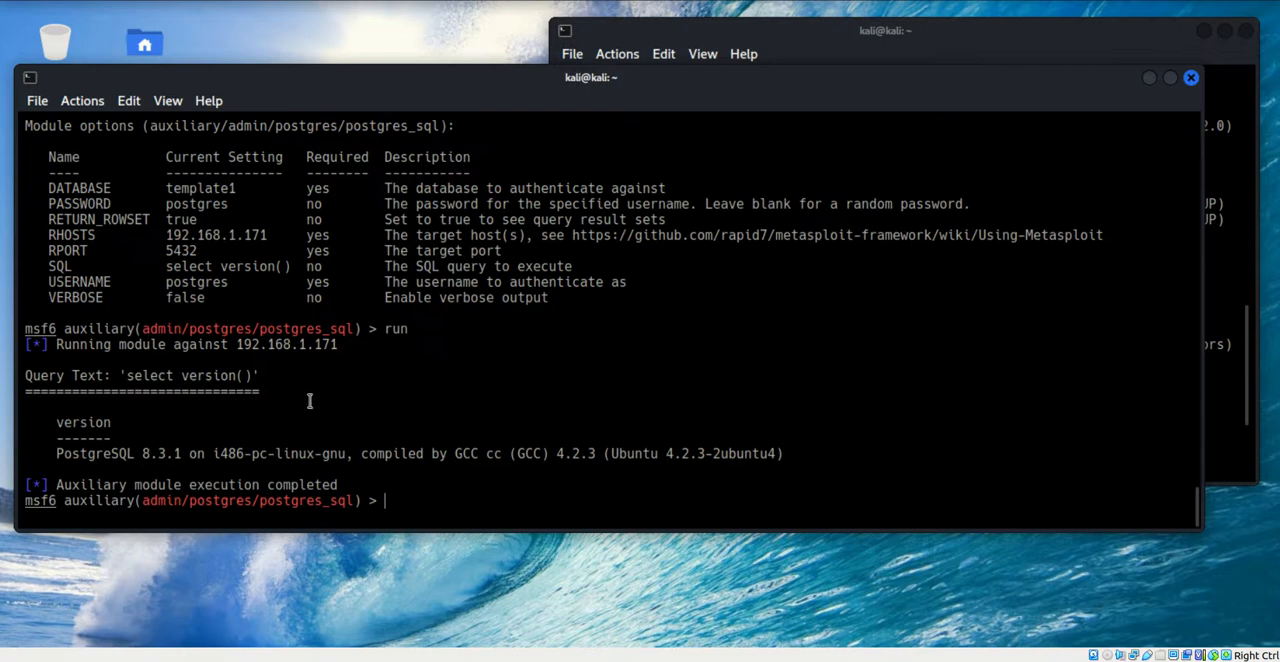
mouse_move(40, 268)
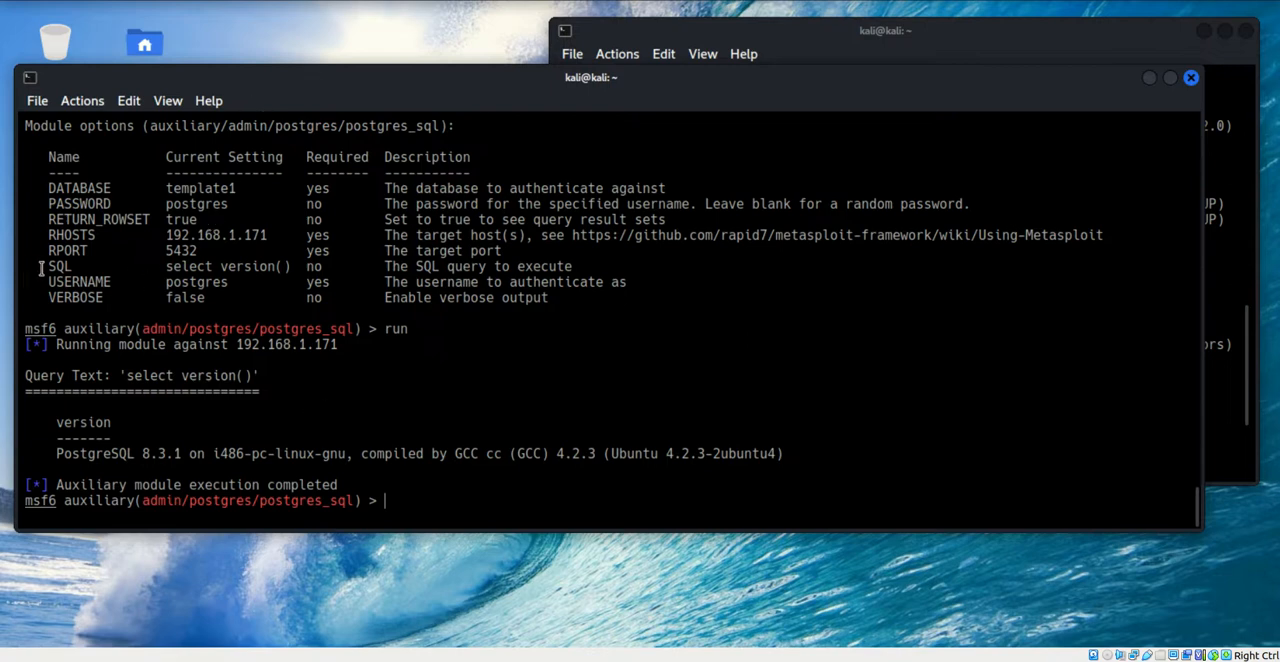
Step: Review the SQL option's name and description, then begin a set command
double_click(60, 266)
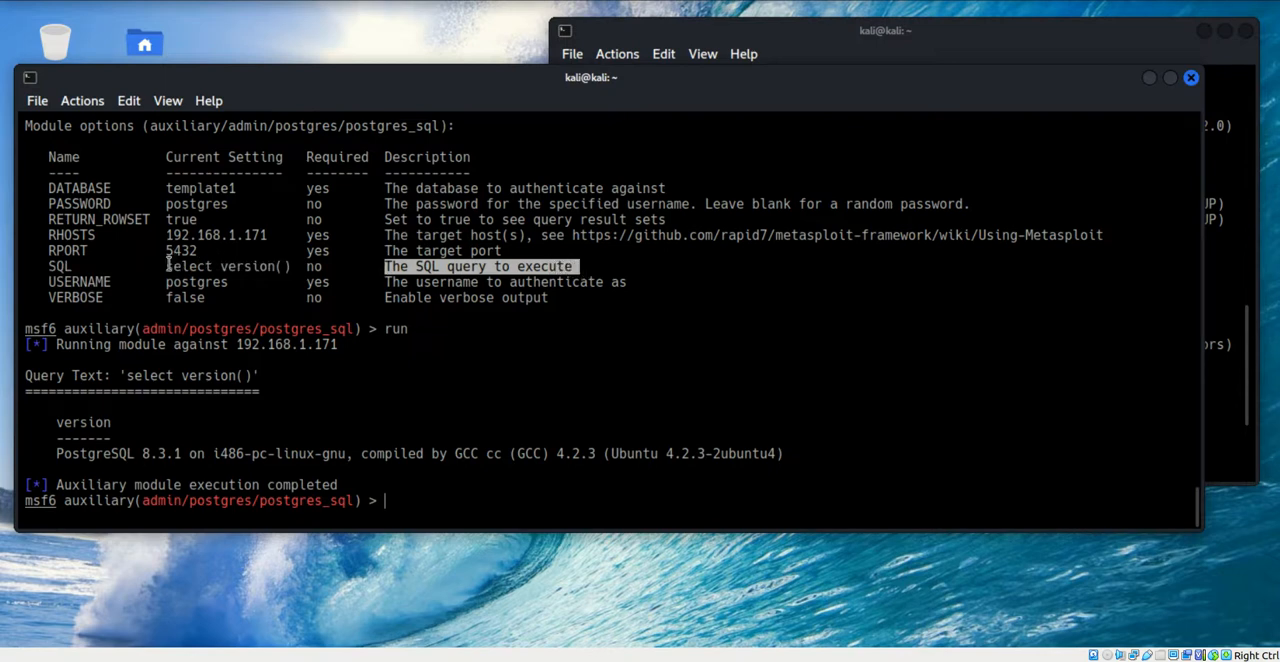
double_click(230, 266)
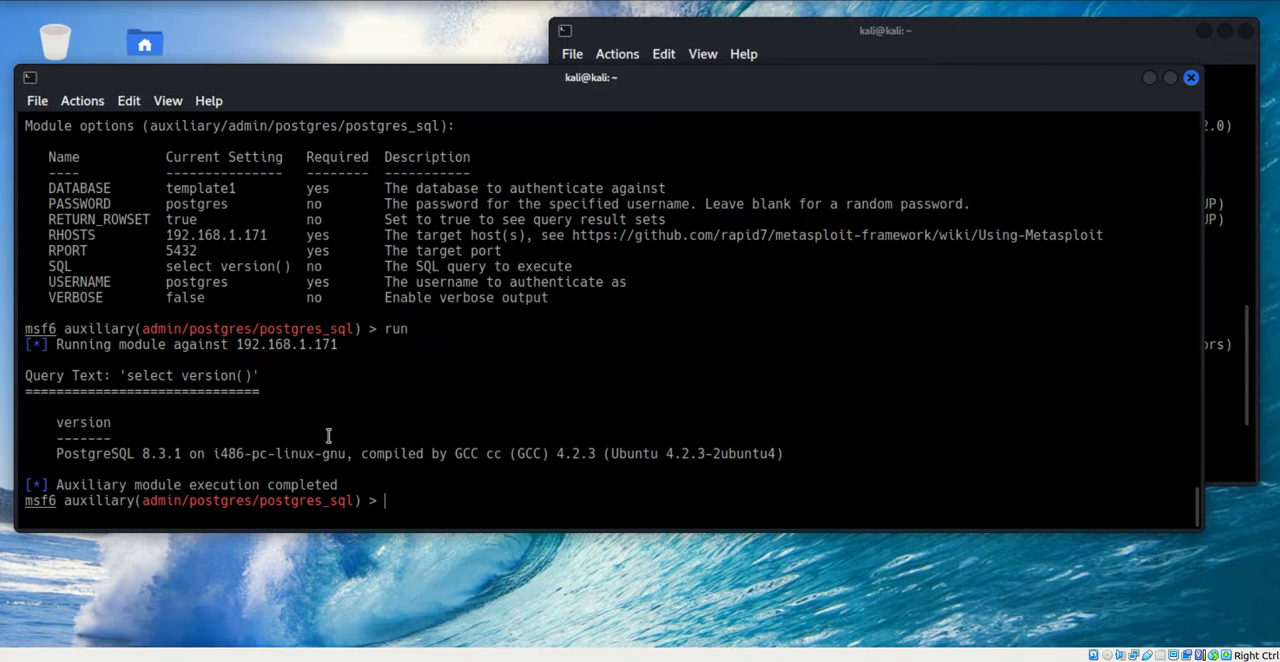
type("set SQ")
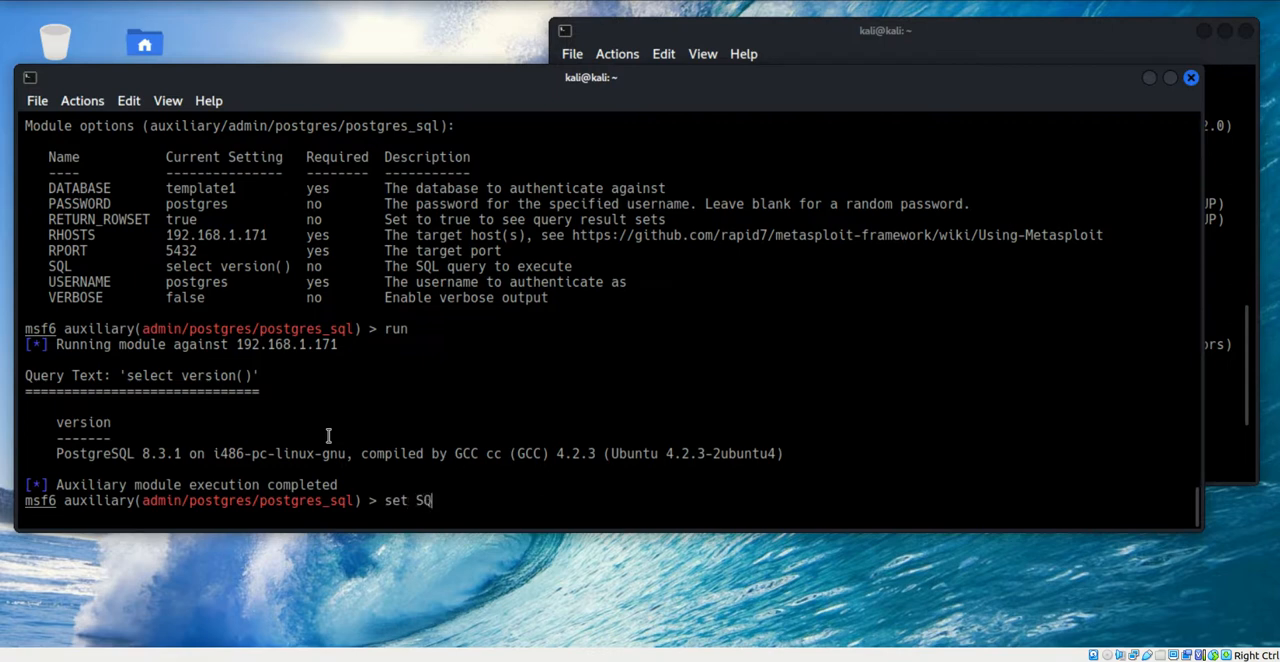
Step: Continue the command as 'set SQL SELECT pg_database.' without submitting it
type("L")
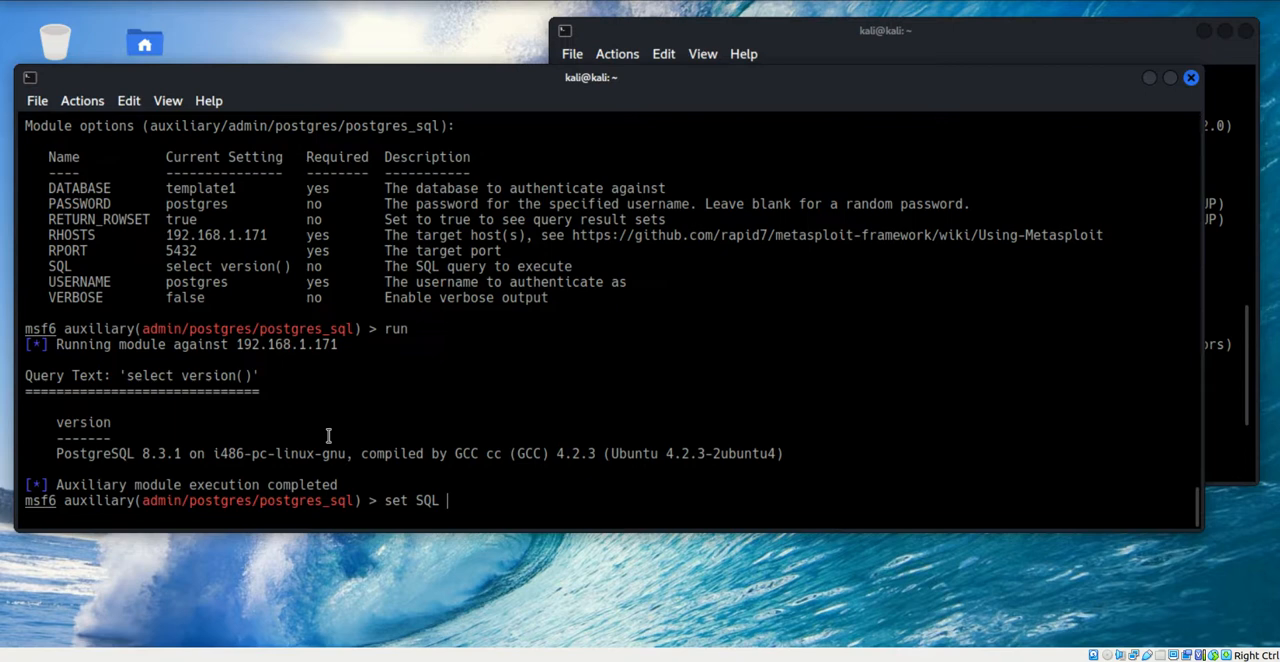
type("SE")
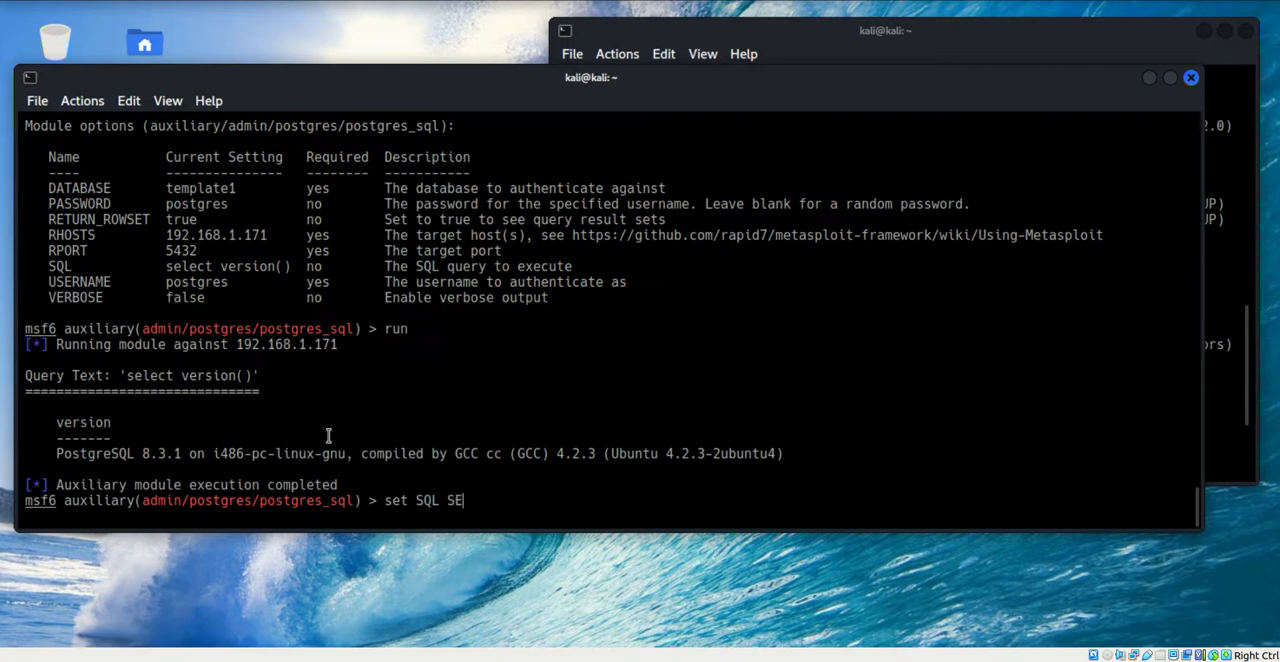
type("LECT")
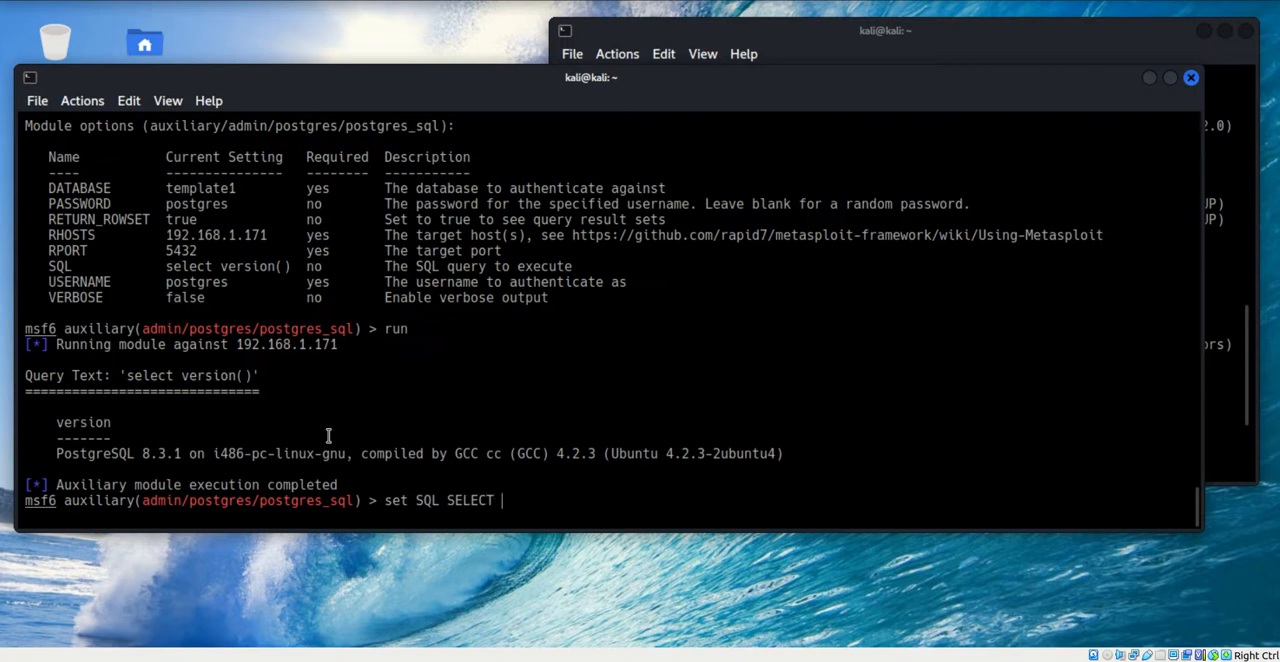
type("p")
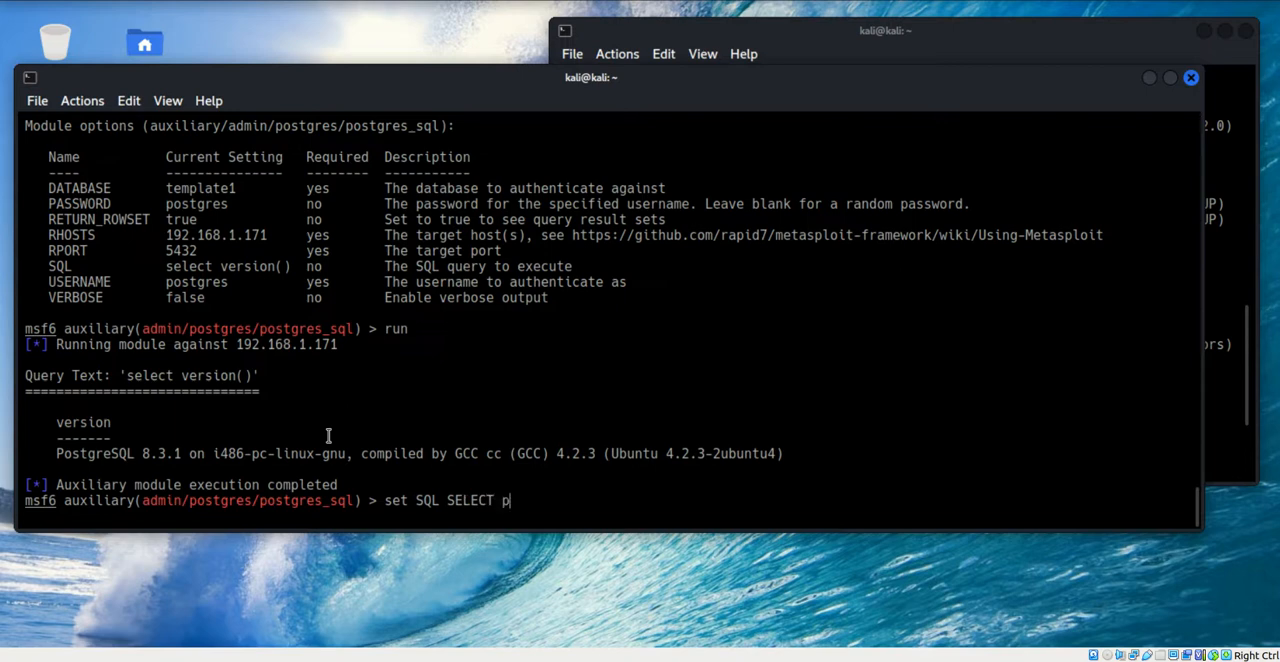
type("g_da")
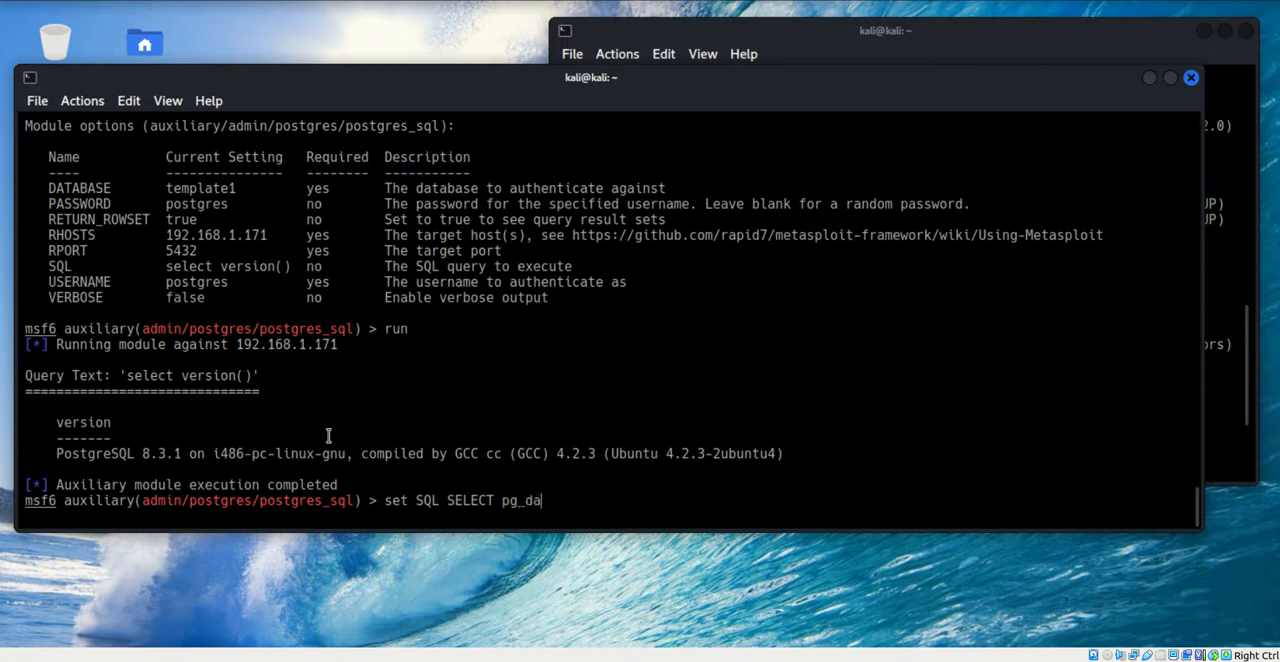
type("t")
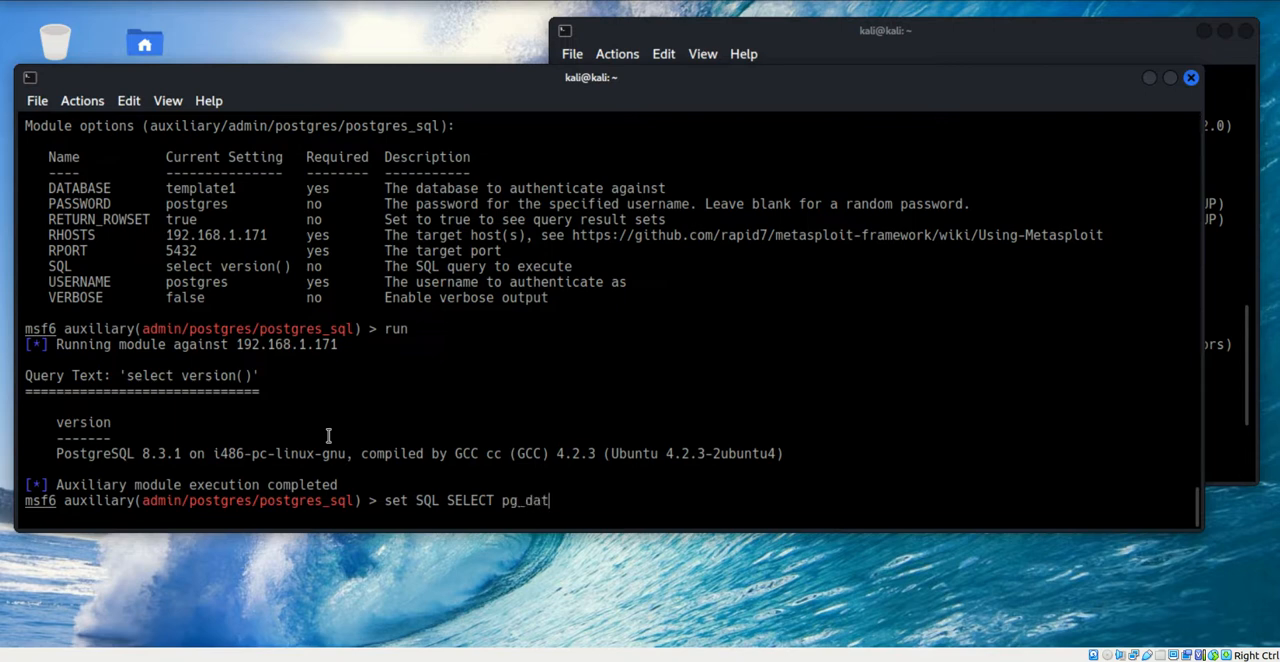
type("abase")
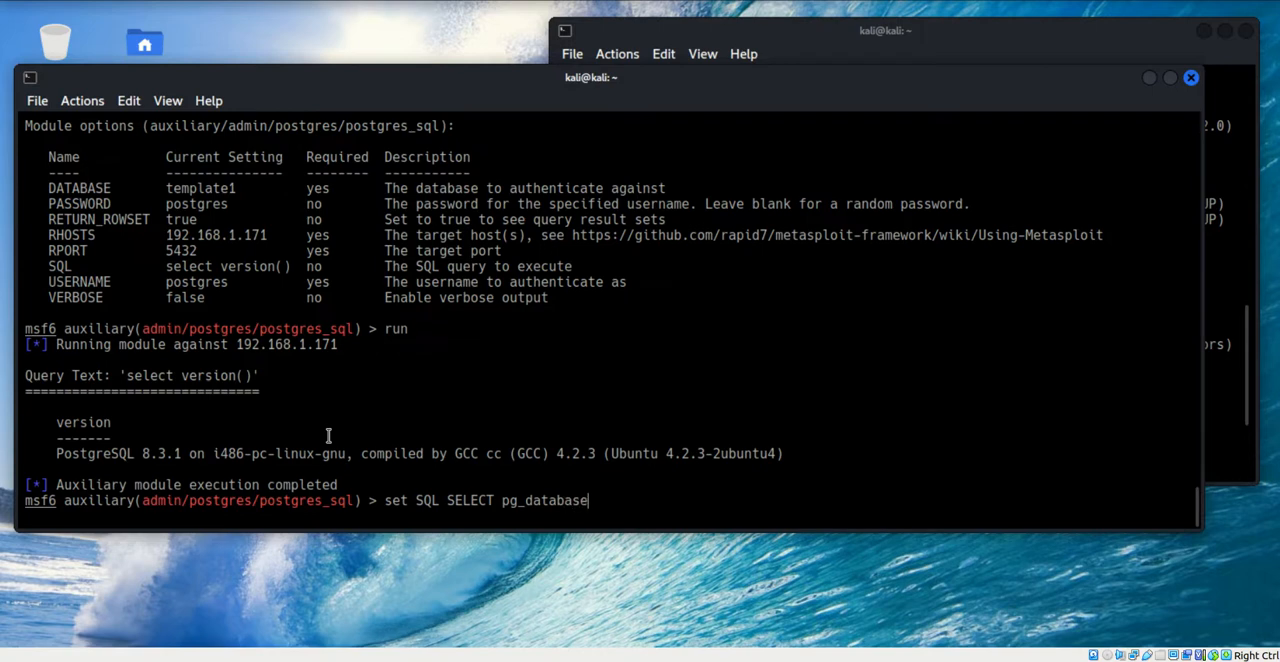
type(".")
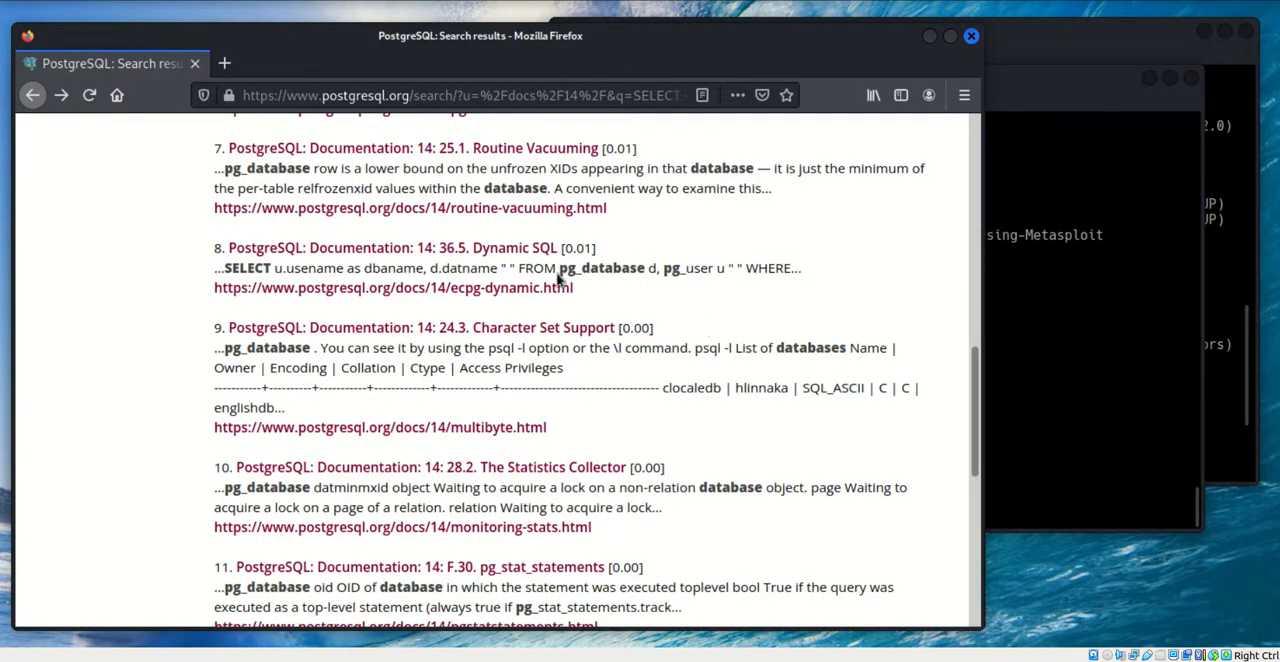
Step: Skim the postgresql.org 'SELECT pg_database' results for example queries reading datname from pg_database
double_click(600, 268)
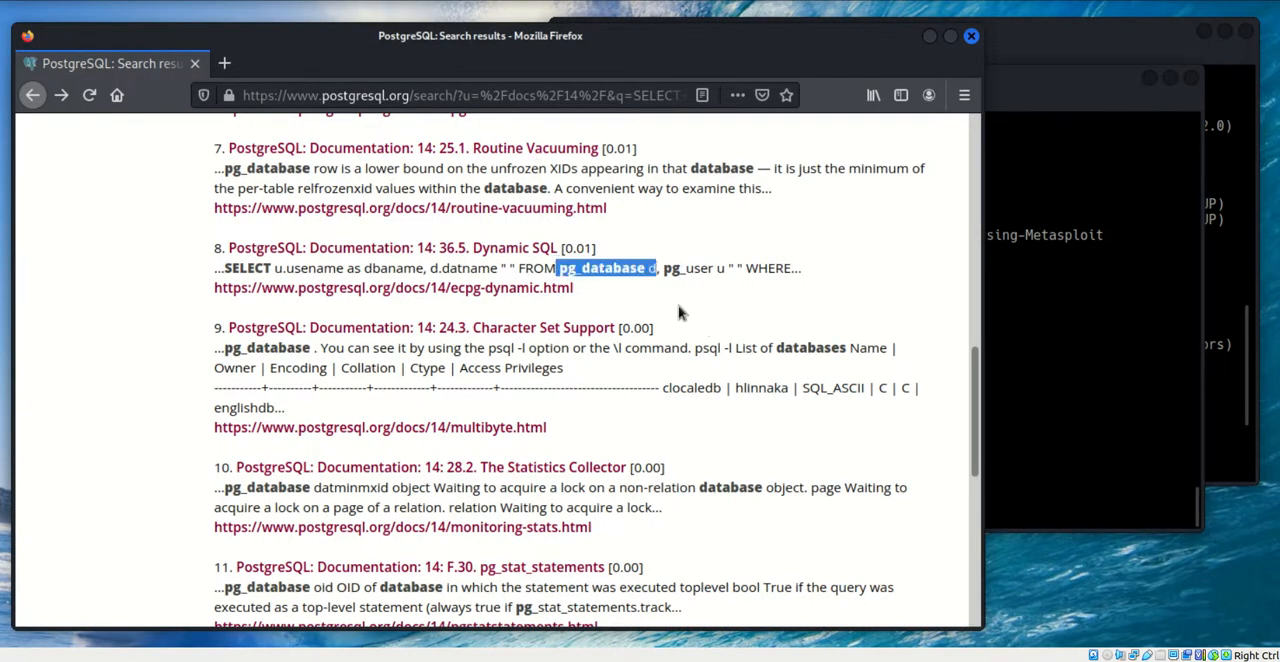
scroll("up", 3)
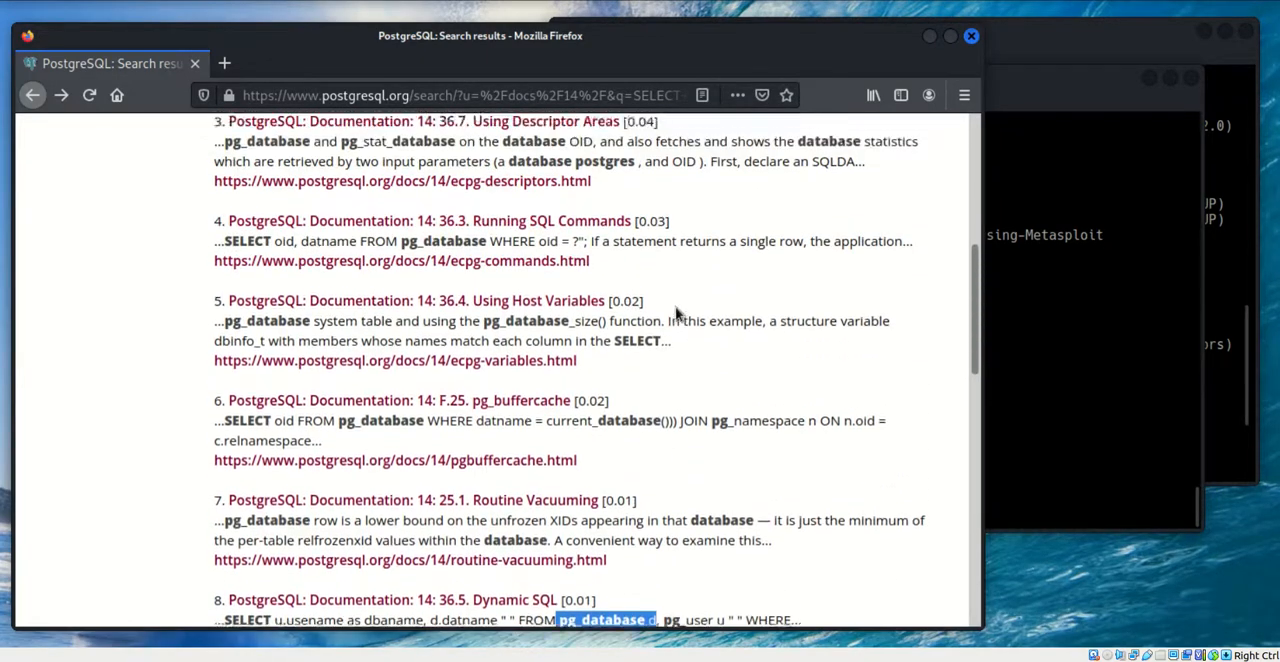
scroll("up", 3)
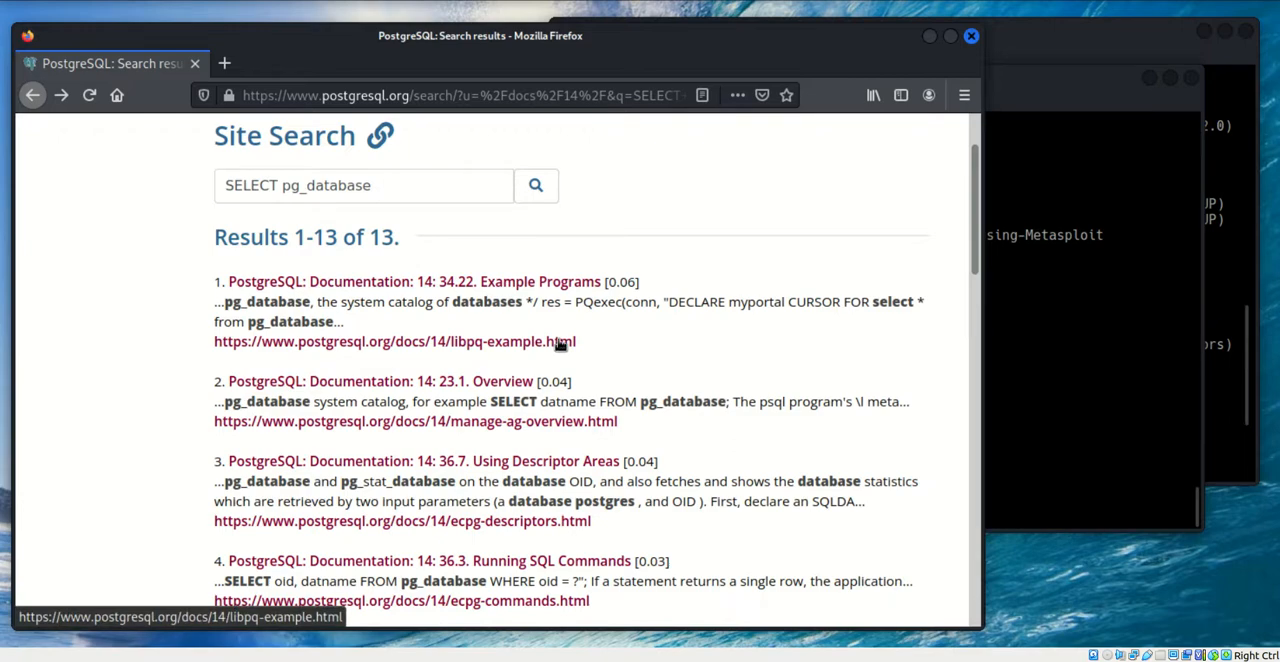
scroll("down", 3)
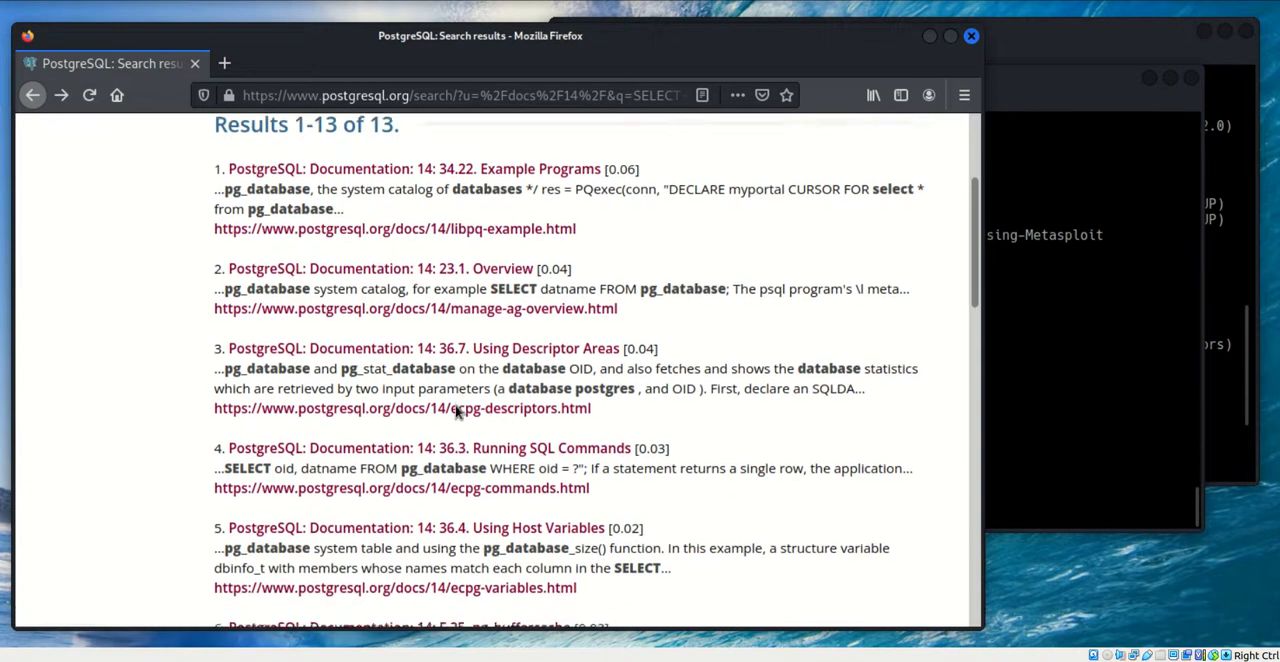
scroll("down", 3)
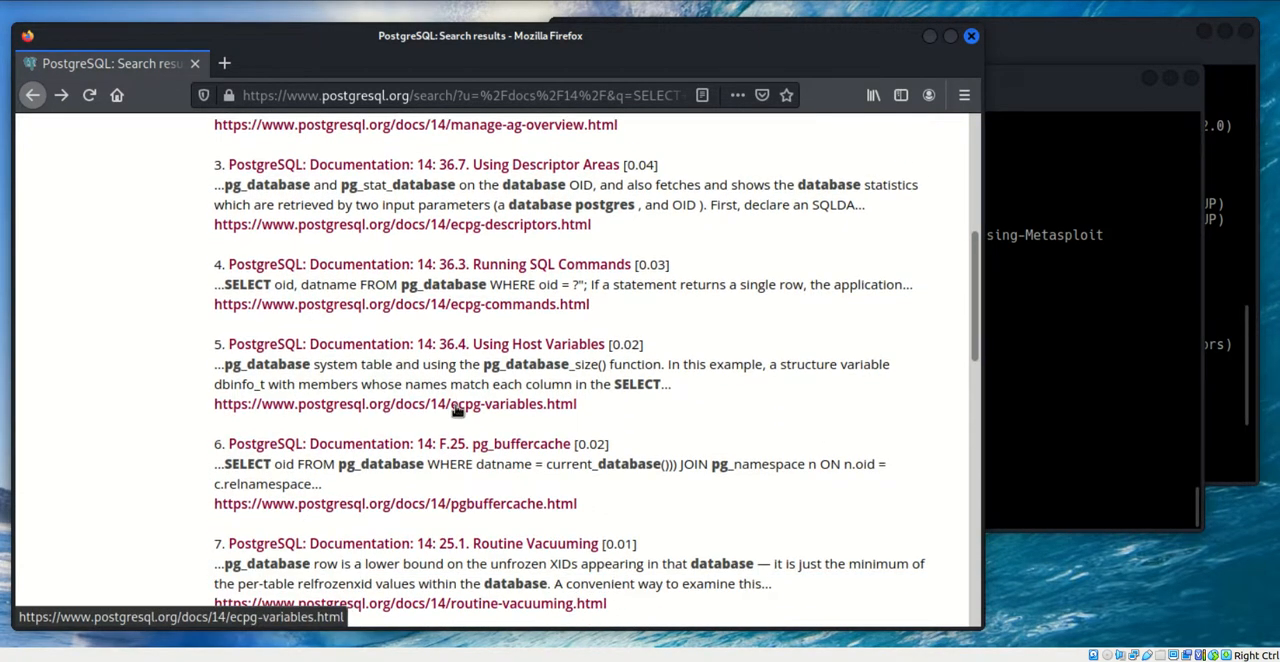
scroll("down", 3)
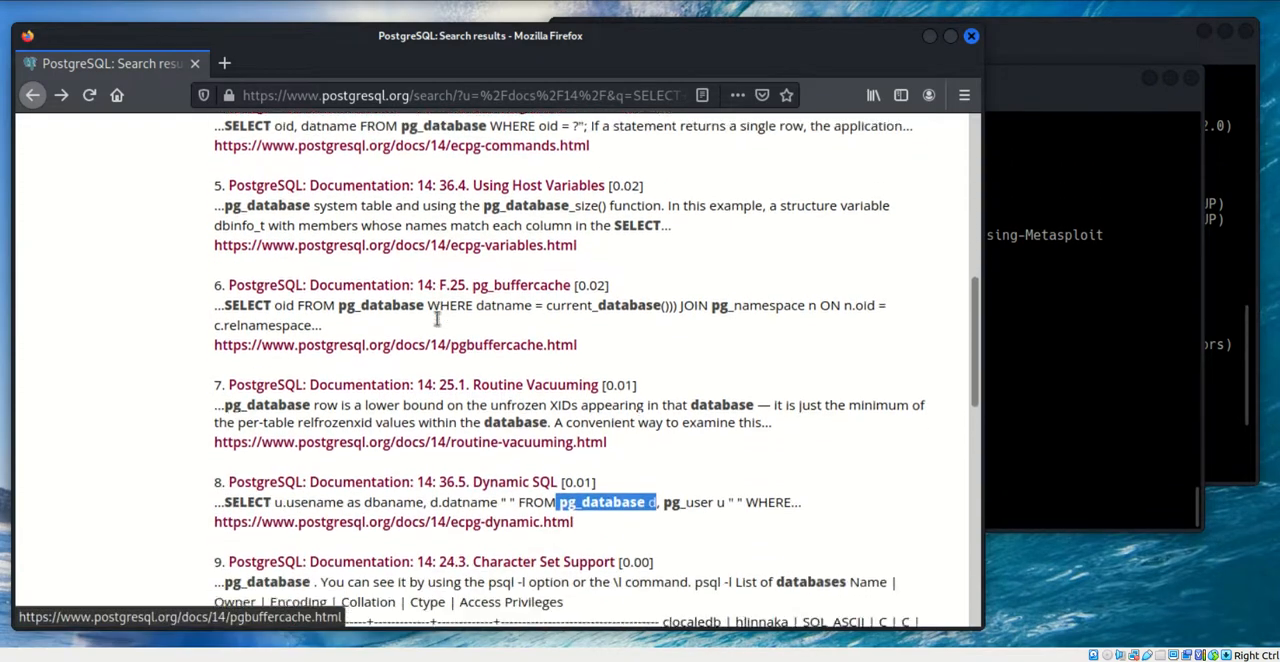
scroll("down", 3)
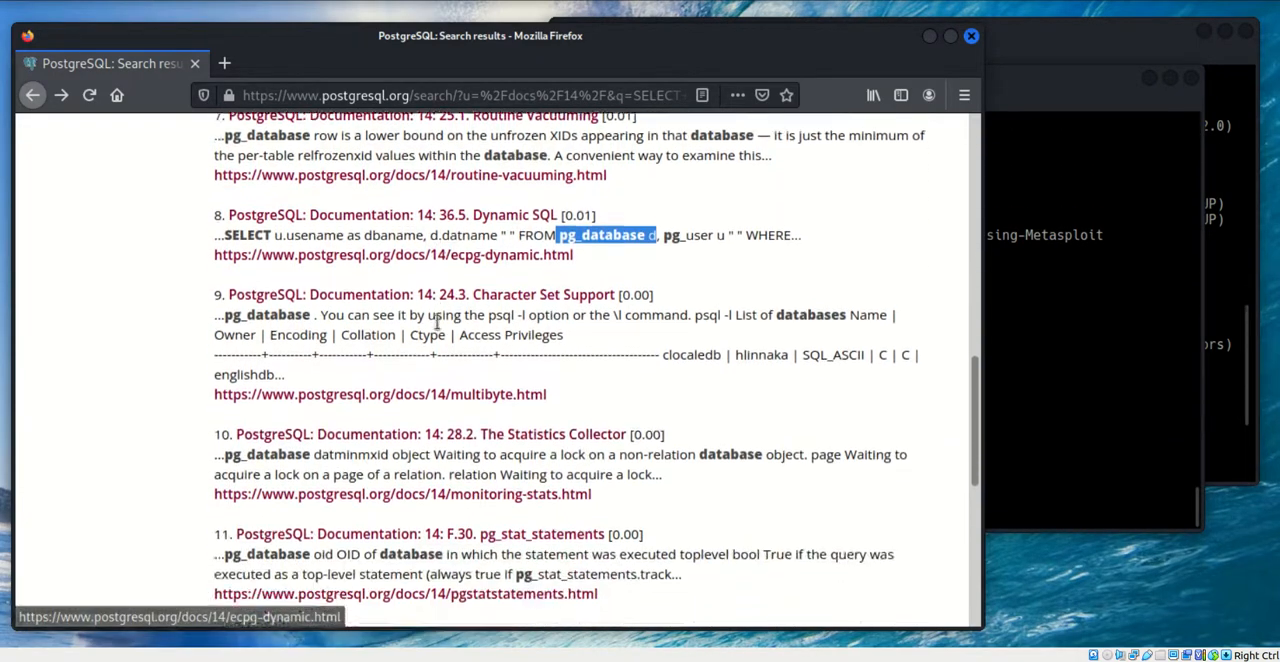
scroll("up", 3)
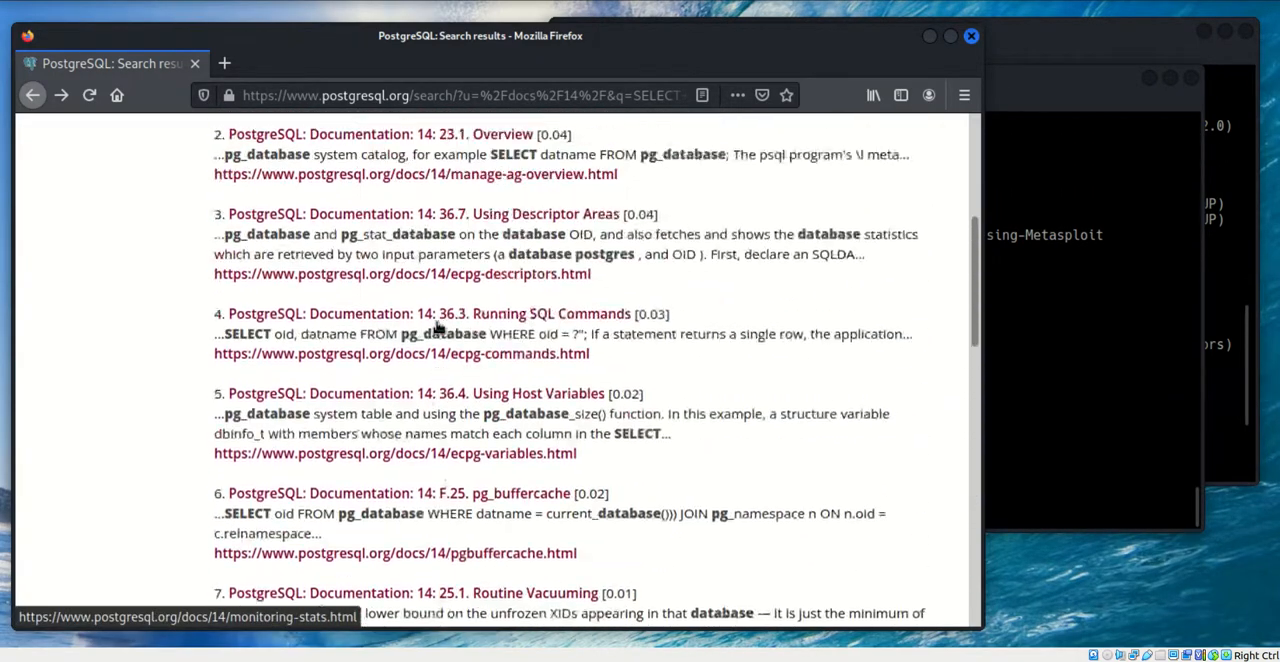
scroll("up", 3)
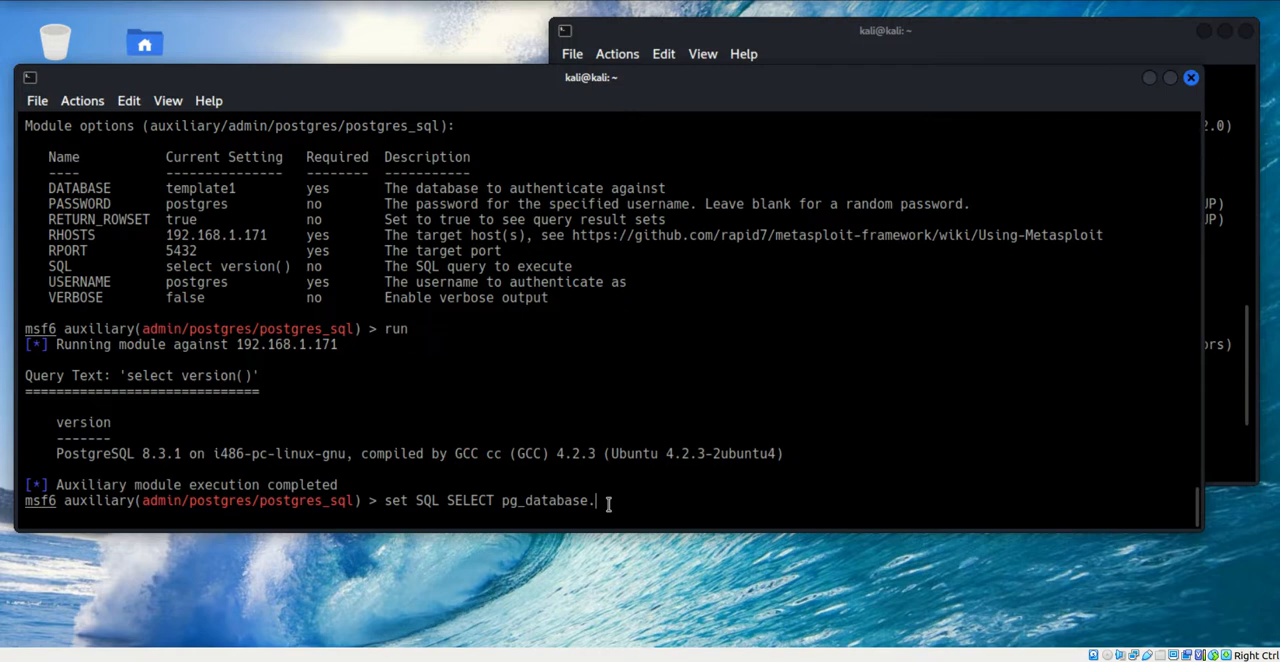
Step: Set SQL to 'SELECT pg_database.datname from pg_database', correcting the 'datbase' typo
type("dat")
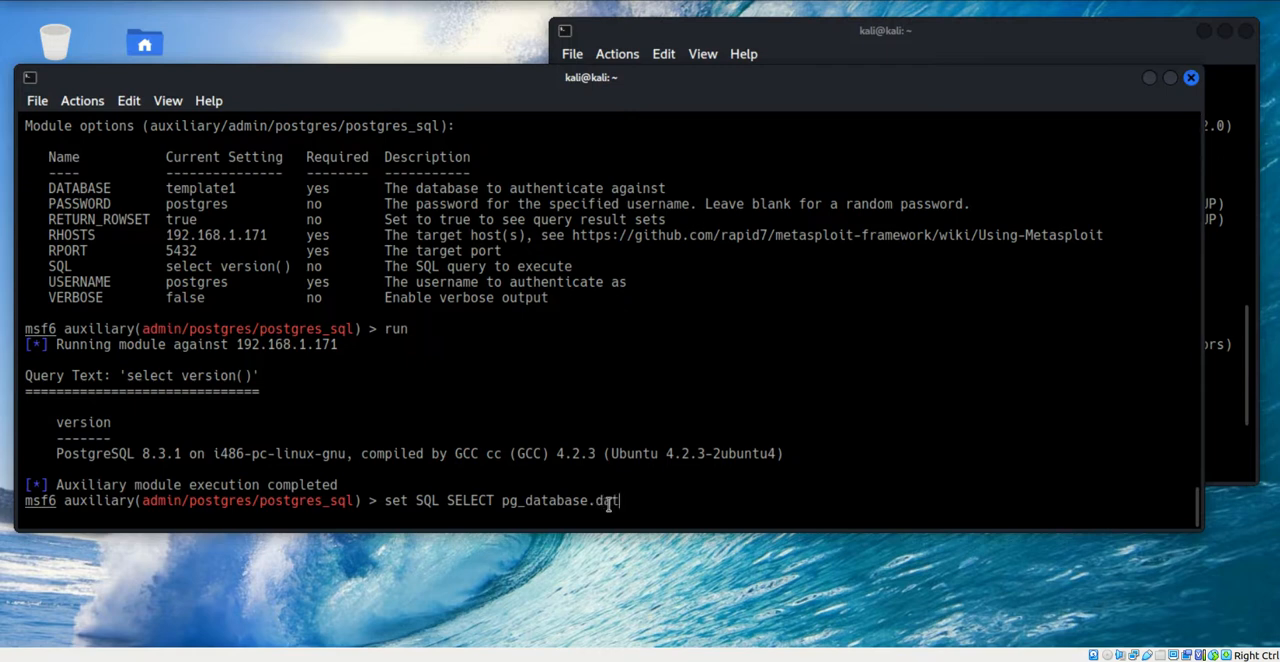
type("base")
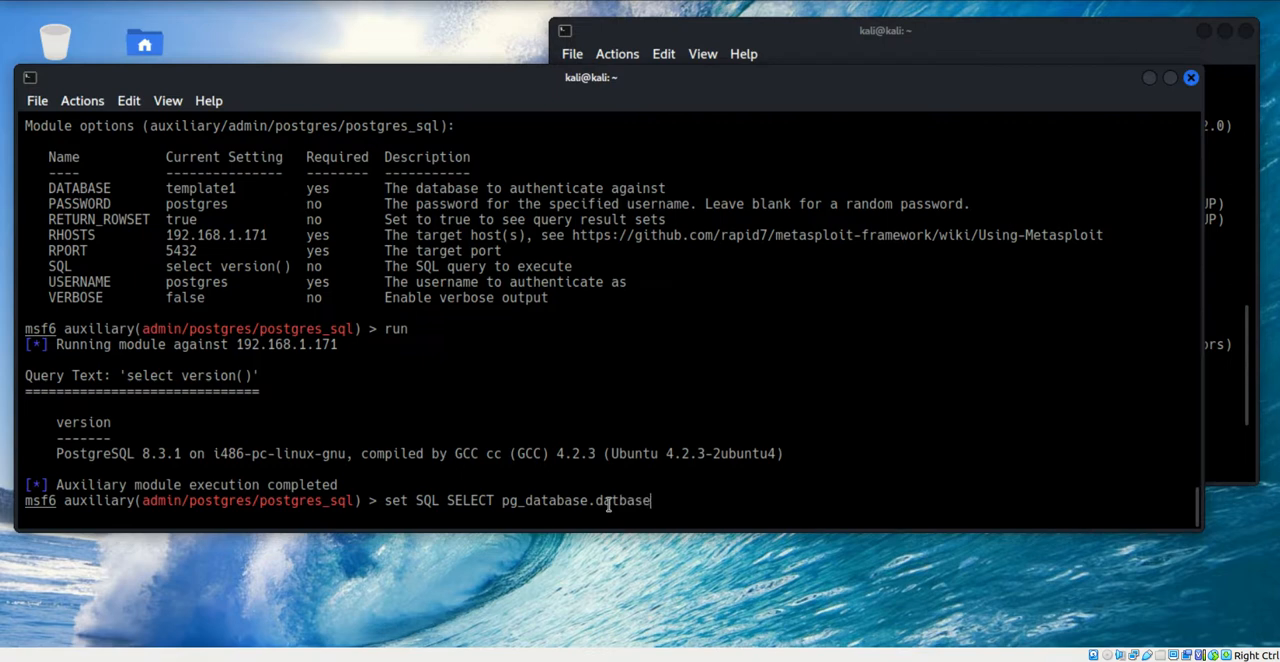
key("BackSpace")
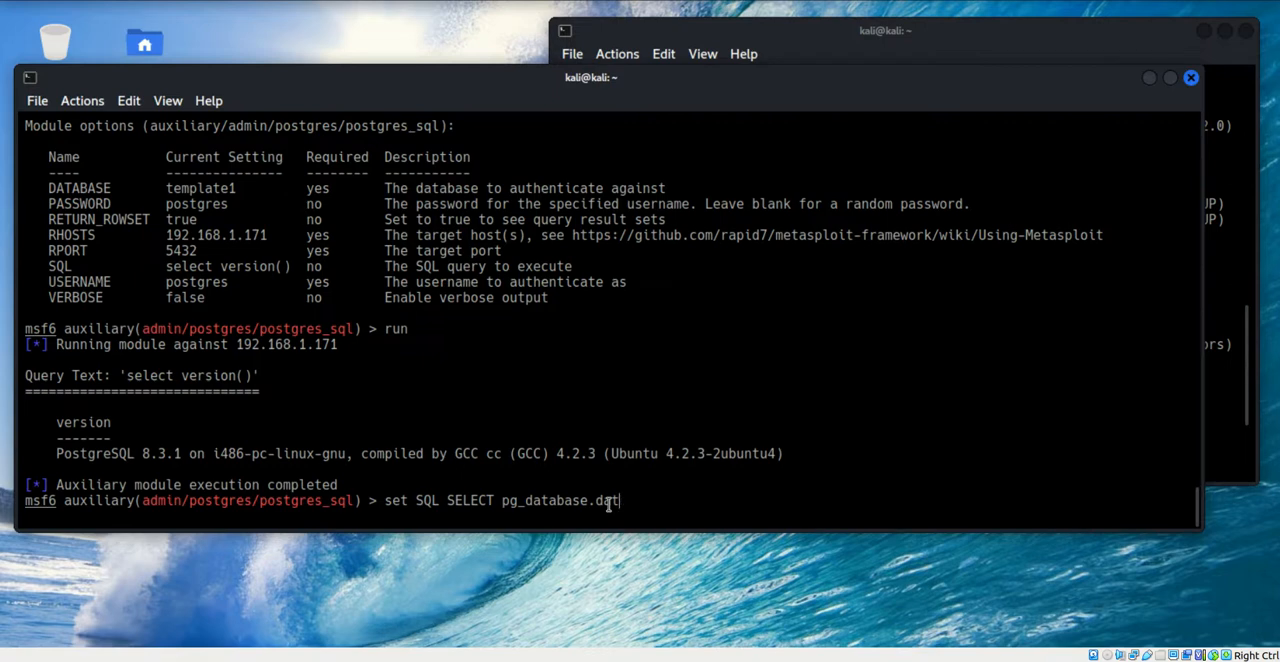
type("name")
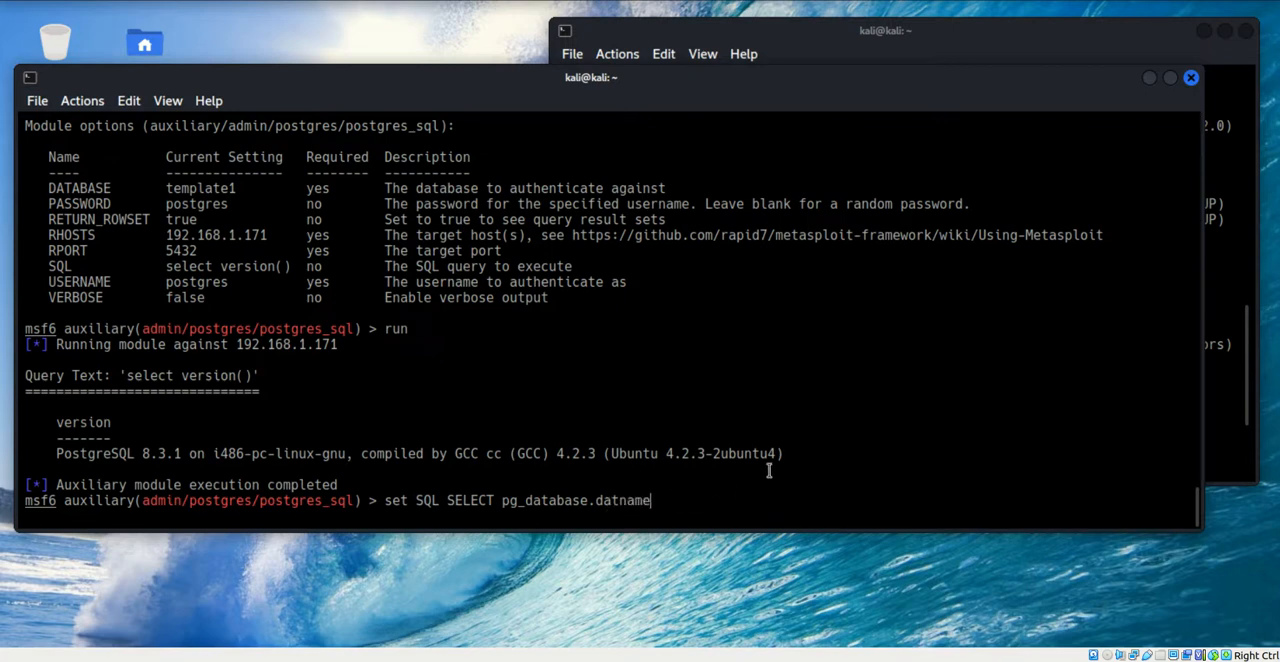
type("fro")
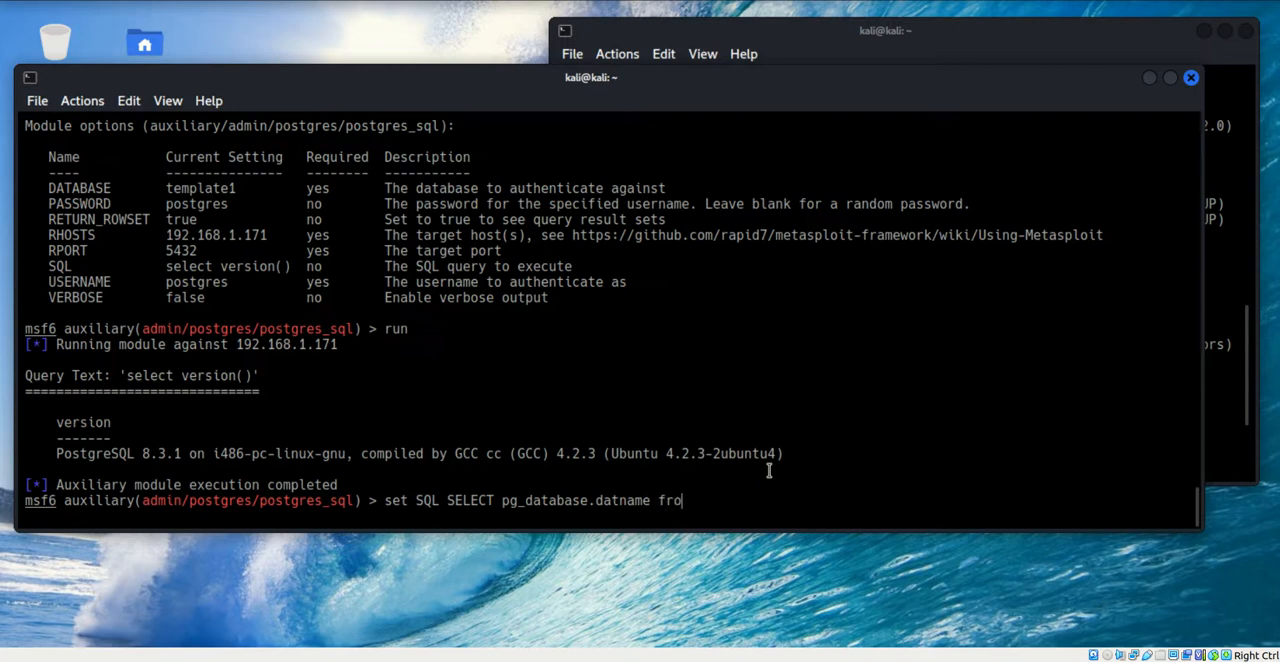
type("m")
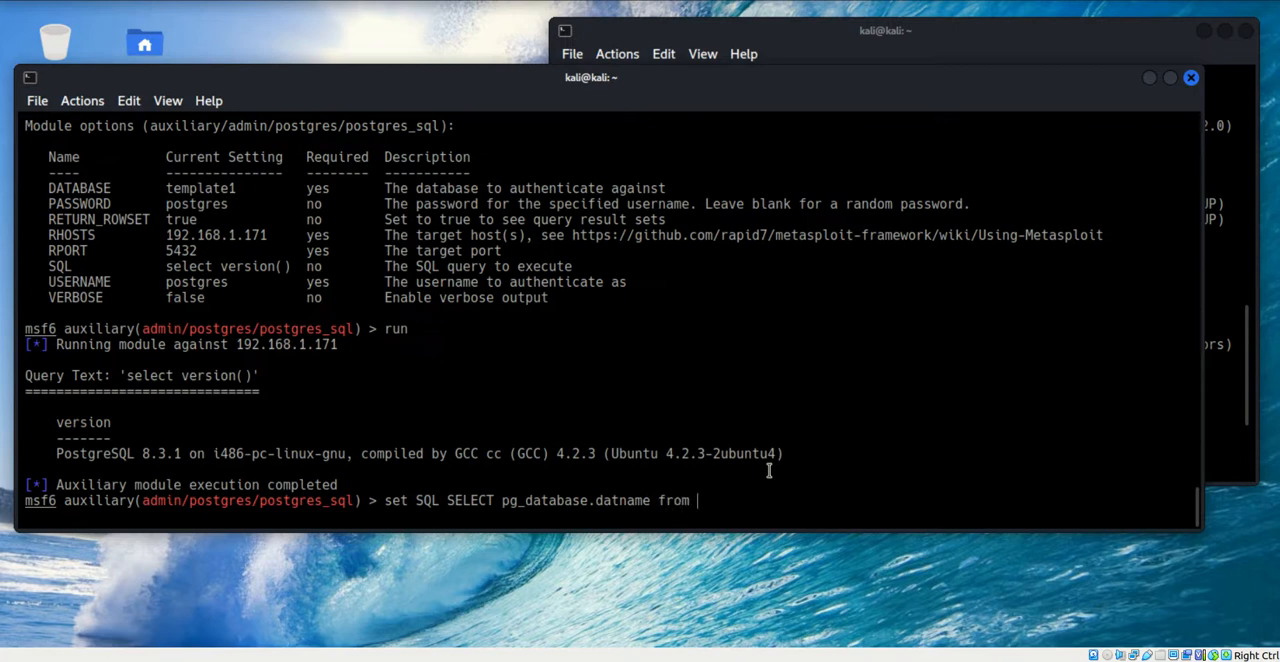
type("pg_")
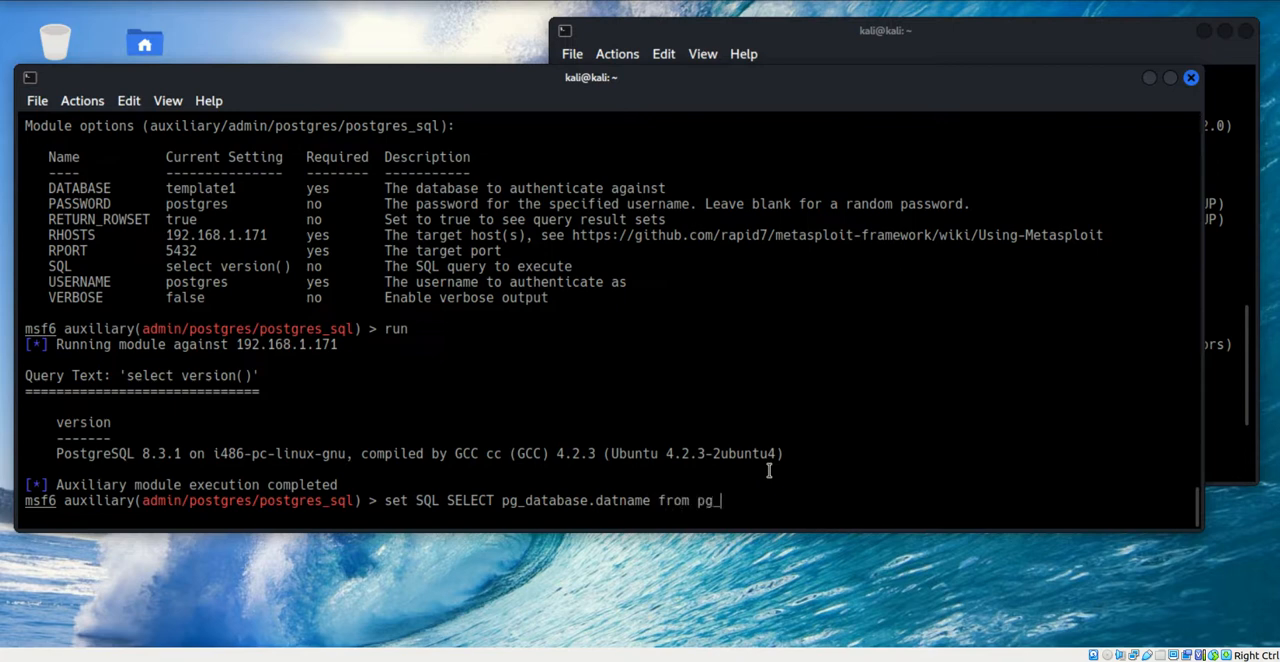
type("da")
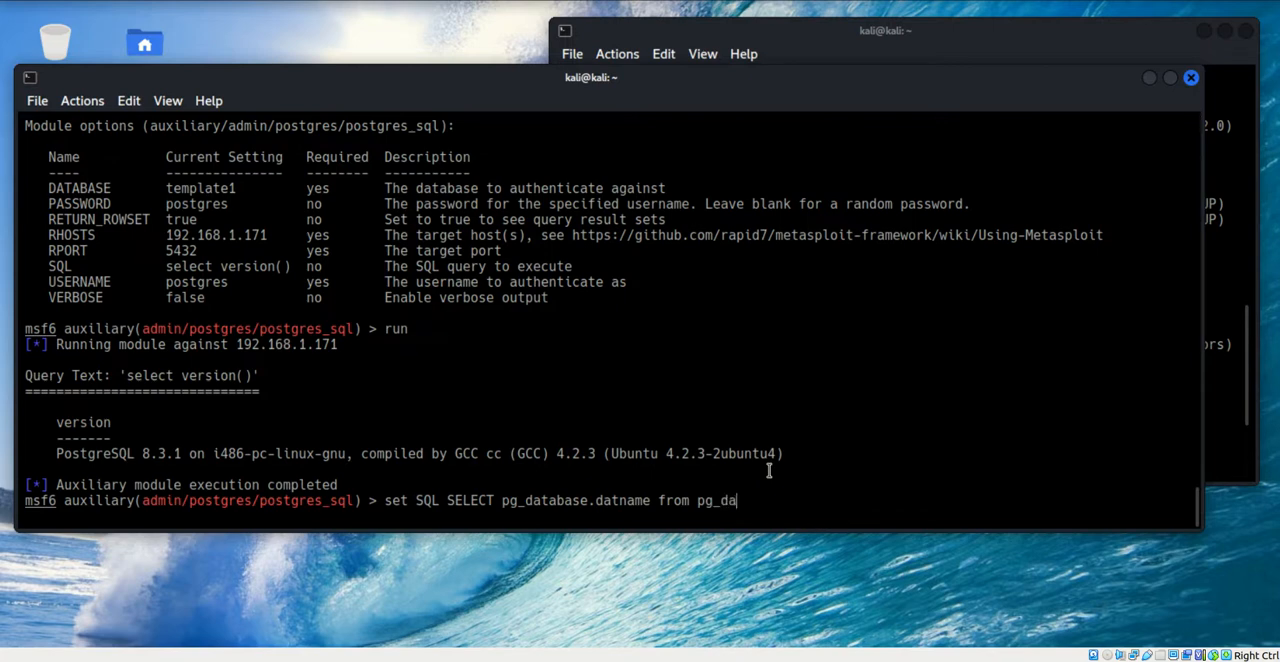
type("tabase")
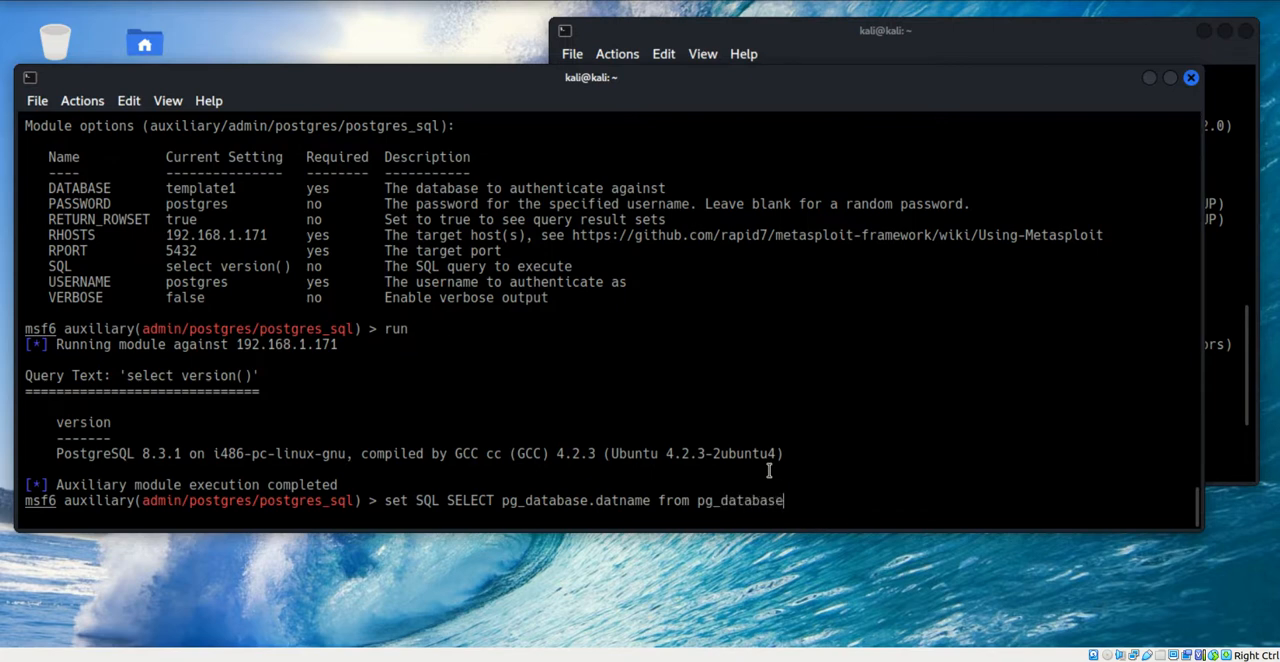
key("Return")
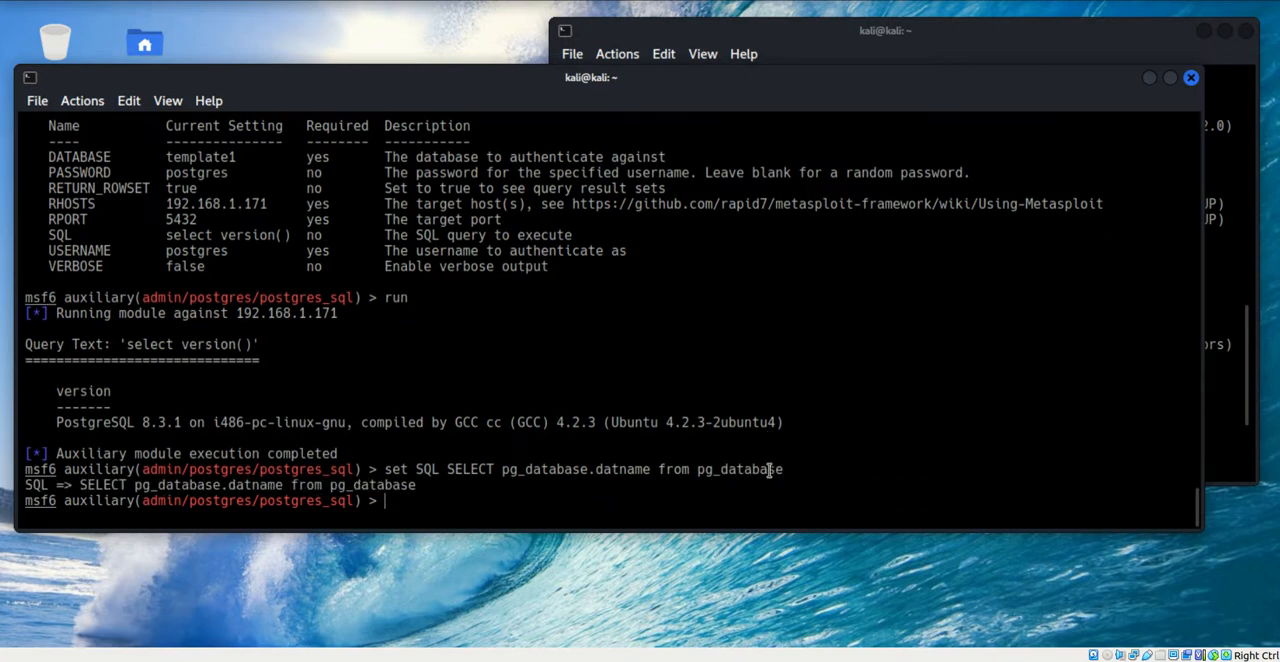
type("r")
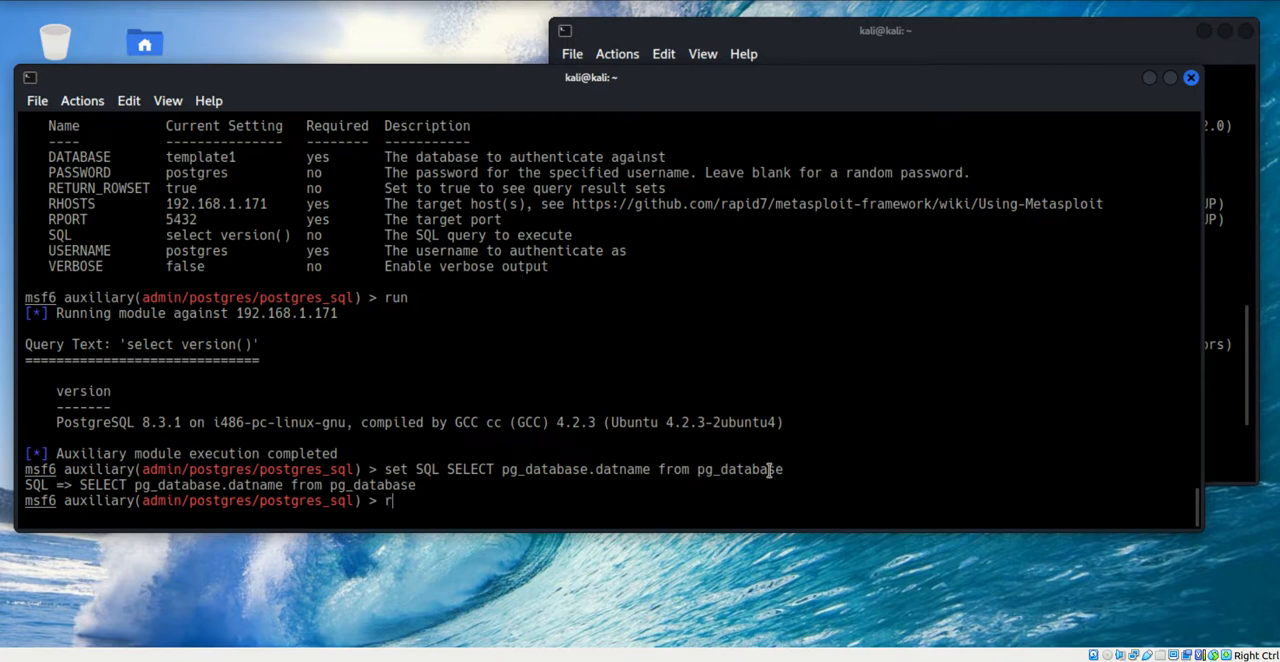
Step: Run the module, listing databases postgres, template0 and template1, and highlight template1
key("Return")
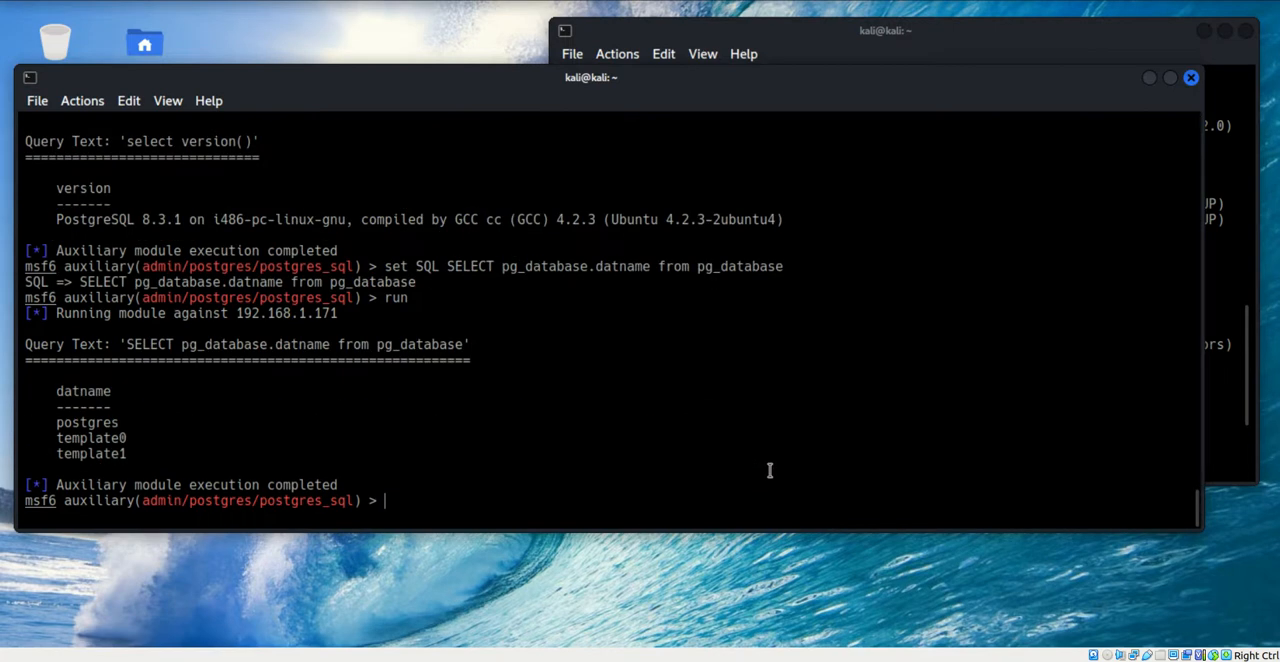
mouse_move(44, 420)
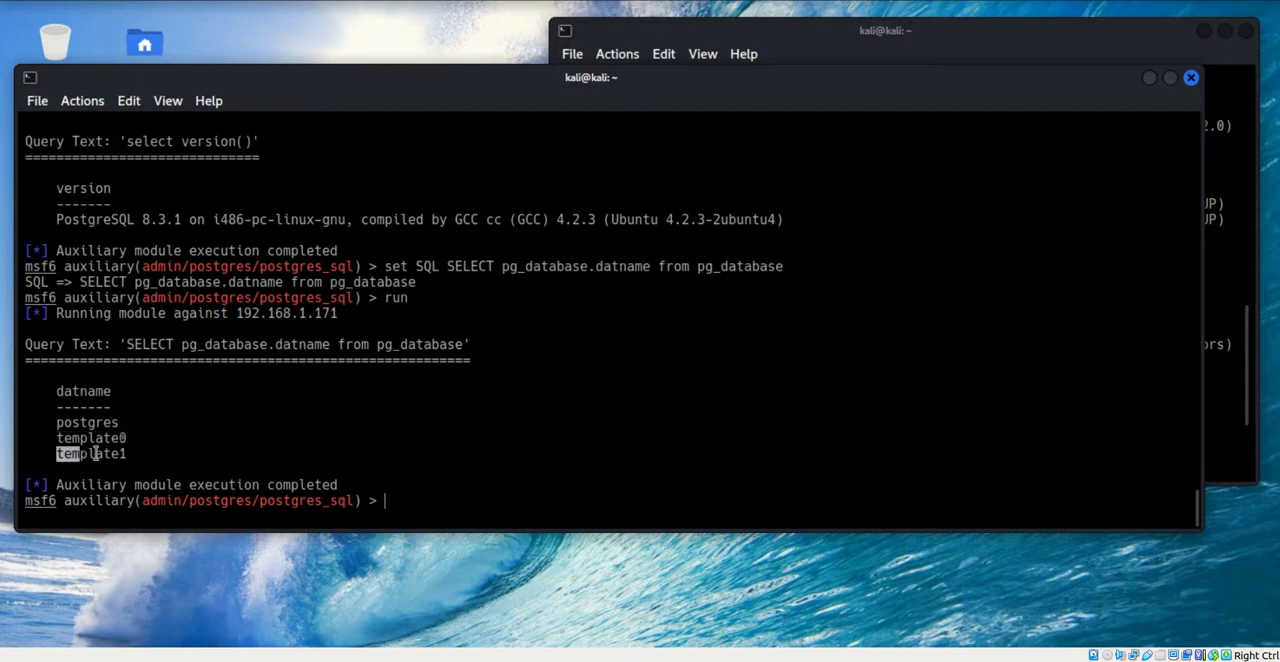
double_click(92, 452)
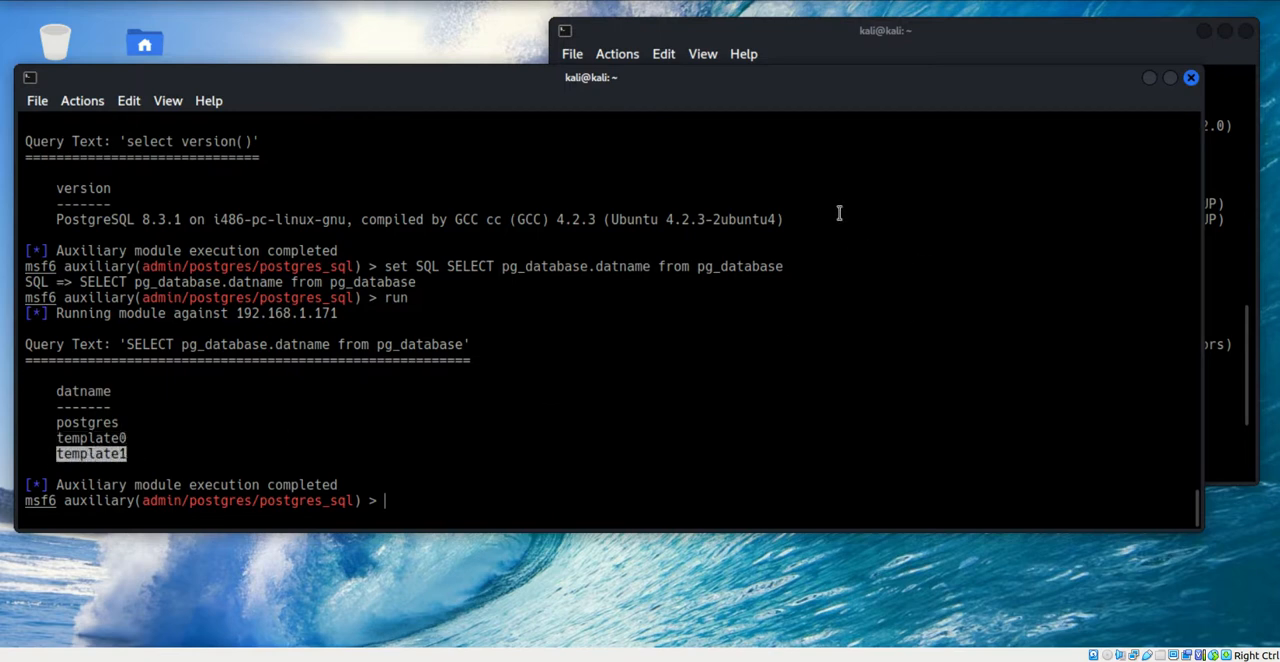
mouse_move(788, 100)
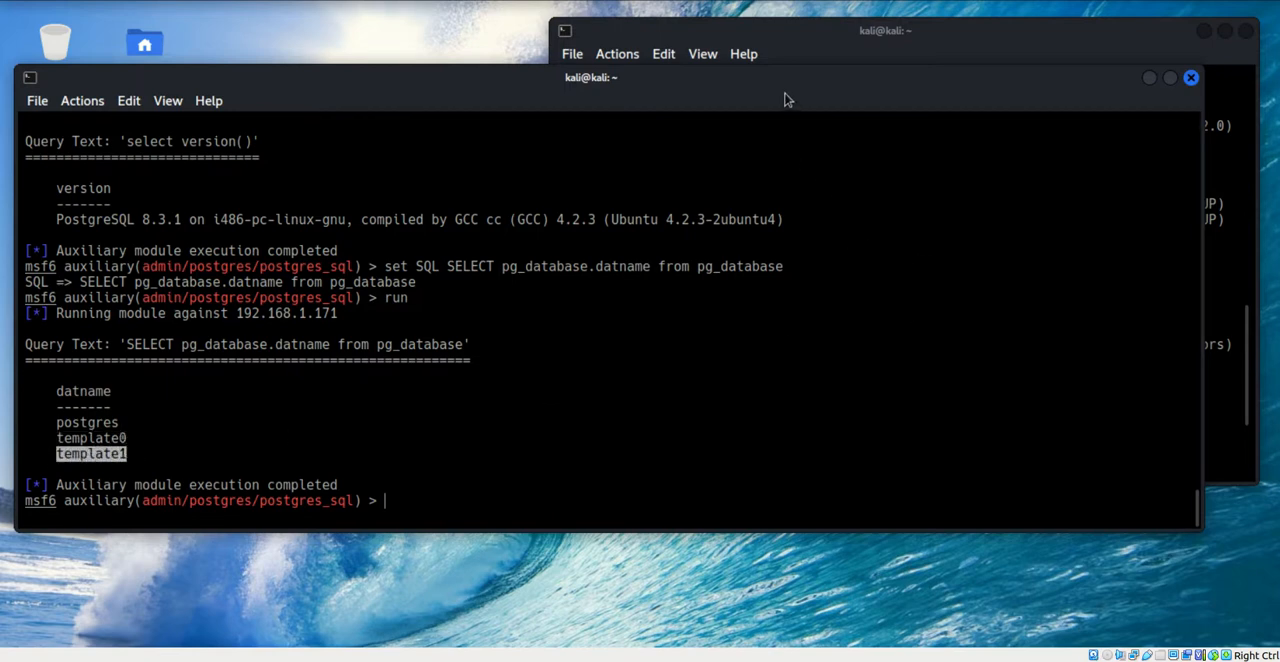